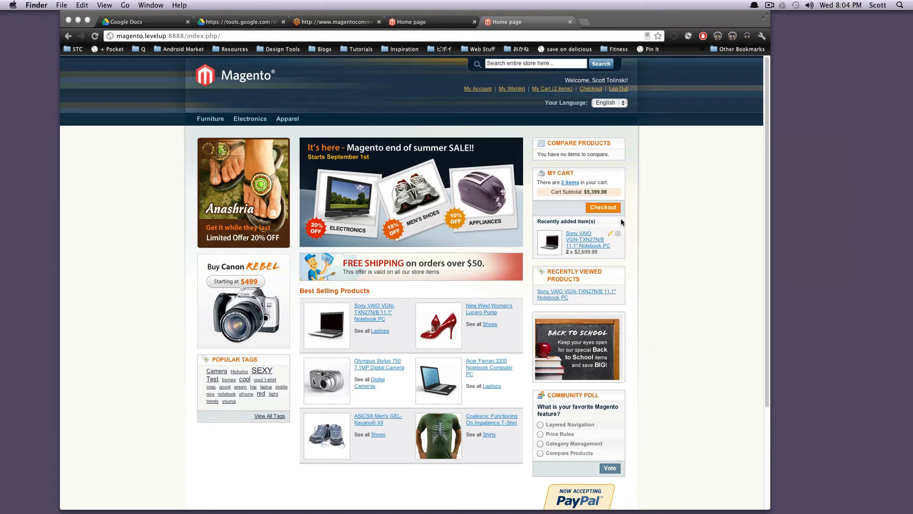
{"action": "mouse_move", "coordinate": [599, 215]}
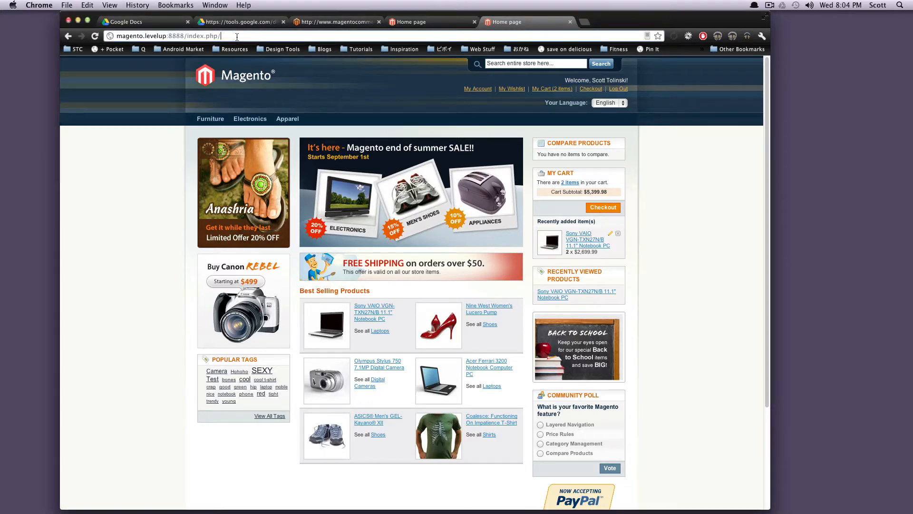
- Change the storefront URL to index.php/admin to load the admin login page
{"action": "type", "text": "admin"}
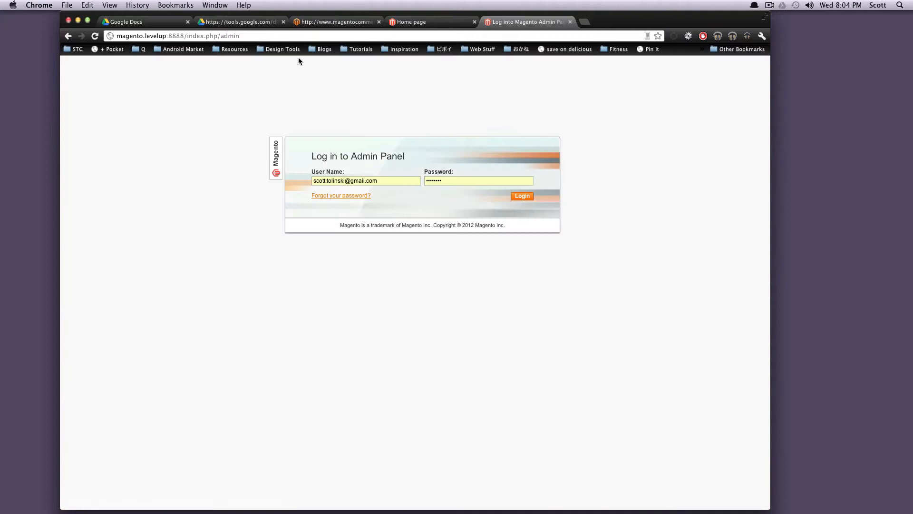
- Log in with user name 'admin' and close the Incoming Message update notice
{"action": "left_click", "coordinate": [522, 195]}
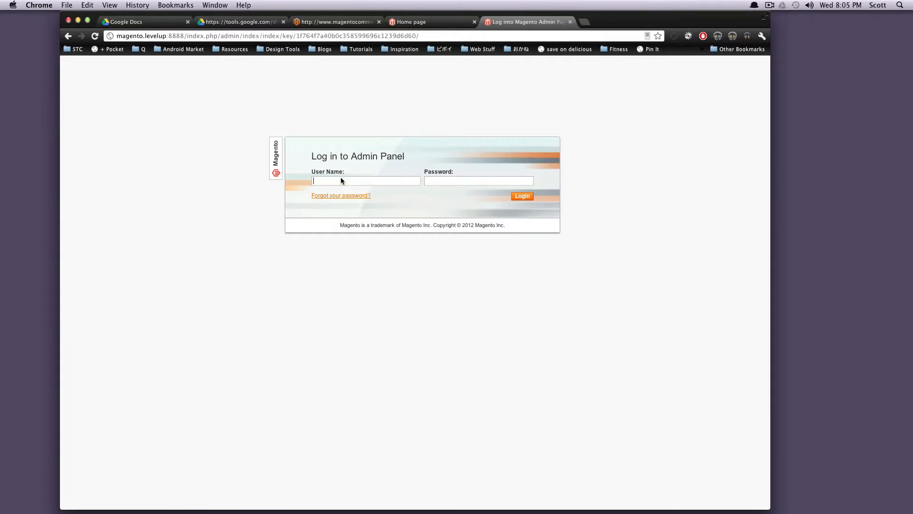
{"action": "type", "text": "admin"}
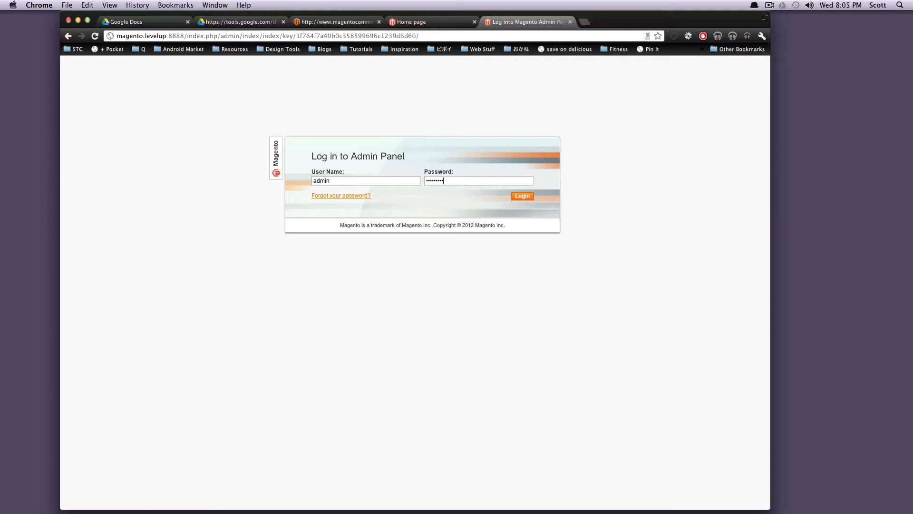
{"action": "left_click", "coordinate": [521, 195]}
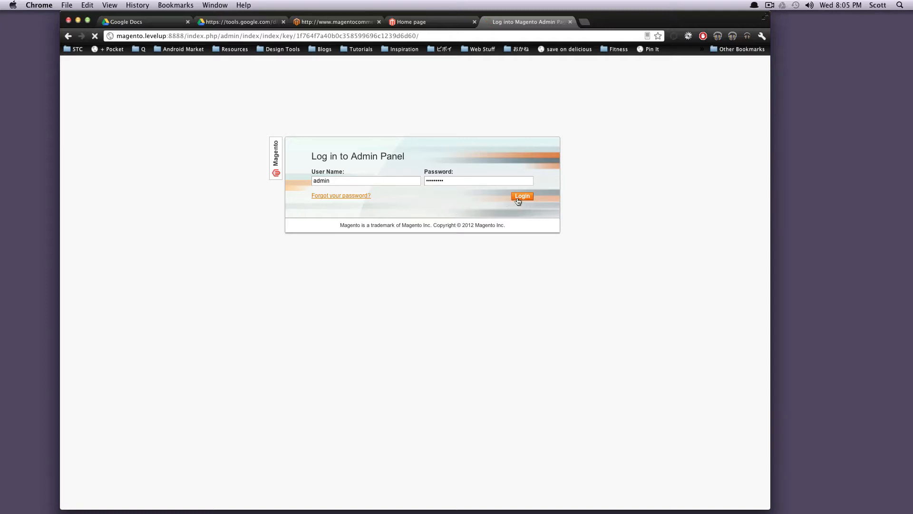
{"action": "left_click", "coordinate": [521, 195]}
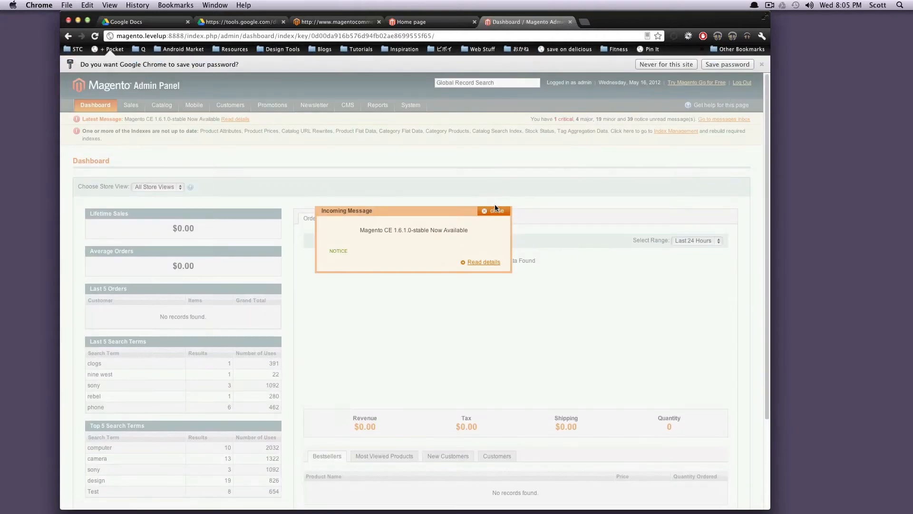
{"action": "left_click_drag", "start_coordinate": [385, 229], "coordinate": [450, 229]}
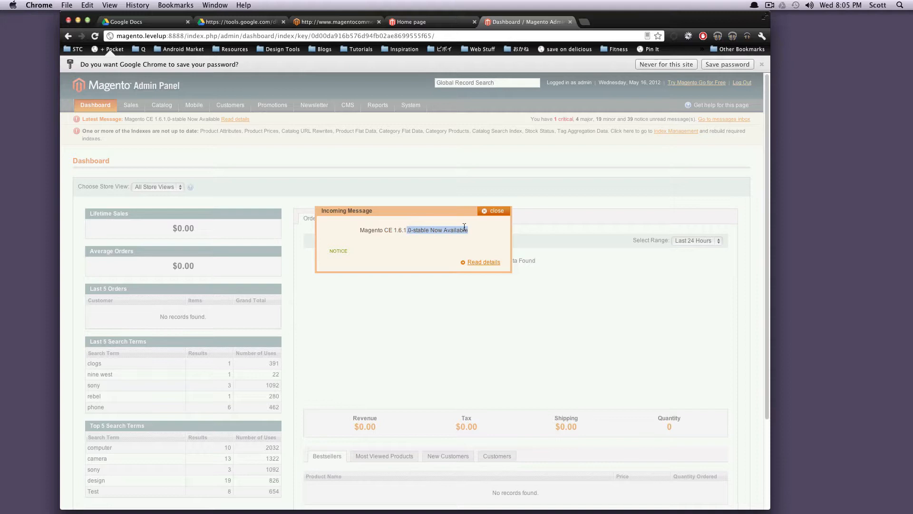
{"action": "left_click", "coordinate": [496, 211]}
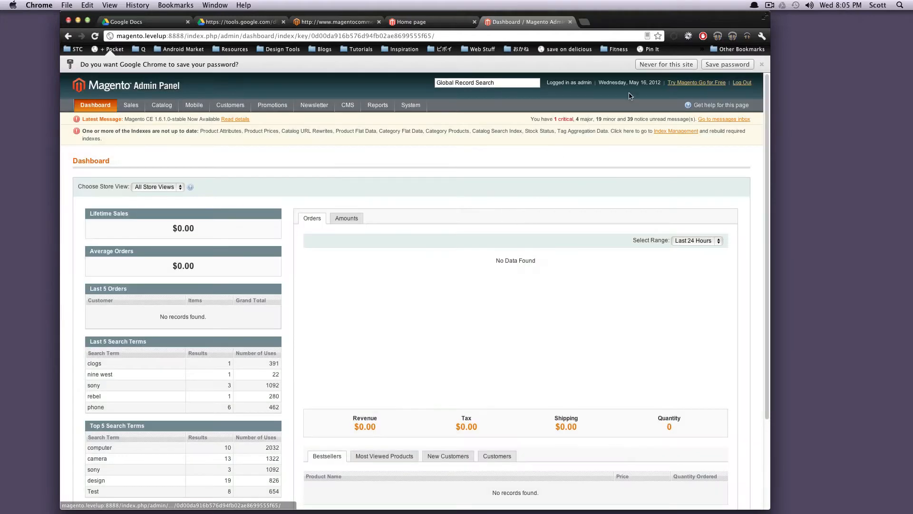
{"action": "scroll", "scroll_direction": "down", "scroll_amount": 3}
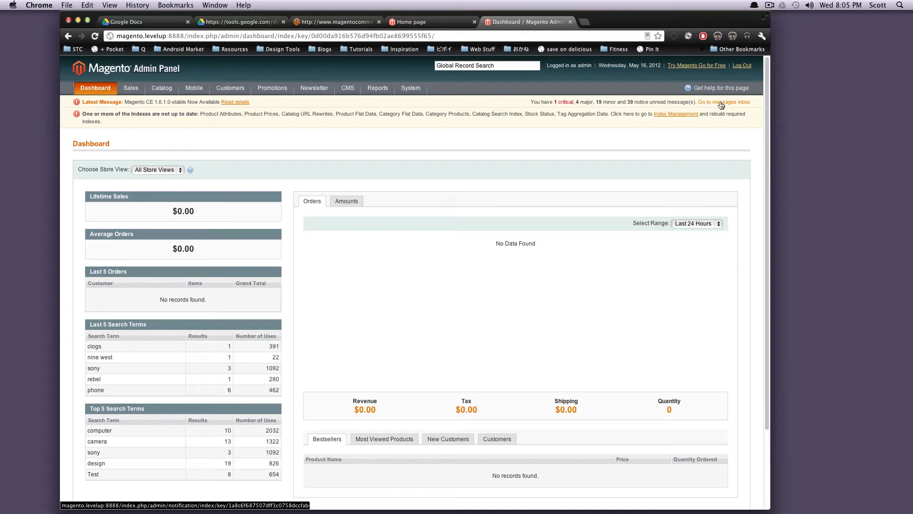
- Select and remove all 63 inbox notifications, confirm, and return to the Dashboard
{"action": "left_click", "coordinate": [724, 102]}
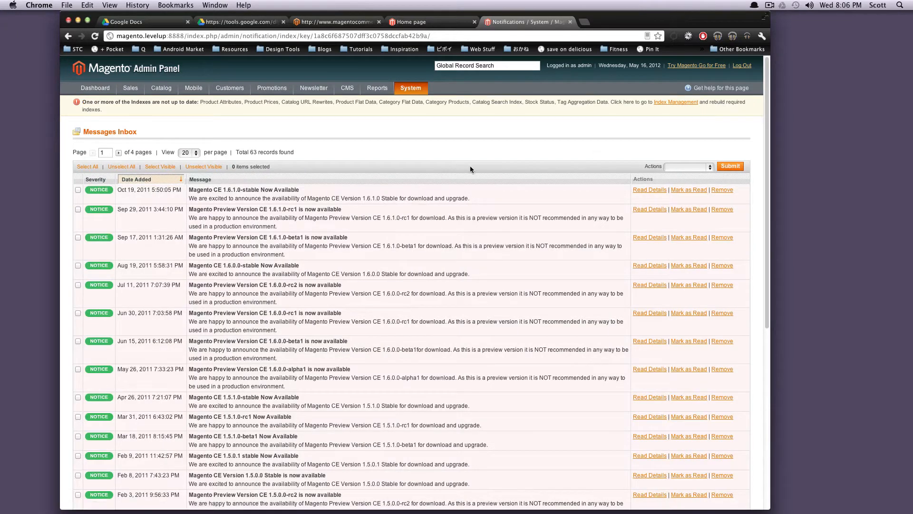
{"action": "mouse_move", "coordinate": [411, 228]}
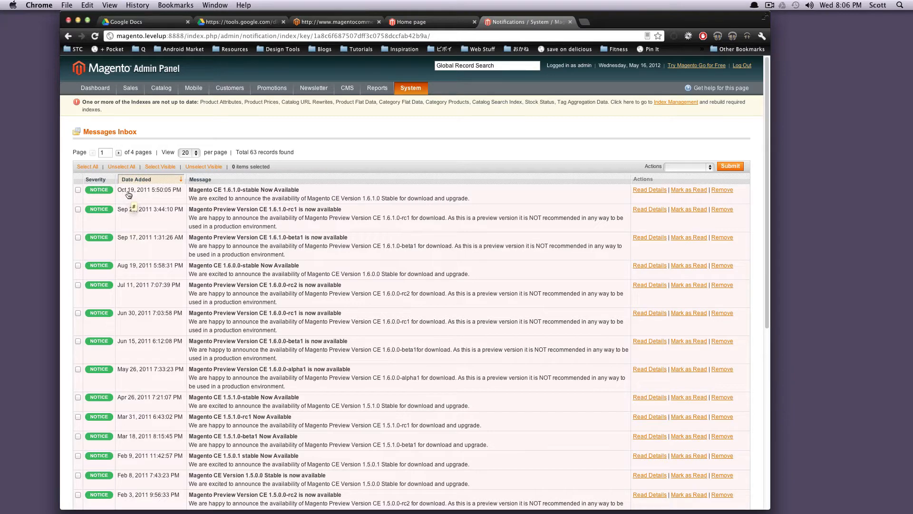
{"action": "mouse_move", "coordinate": [142, 198]}
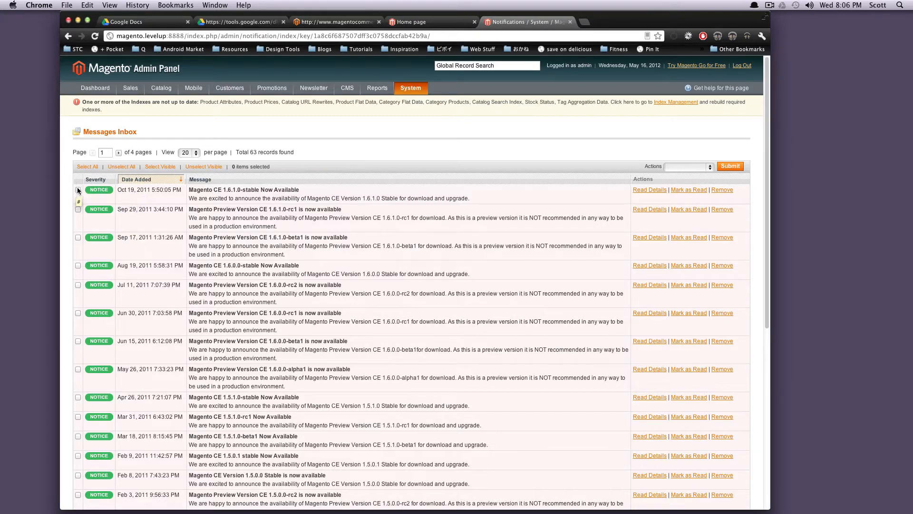
{"action": "left_click", "coordinate": [87, 166]}
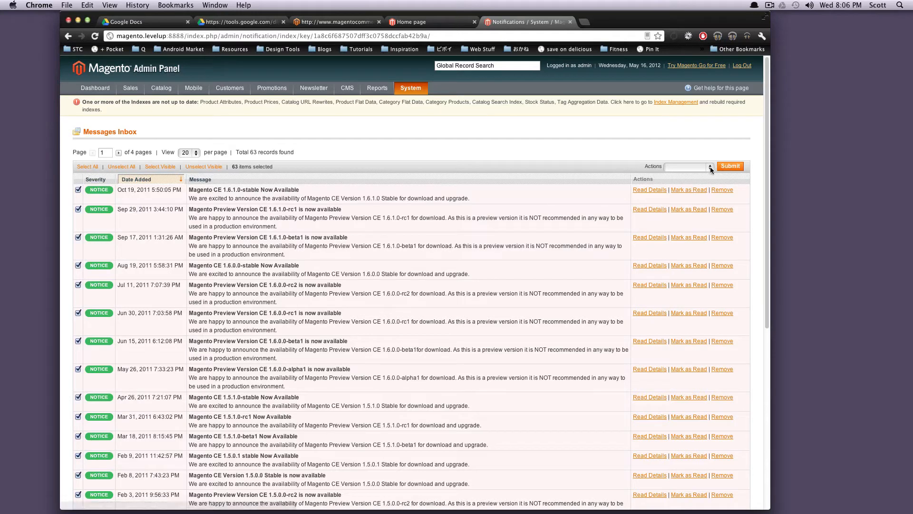
{"action": "mouse_move", "coordinate": [692, 186]}
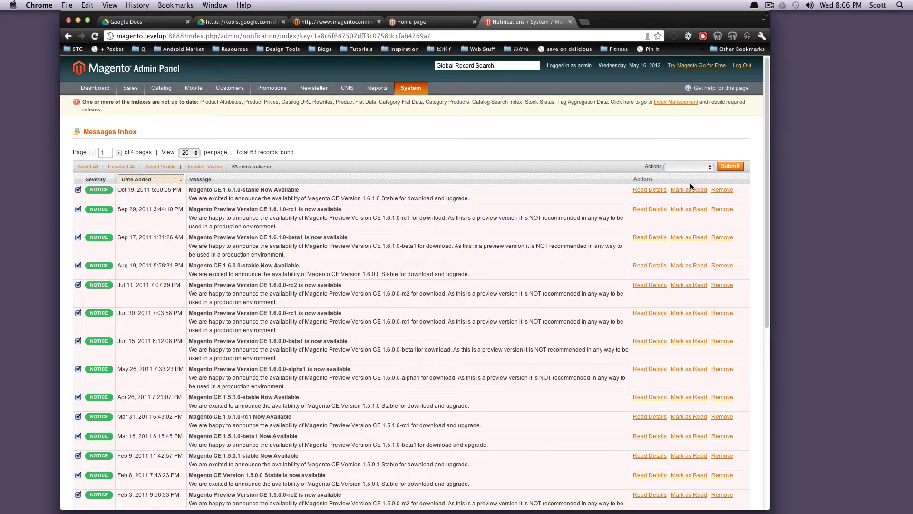
{"action": "left_click", "coordinate": [730, 166]}
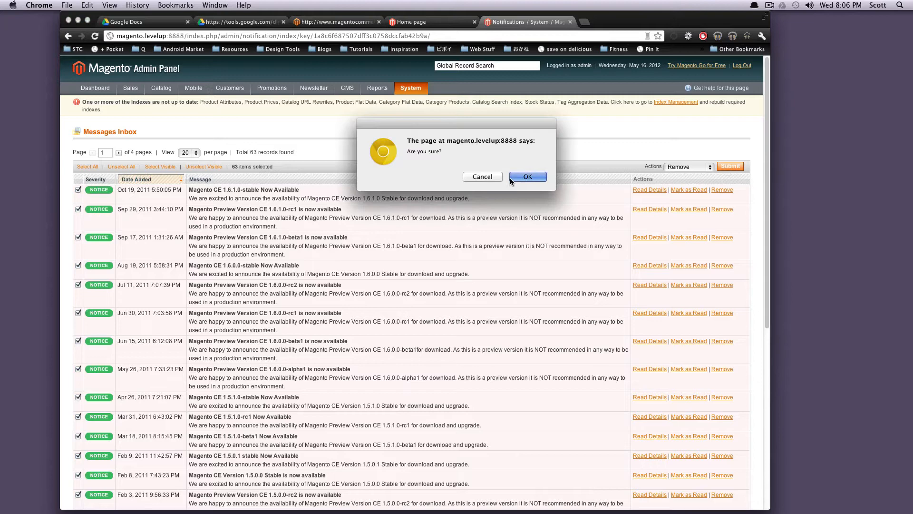
{"action": "left_click", "coordinate": [527, 177]}
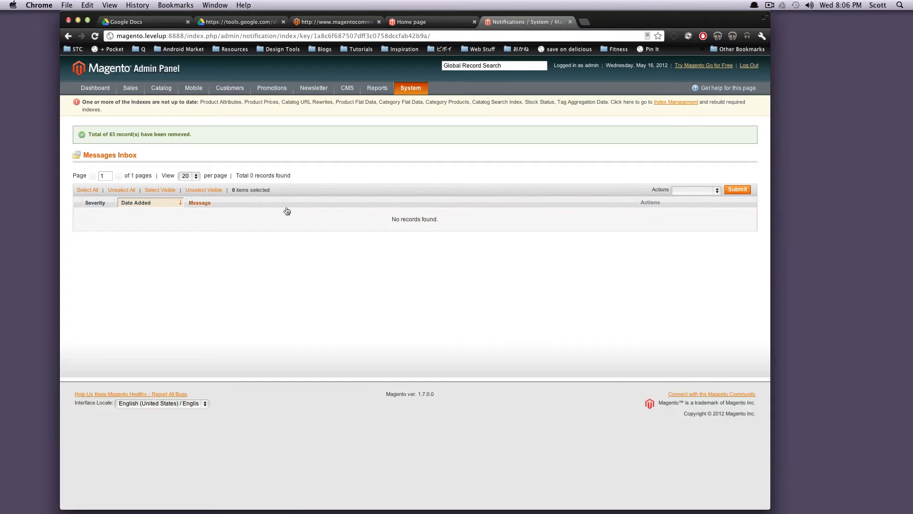
{"action": "mouse_move", "coordinate": [338, 156]}
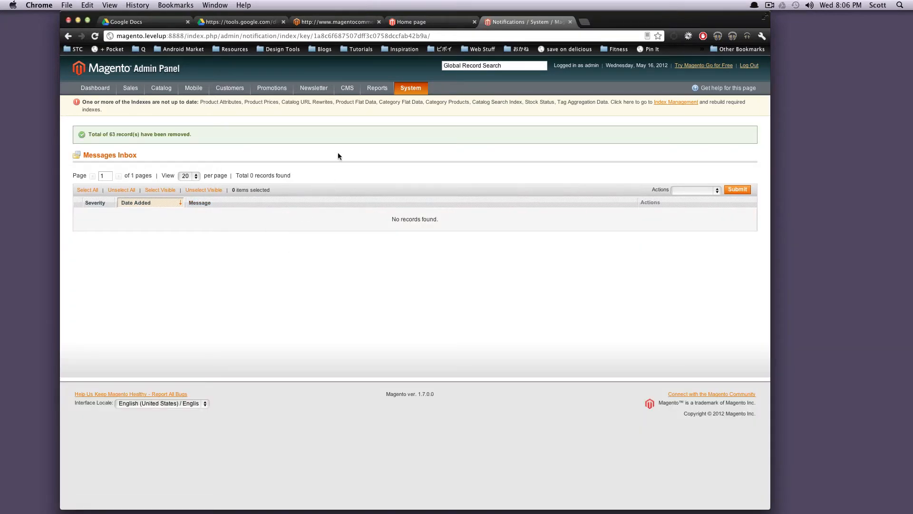
{"action": "left_click", "coordinate": [95, 88]}
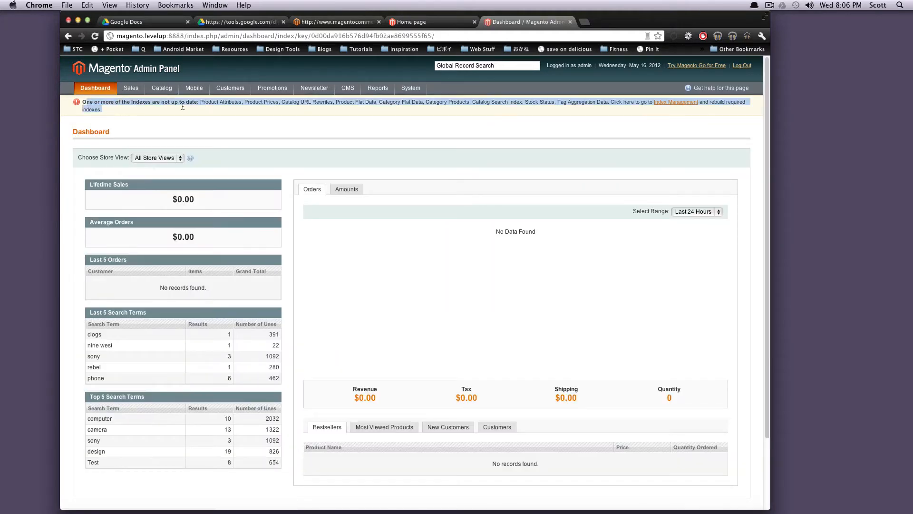
{"action": "mouse_move", "coordinate": [272, 114]}
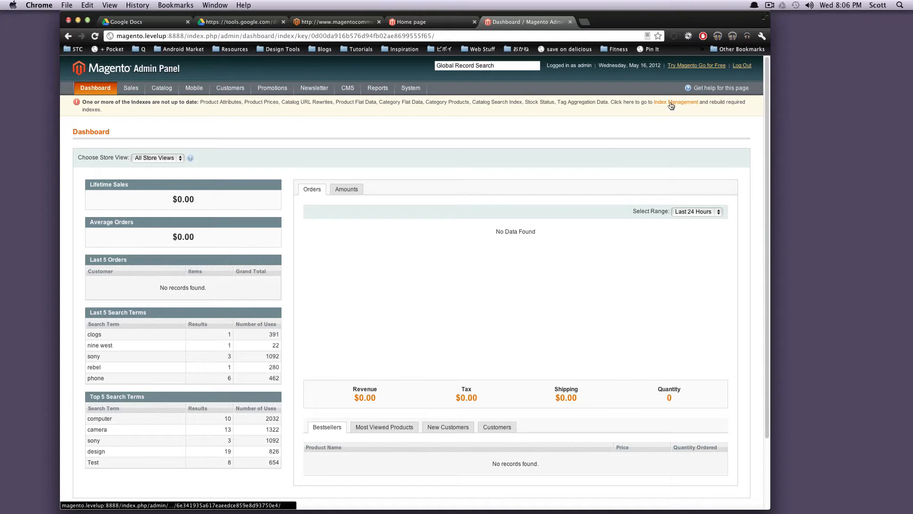
- Reindex all nine indexes in Index Management, then go back to the Dashboard
{"action": "left_click", "coordinate": [675, 101]}
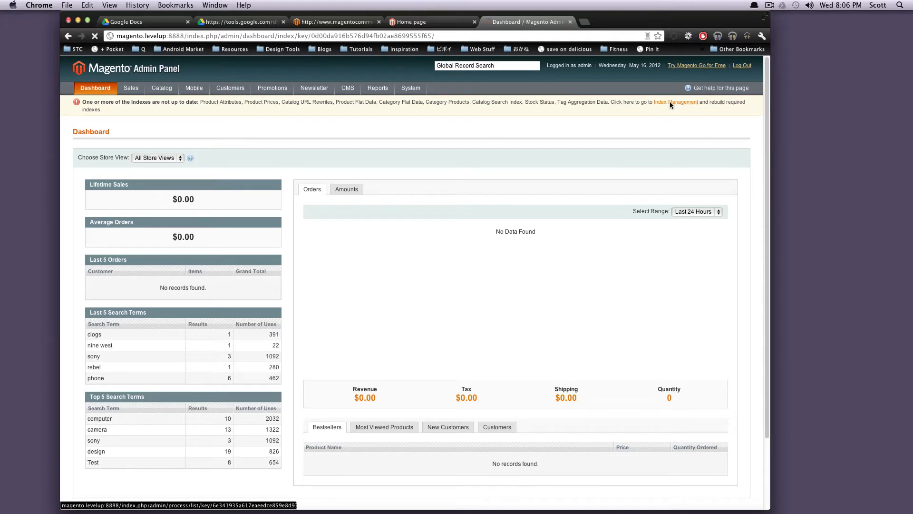
{"action": "left_click", "coordinate": [676, 102]}
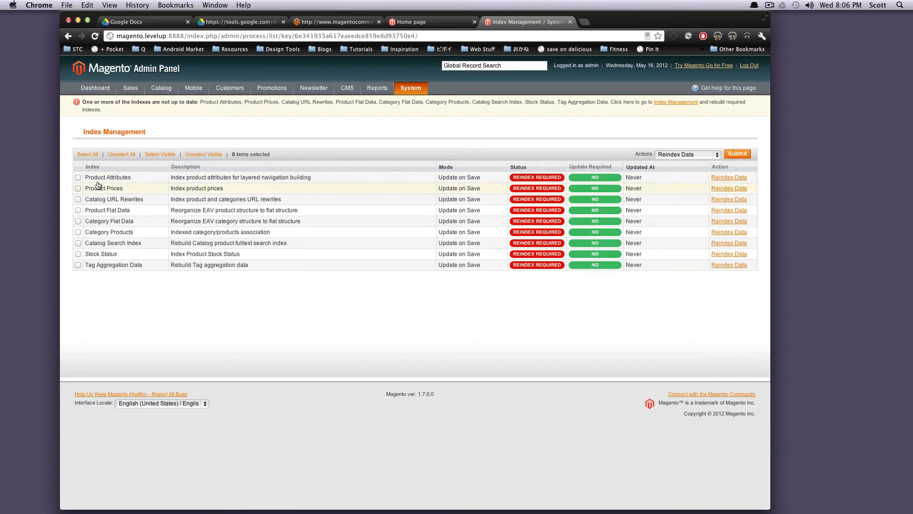
{"action": "left_click", "coordinate": [87, 154]}
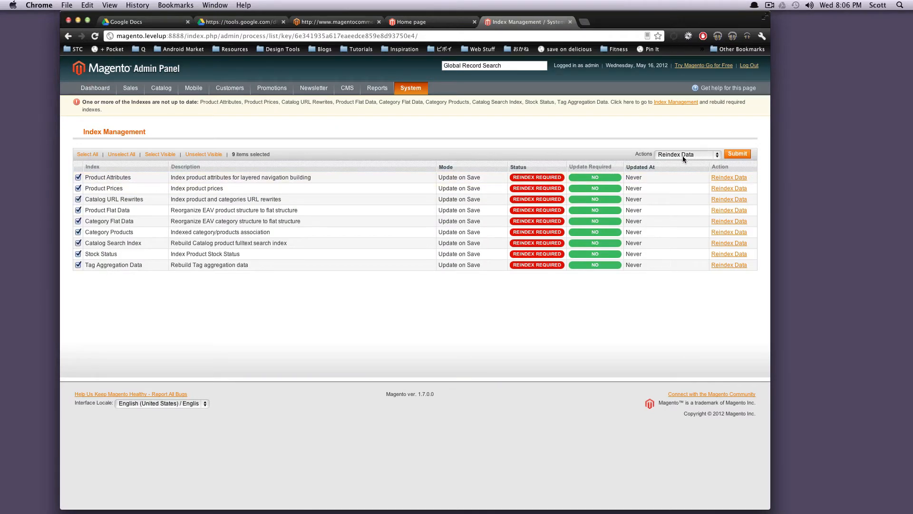
{"action": "left_click", "coordinate": [737, 154]}
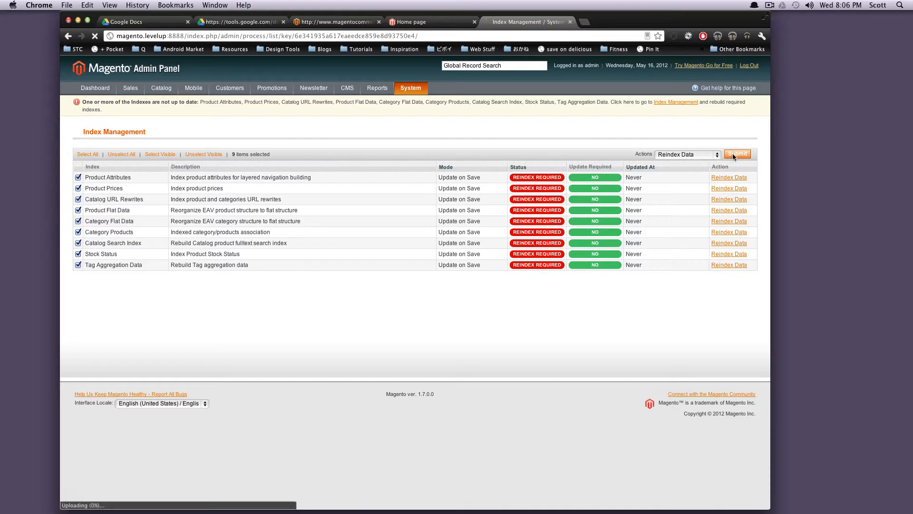
{"action": "left_click", "coordinate": [737, 154]}
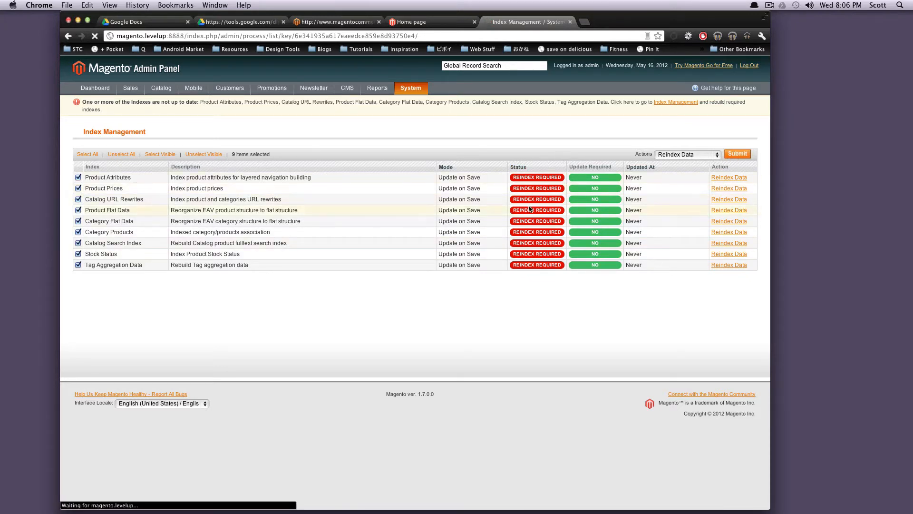
{"action": "left_click", "coordinate": [736, 154]}
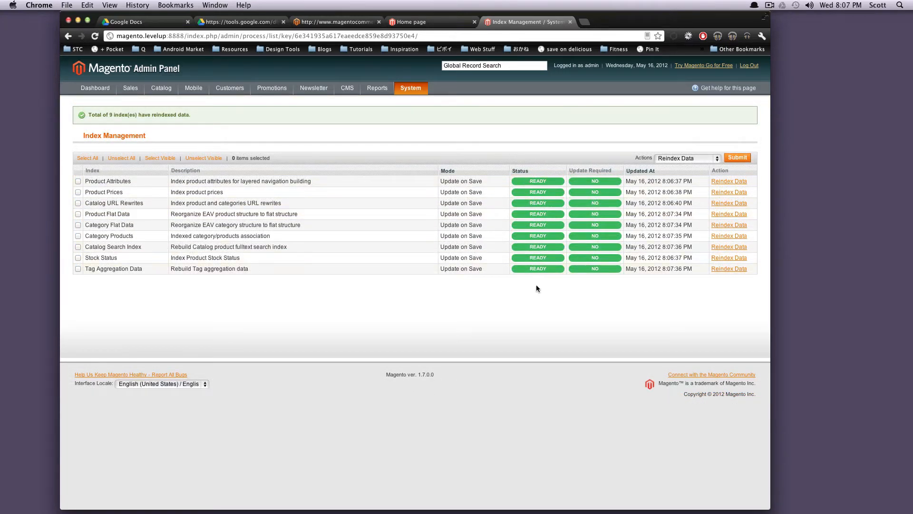
{"action": "left_click", "coordinate": [95, 88]}
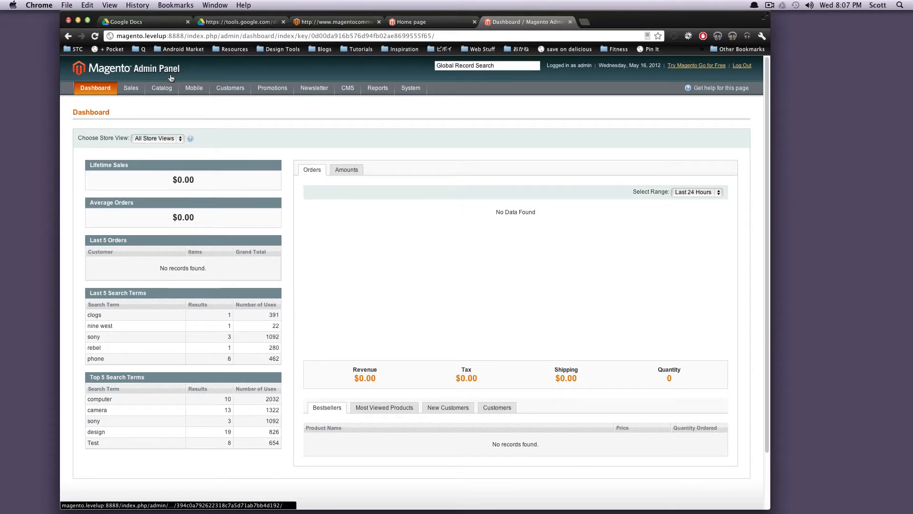
{"action": "left_click", "coordinate": [161, 88]}
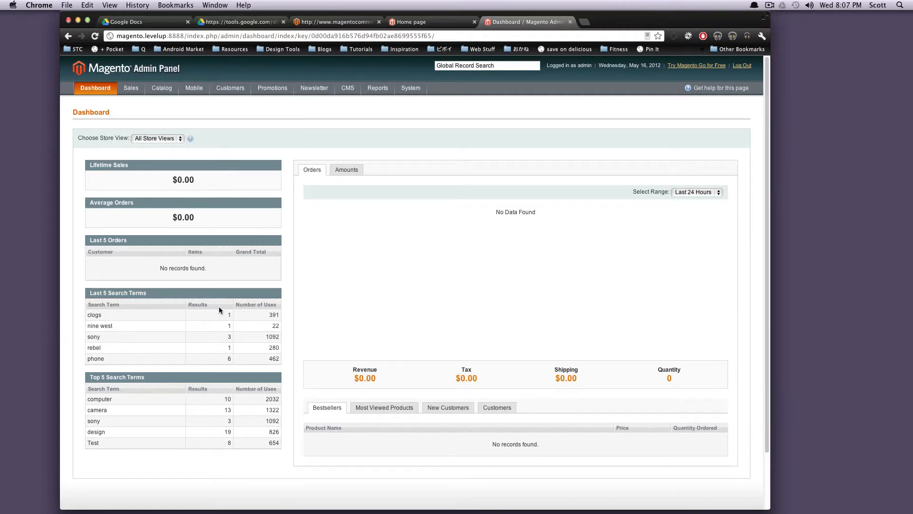
{"action": "mouse_move", "coordinate": [553, 158]}
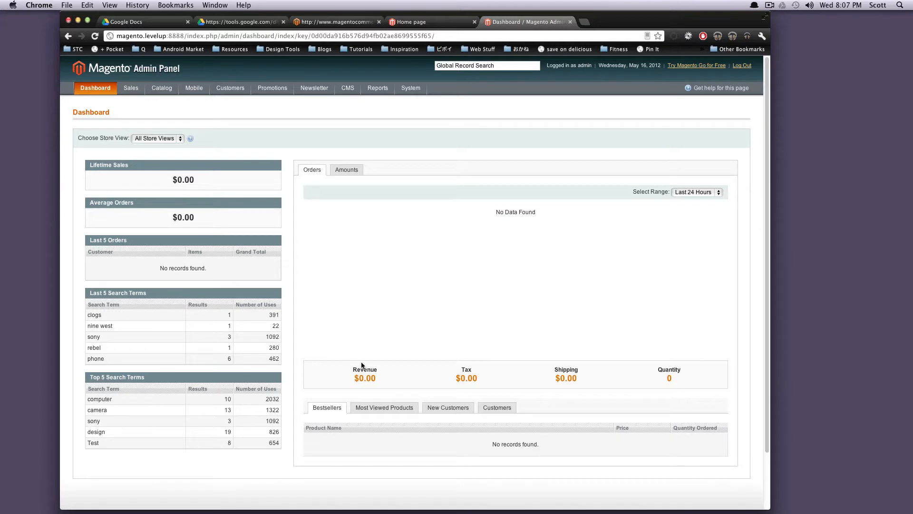
{"action": "mouse_move", "coordinate": [689, 214]}
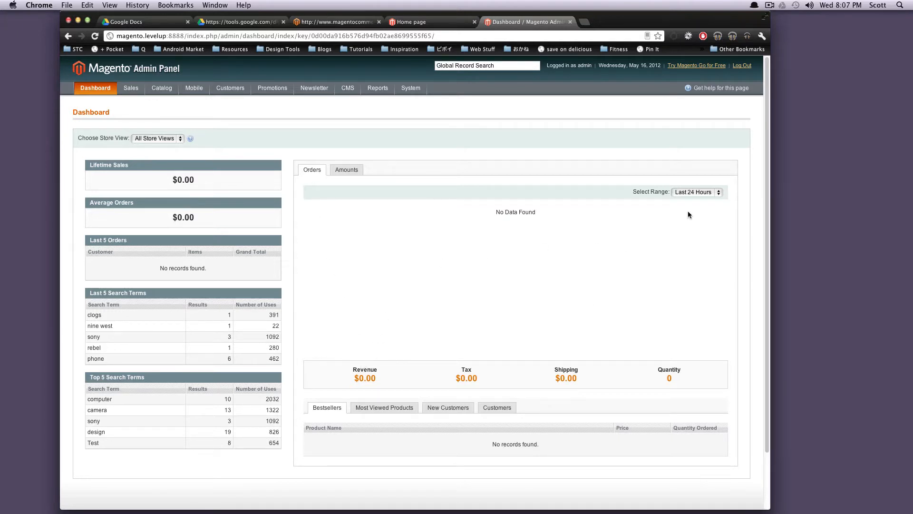
{"action": "left_click", "coordinate": [696, 192]}
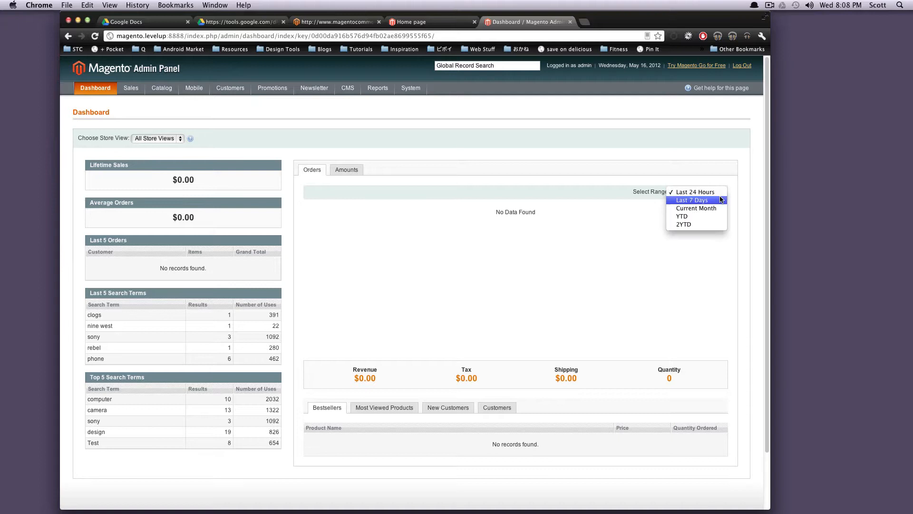
{"action": "mouse_move", "coordinate": [696, 216]}
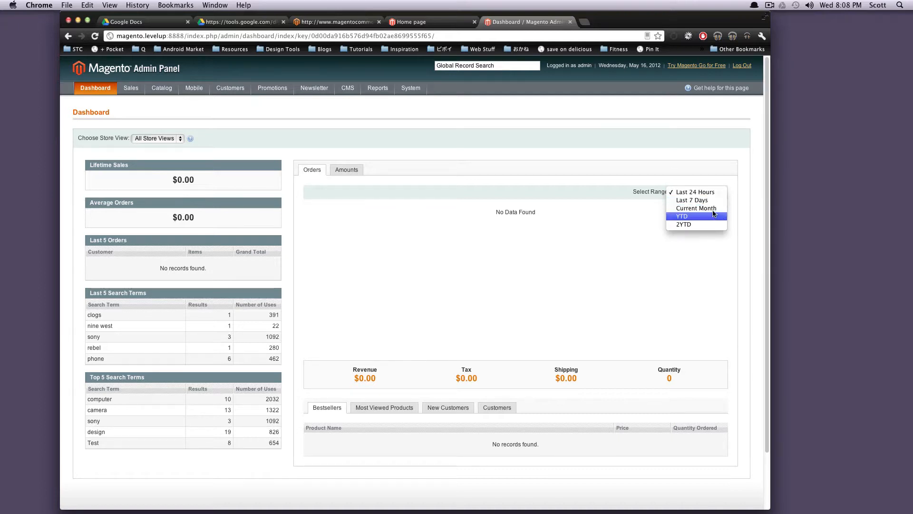
{"action": "mouse_move", "coordinate": [695, 192]}
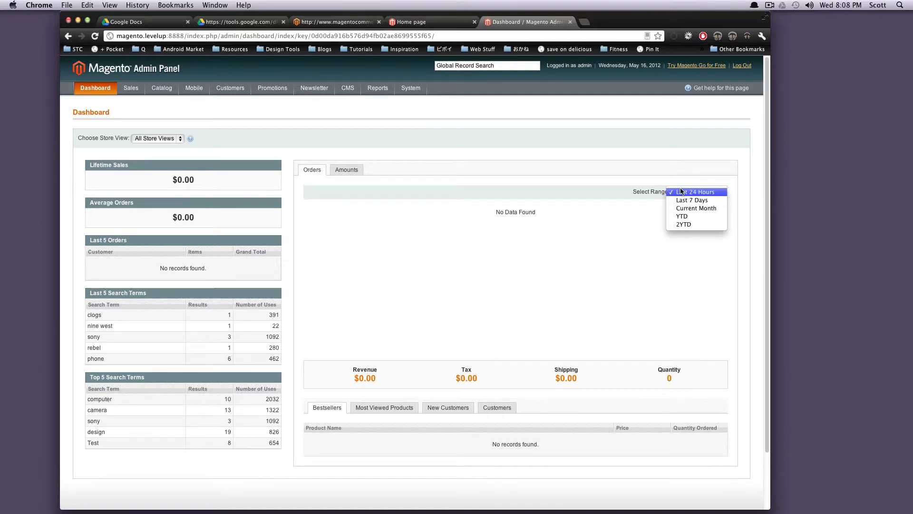
{"action": "scroll", "scroll_direction": "down", "scroll_amount": 3}
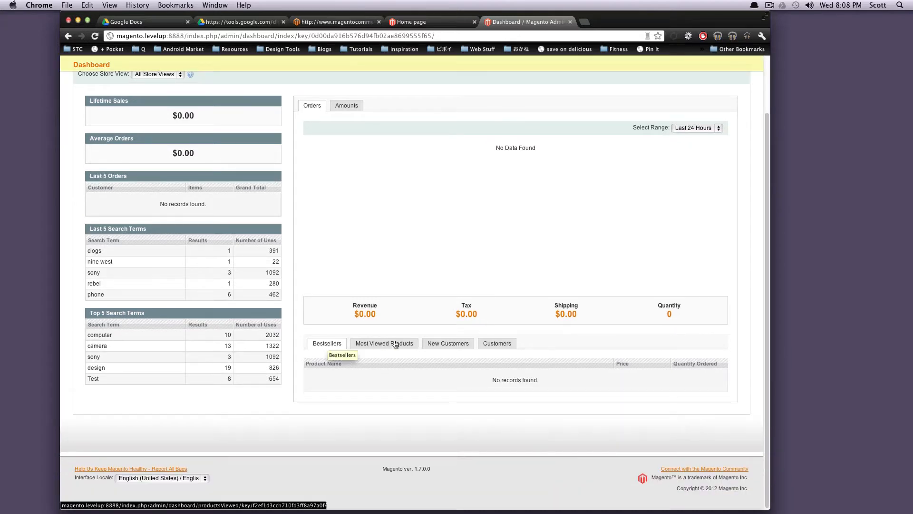
{"action": "left_click", "coordinate": [383, 344]}
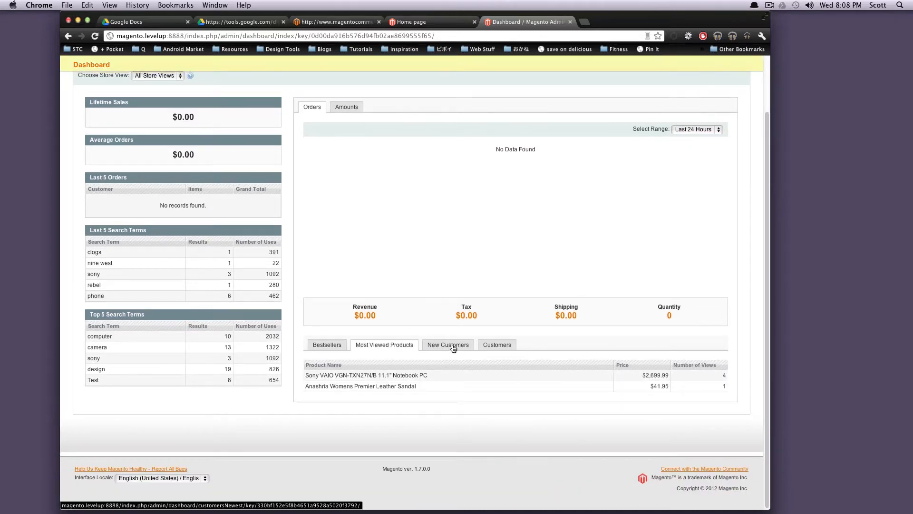
{"action": "left_click", "coordinate": [447, 344]}
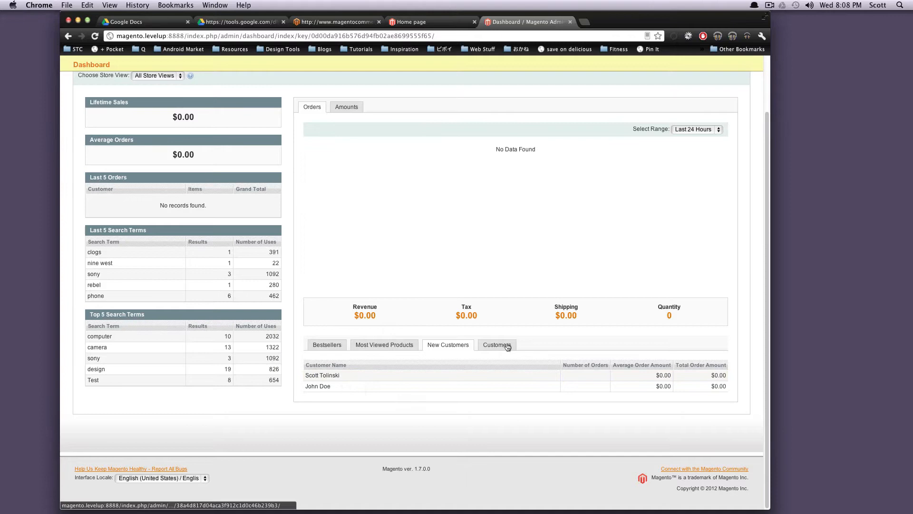
{"action": "left_click", "coordinate": [496, 345]}
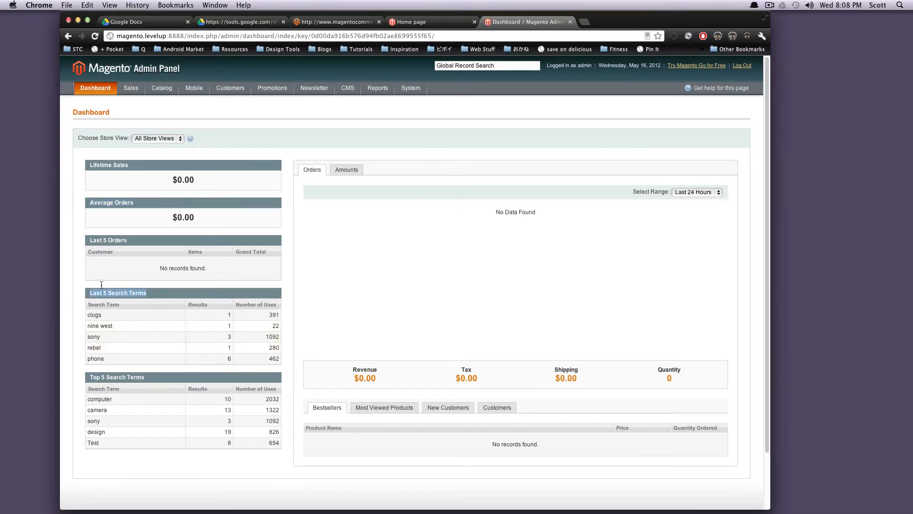
{"action": "scroll", "scroll_direction": "down", "scroll_amount": 3}
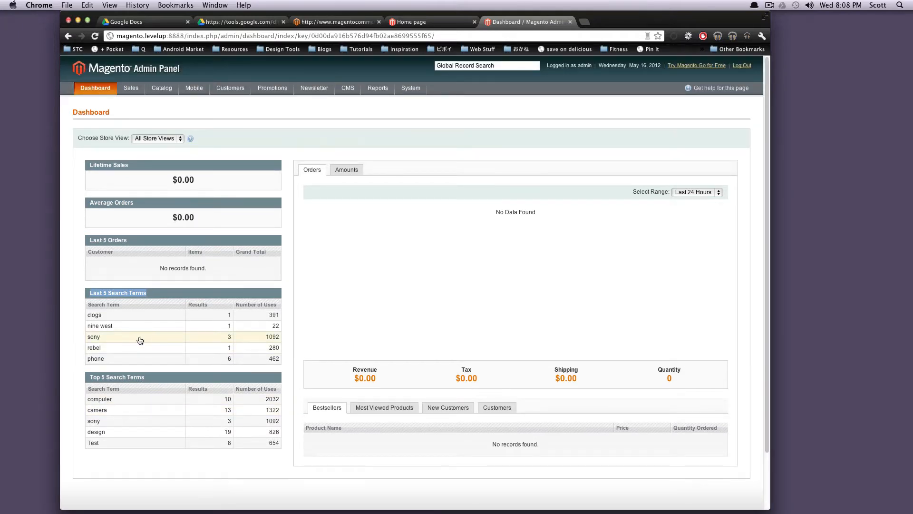
{"action": "mouse_move", "coordinate": [291, 185]}
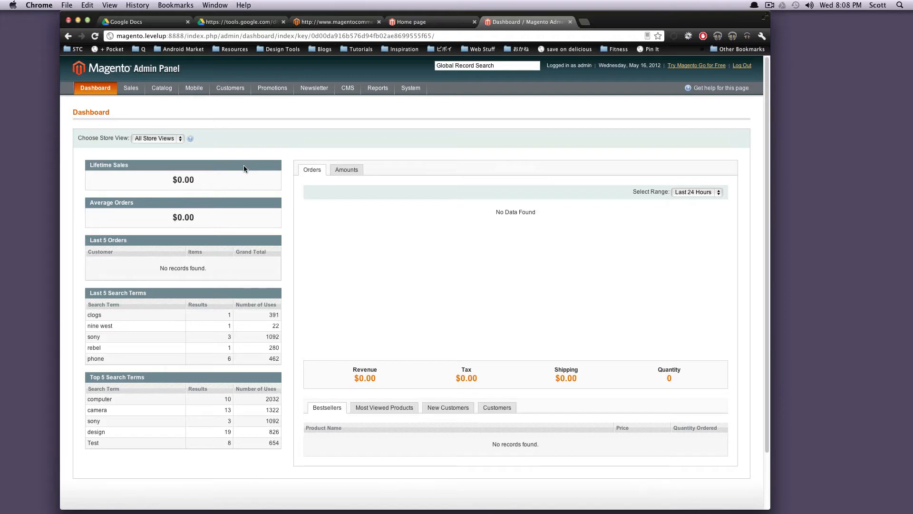
{"action": "mouse_move", "coordinate": [238, 156]}
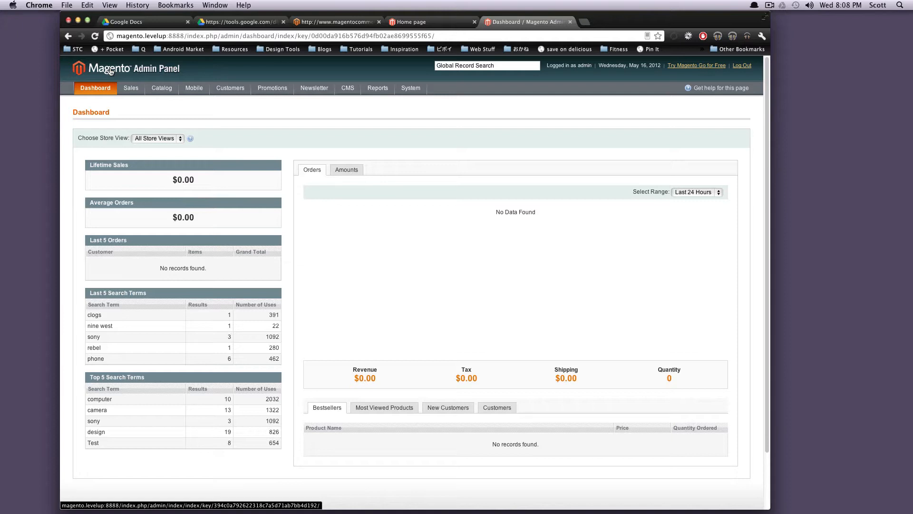
- Open Sales > Orders, which shows no records found
{"action": "left_click", "coordinate": [130, 88]}
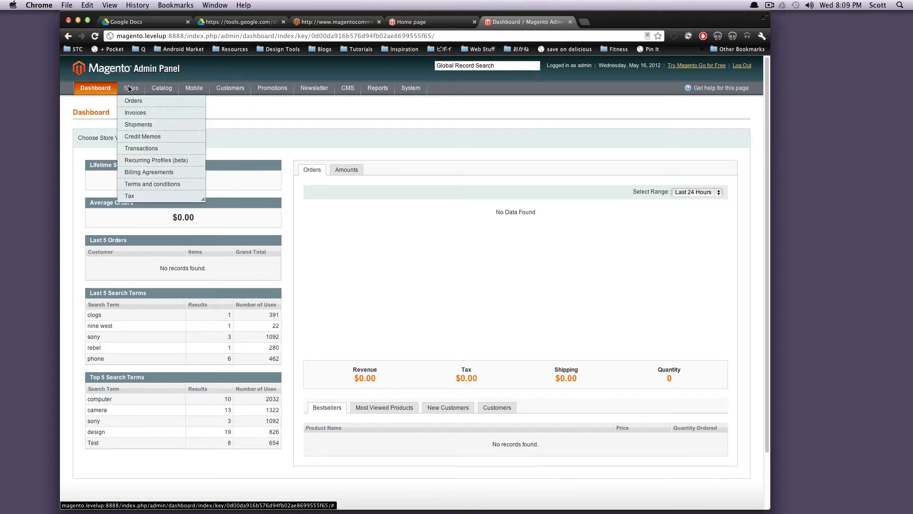
{"action": "mouse_move", "coordinate": [133, 104]}
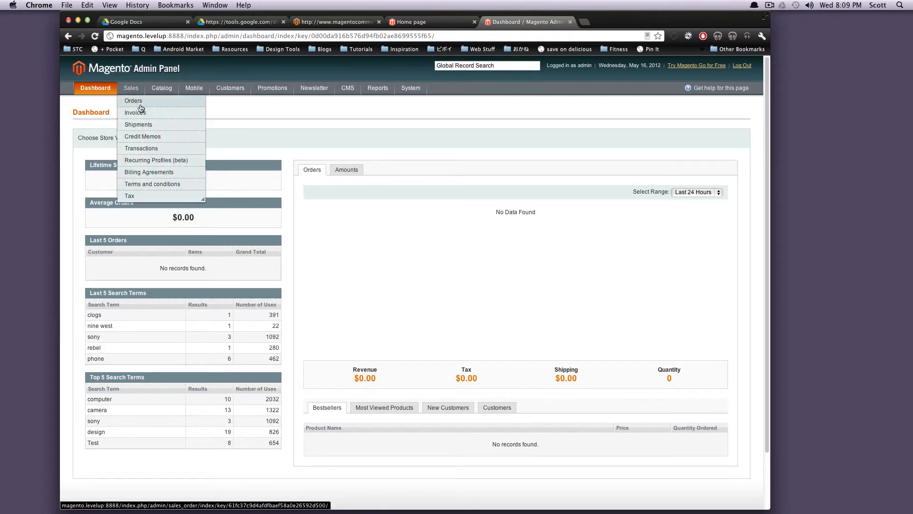
{"action": "mouse_move", "coordinate": [174, 163]}
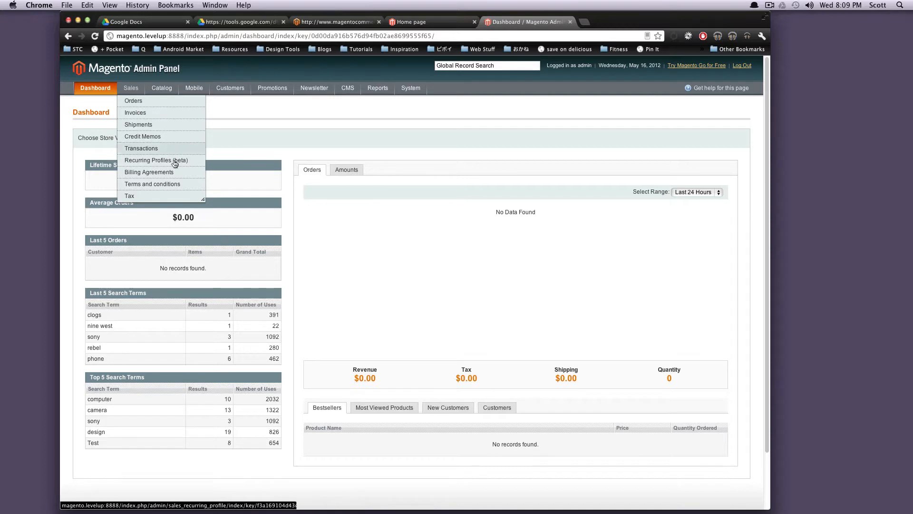
{"action": "mouse_move", "coordinate": [152, 184]}
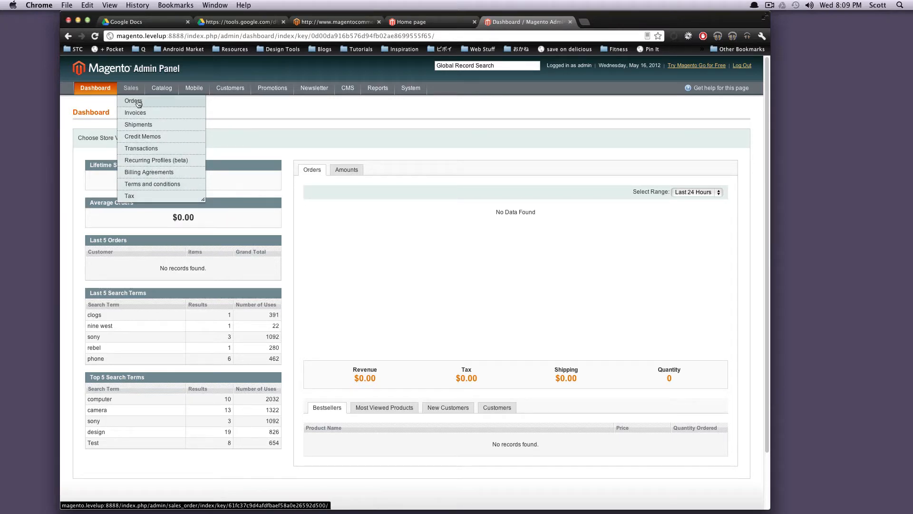
{"action": "left_click", "coordinate": [132, 101]}
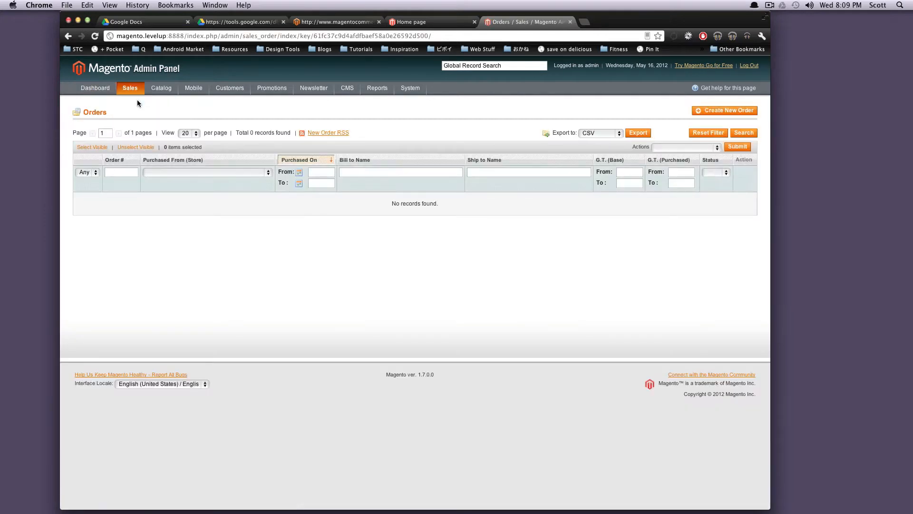
- Open Sales > Invoices, an empty list with no records found
{"action": "left_click", "coordinate": [129, 88]}
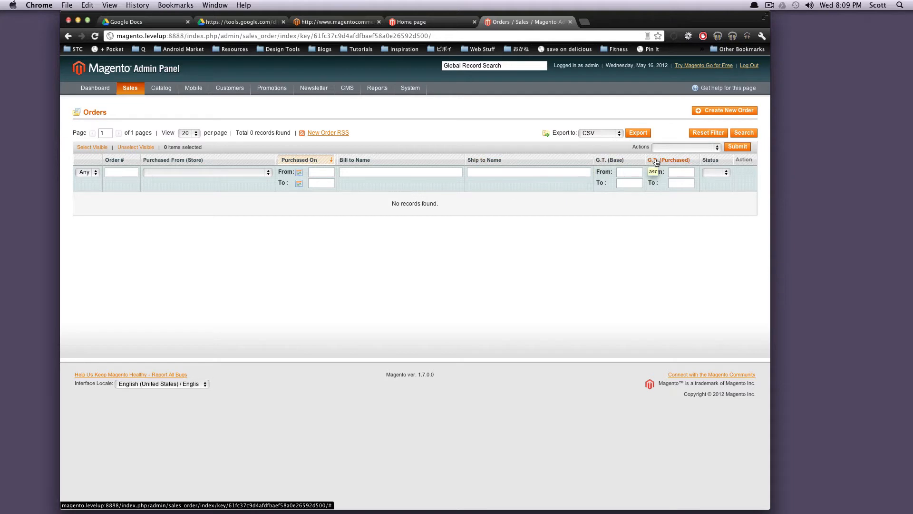
{"action": "left_click", "coordinate": [715, 172]}
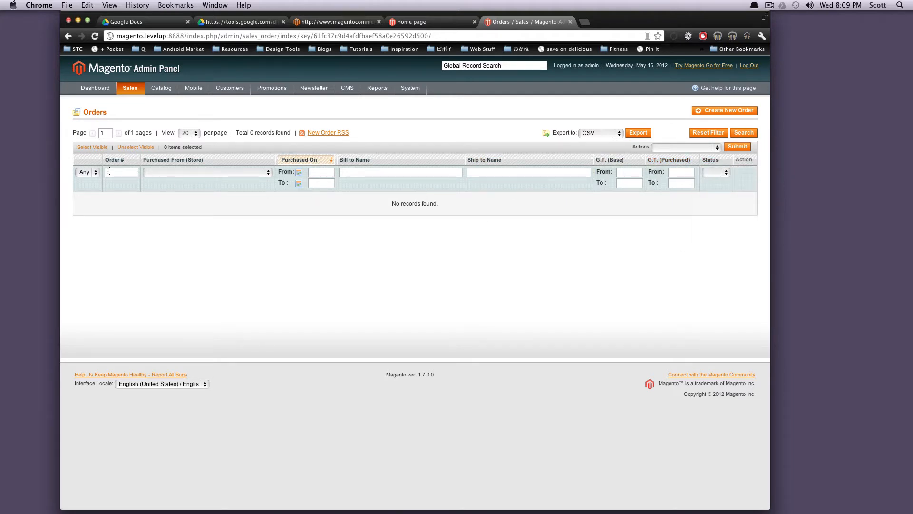
{"action": "left_click", "coordinate": [130, 88]}
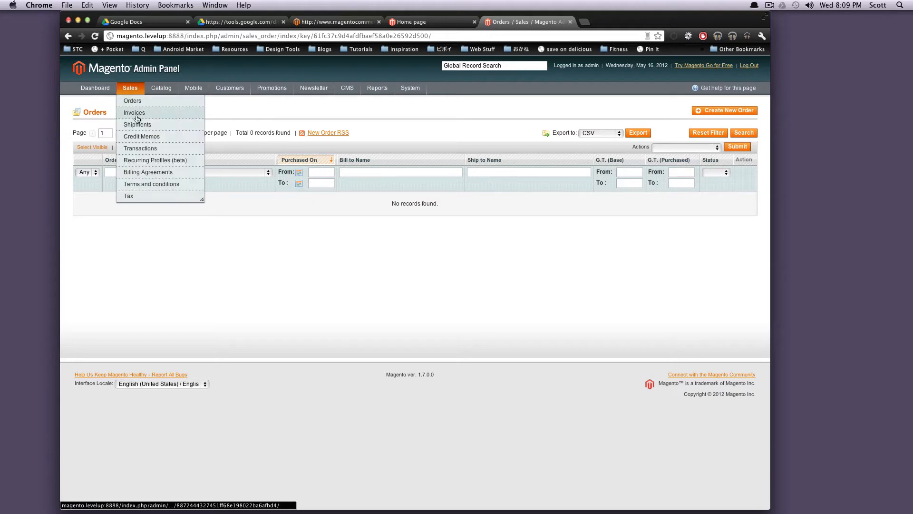
{"action": "left_click", "coordinate": [135, 113]}
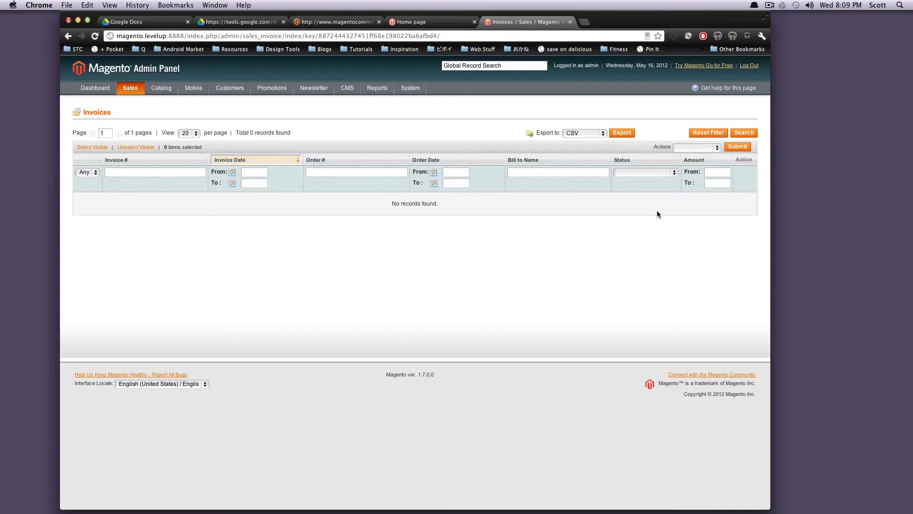
{"action": "mouse_move", "coordinate": [82, 187]}
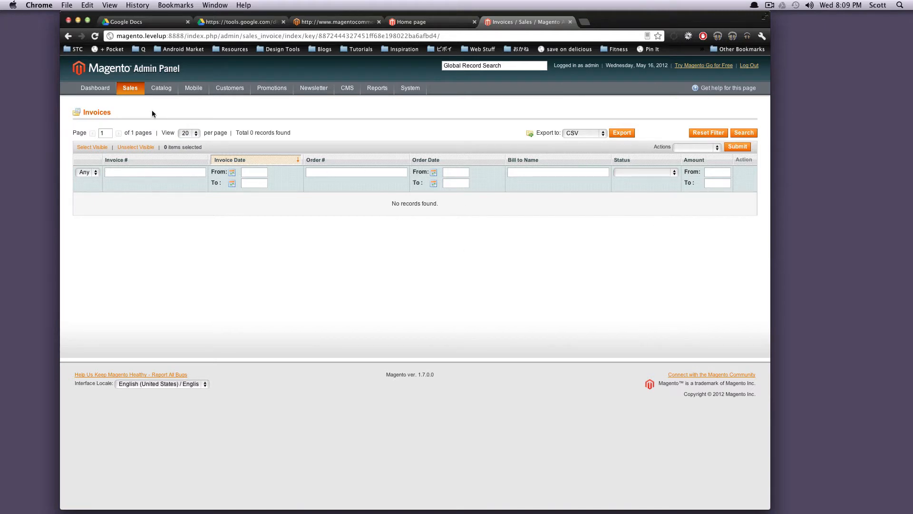
{"action": "left_click", "coordinate": [130, 88]}
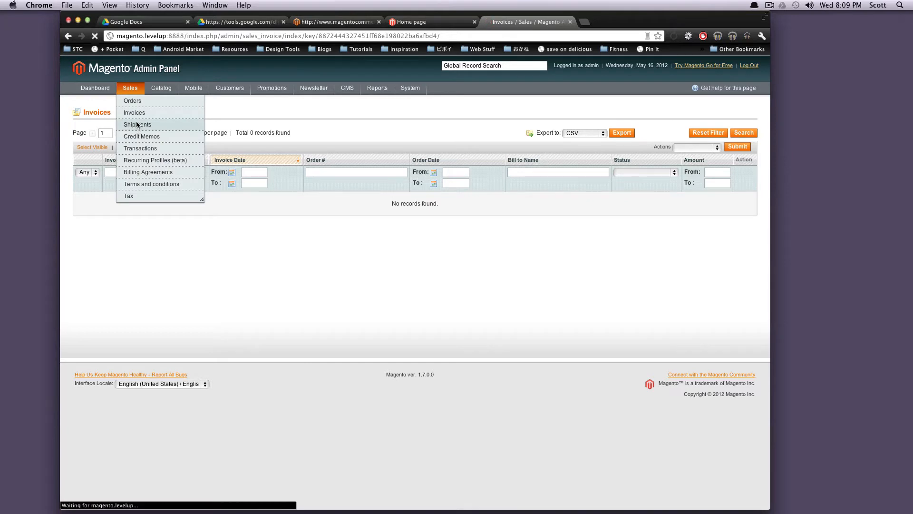
- Open the empty Sales > Shipments list, then Catalog > Manage Products
{"action": "left_click", "coordinate": [138, 124]}
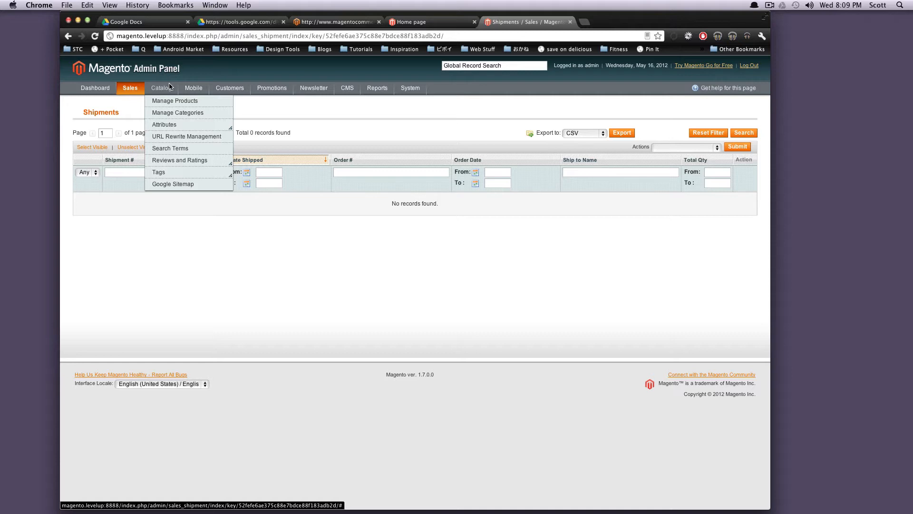
{"action": "mouse_move", "coordinate": [174, 101]}
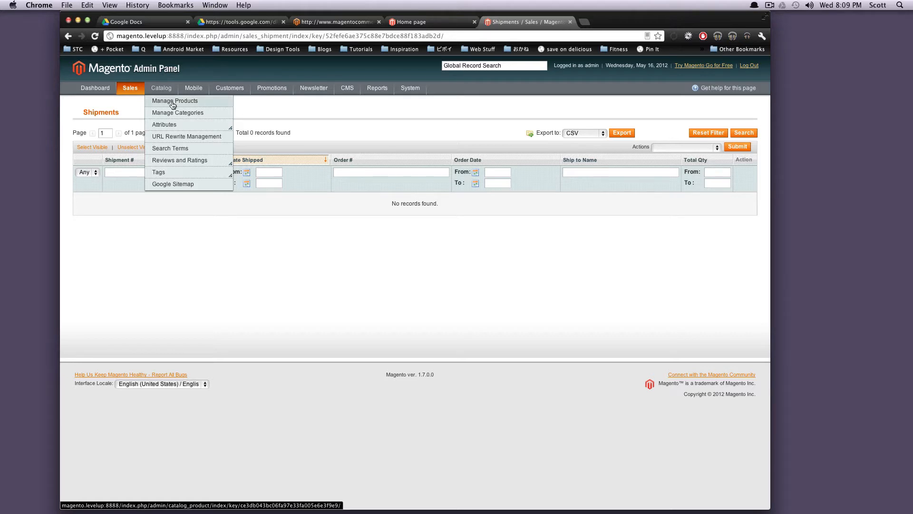
{"action": "left_click", "coordinate": [174, 101]}
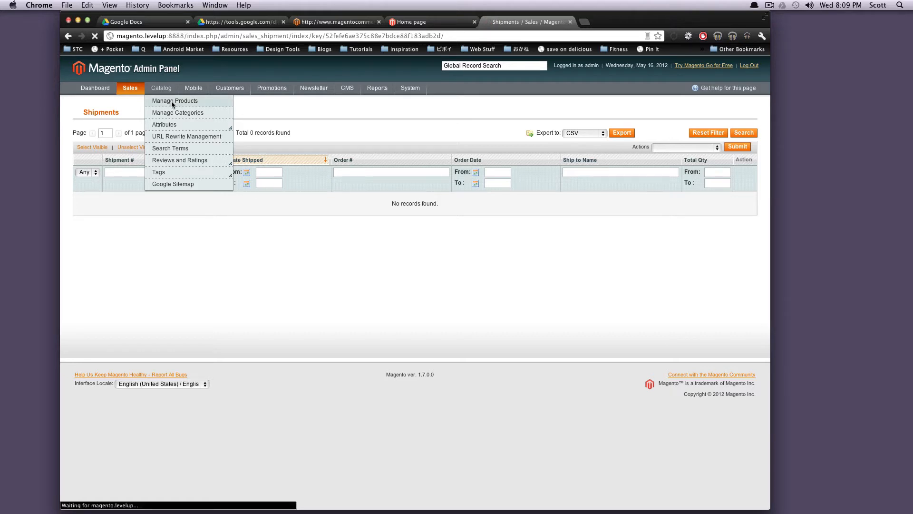
- Sort the product grid by price, highest first, and preview the bulk actions
{"action": "left_click", "coordinate": [174, 100]}
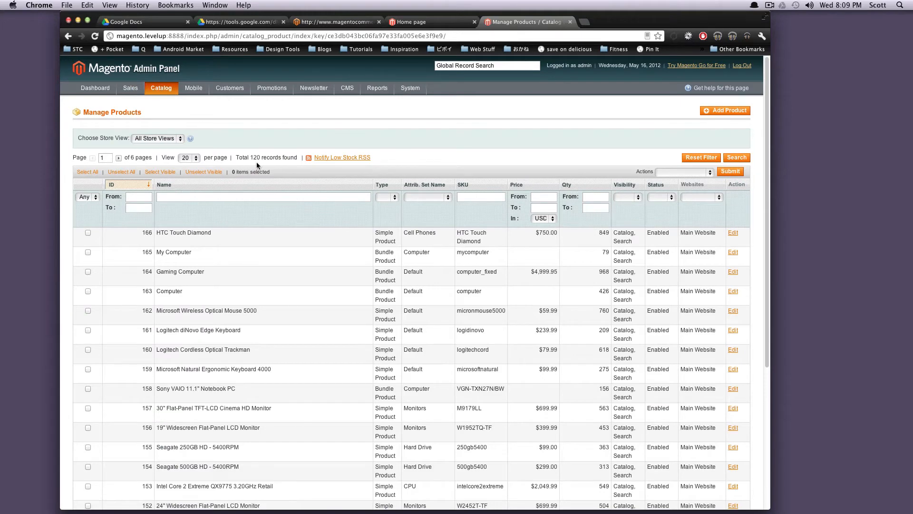
{"action": "scroll", "scroll_direction": "down", "scroll_amount": 3}
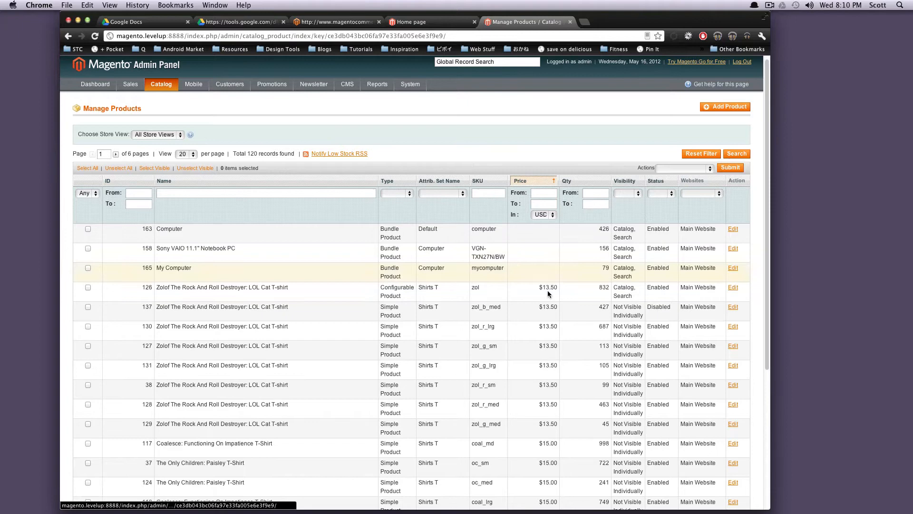
{"action": "left_click", "coordinate": [519, 181]}
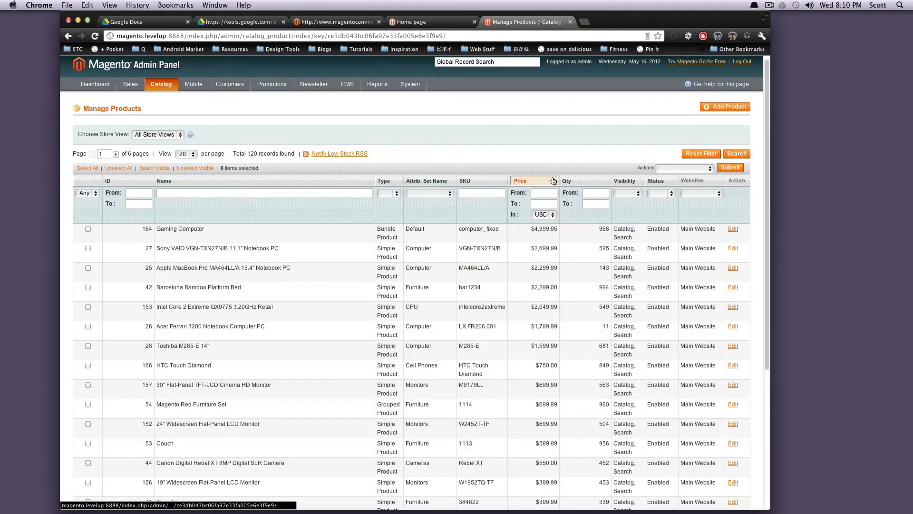
{"action": "left_click", "coordinate": [683, 168]}
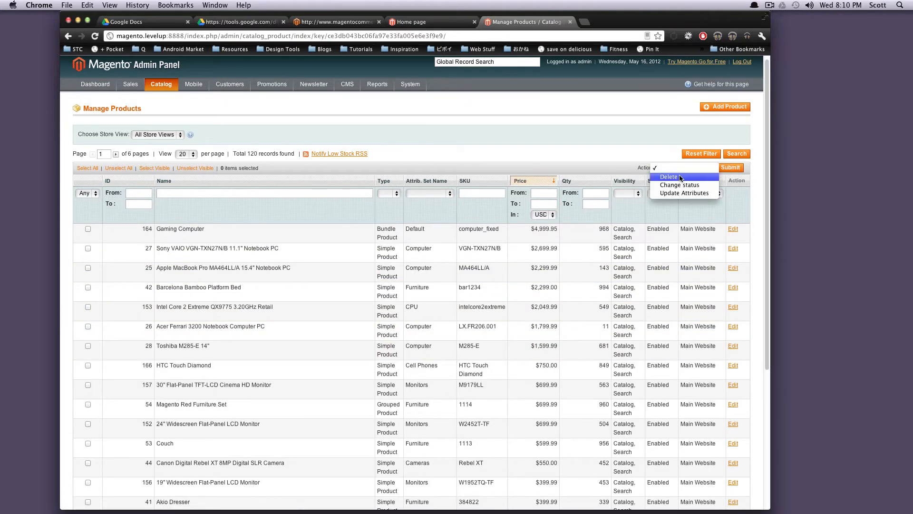
{"action": "mouse_move", "coordinate": [596, 175]}
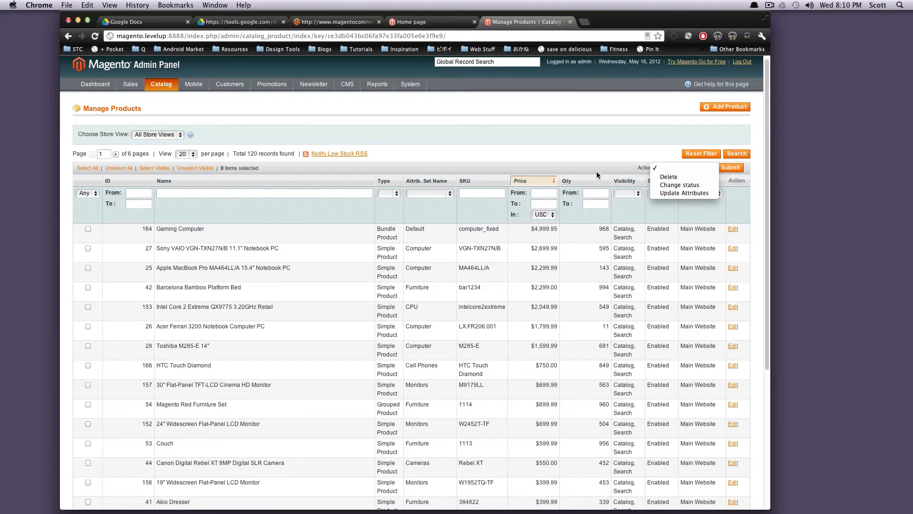
{"action": "left_click", "coordinate": [681, 168]}
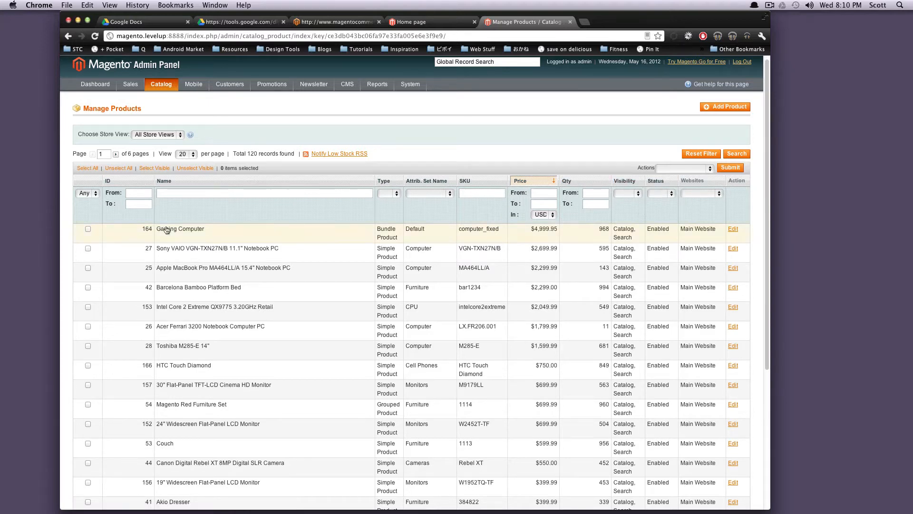
- Filter the product grid to Enabled status and go to Manage Categories
{"action": "left_click", "coordinate": [87, 167]}
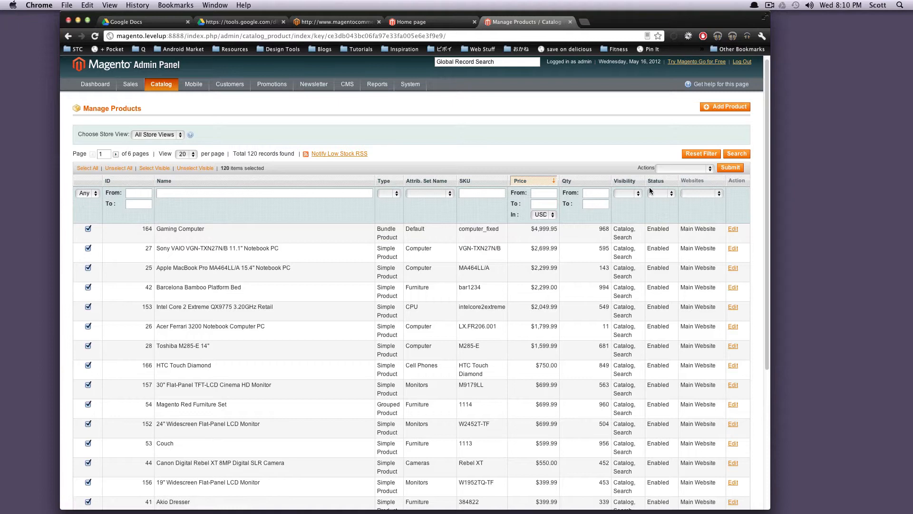
{"action": "left_click", "coordinate": [684, 168]}
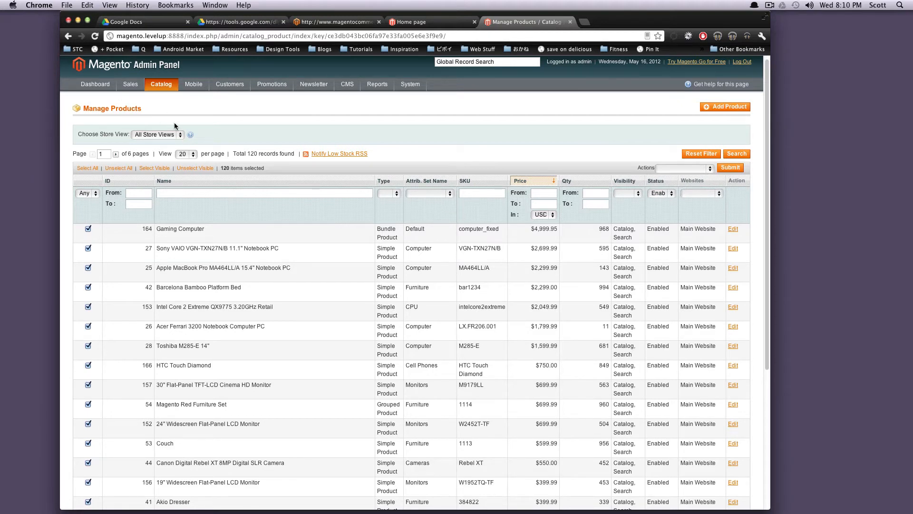
{"action": "left_click", "coordinate": [161, 84]}
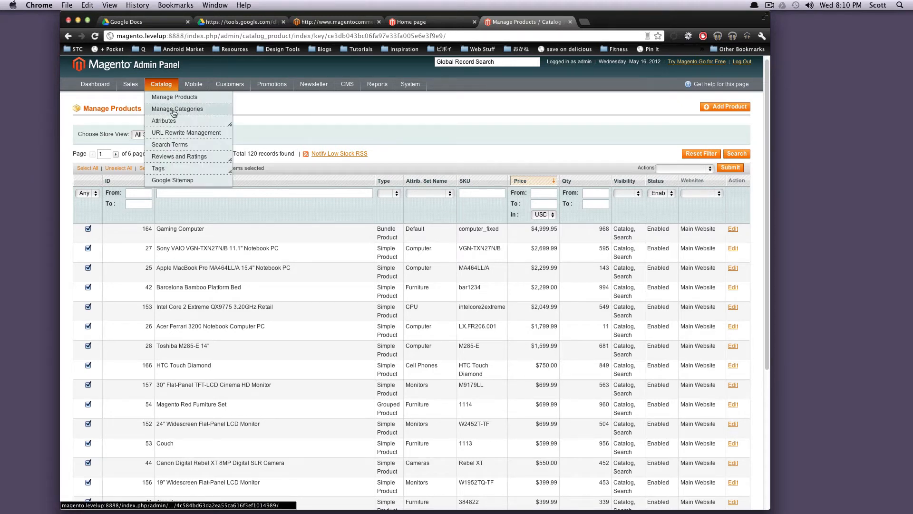
{"action": "left_click", "coordinate": [179, 109]}
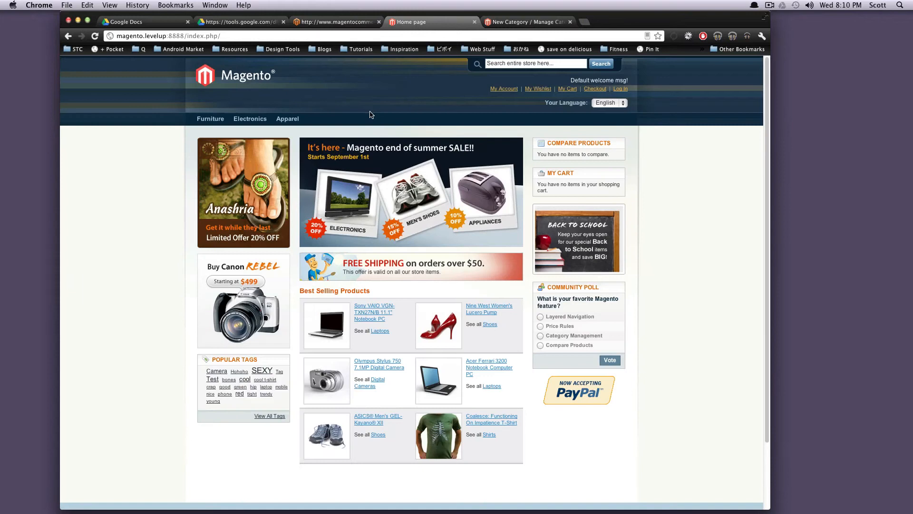
{"action": "mouse_move", "coordinate": [210, 119]}
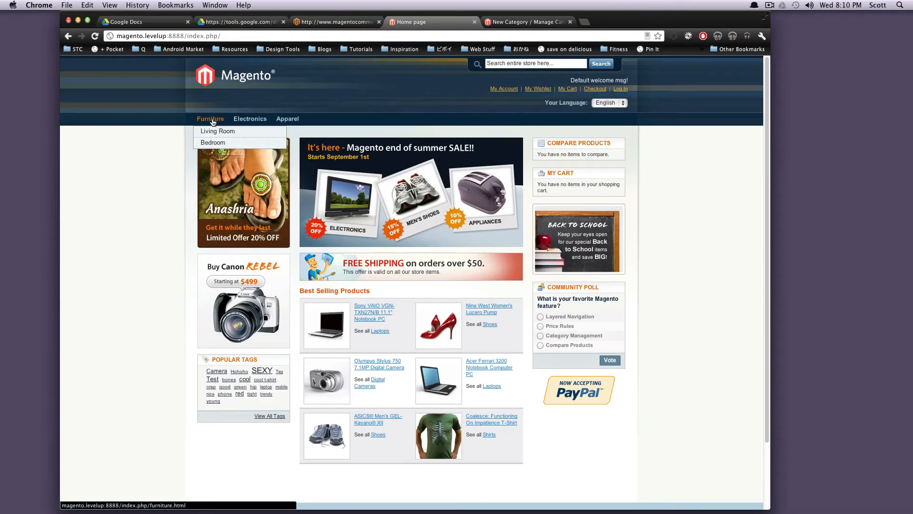
{"action": "mouse_move", "coordinate": [288, 119]}
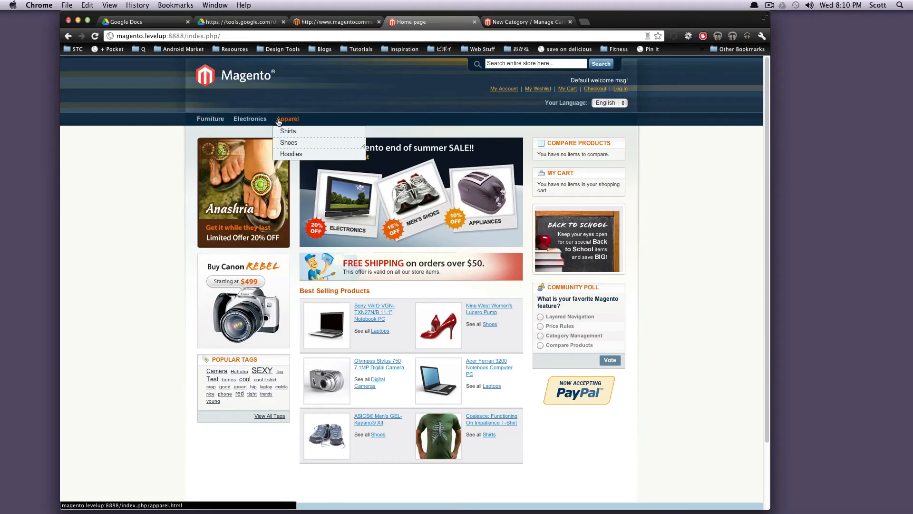
{"action": "mouse_move", "coordinate": [210, 121]}
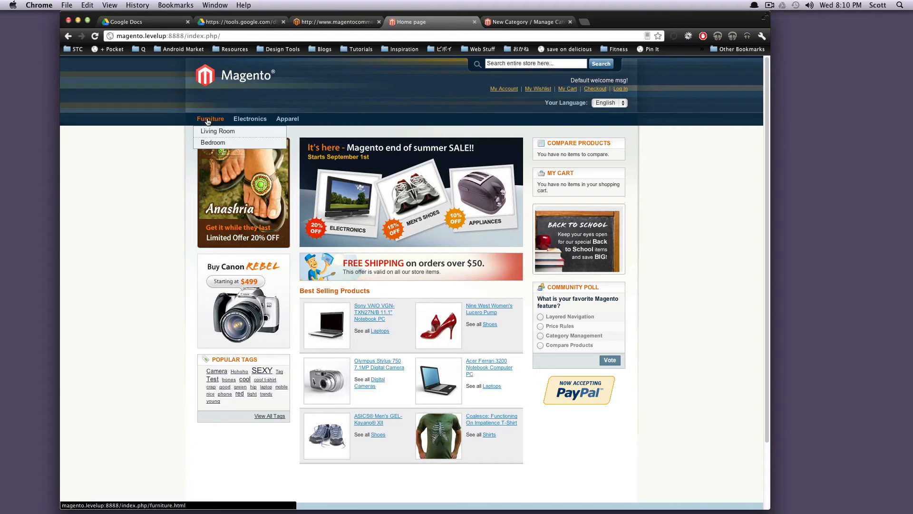
{"action": "mouse_move", "coordinate": [230, 118]}
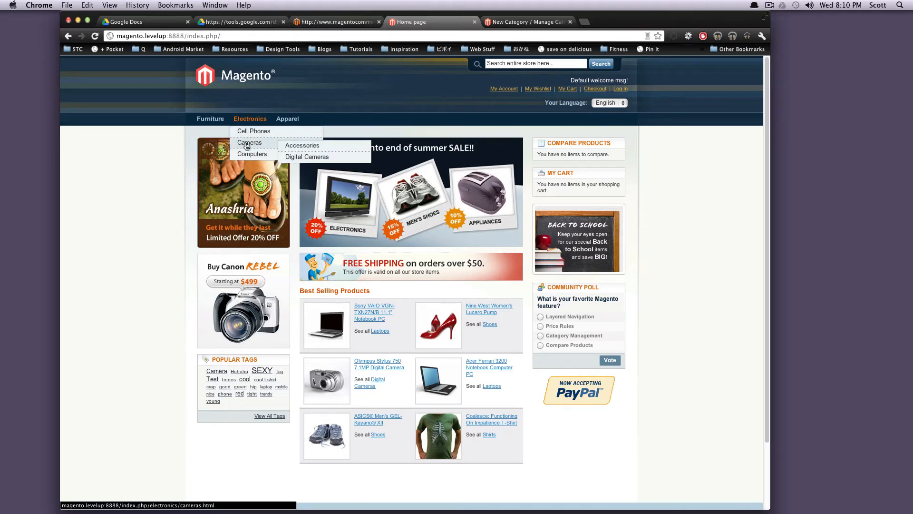
{"action": "mouse_move", "coordinate": [287, 119]}
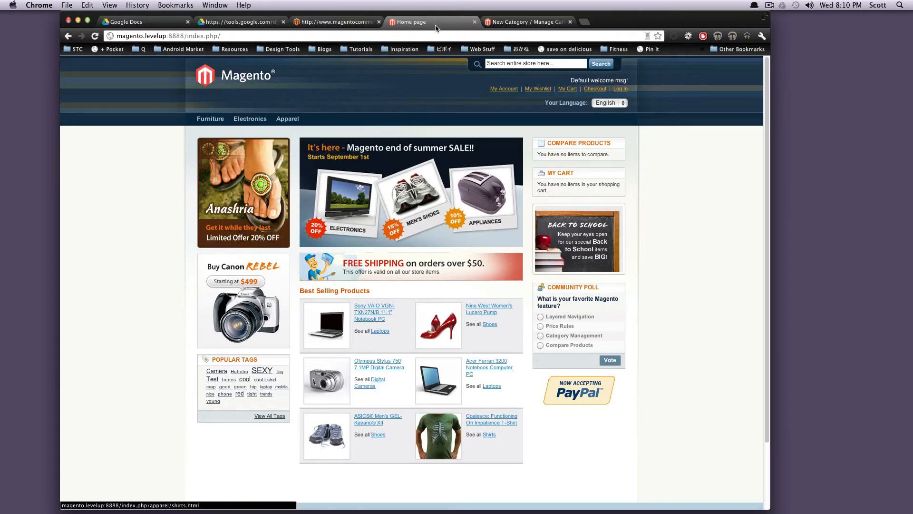
- Switch back to the admin tab showing the category tree and new root category form
{"action": "left_click", "coordinate": [527, 21]}
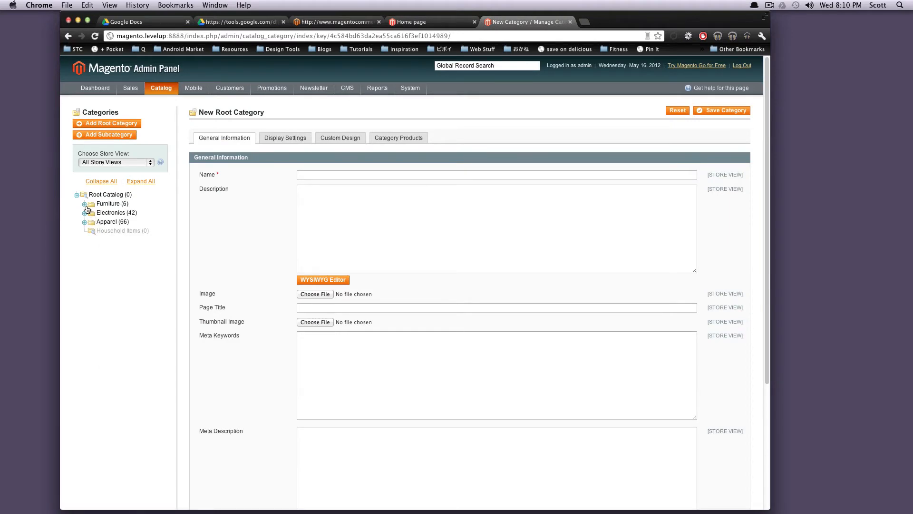
- Expand Furniture, Electronics and Cameras to reveal Accessories and Digital Cameras
{"action": "left_click", "coordinate": [85, 203]}
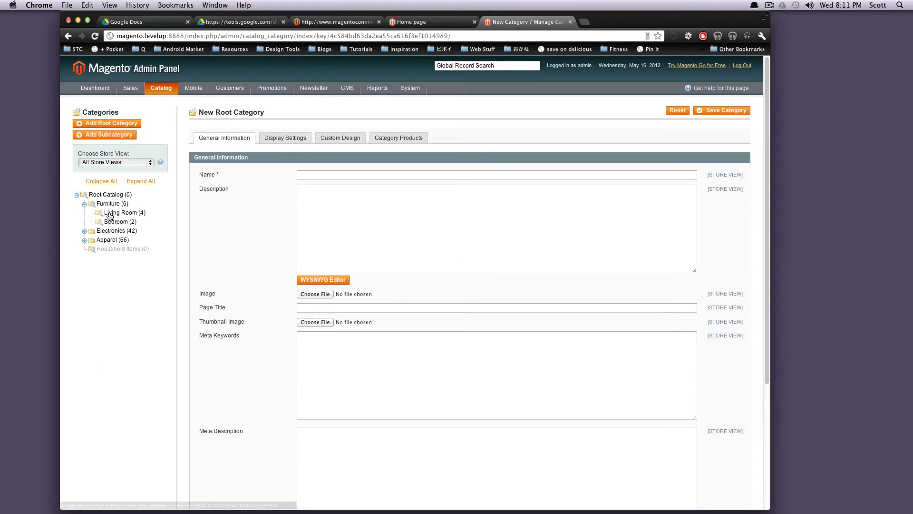
{"action": "left_click", "coordinate": [85, 234]}
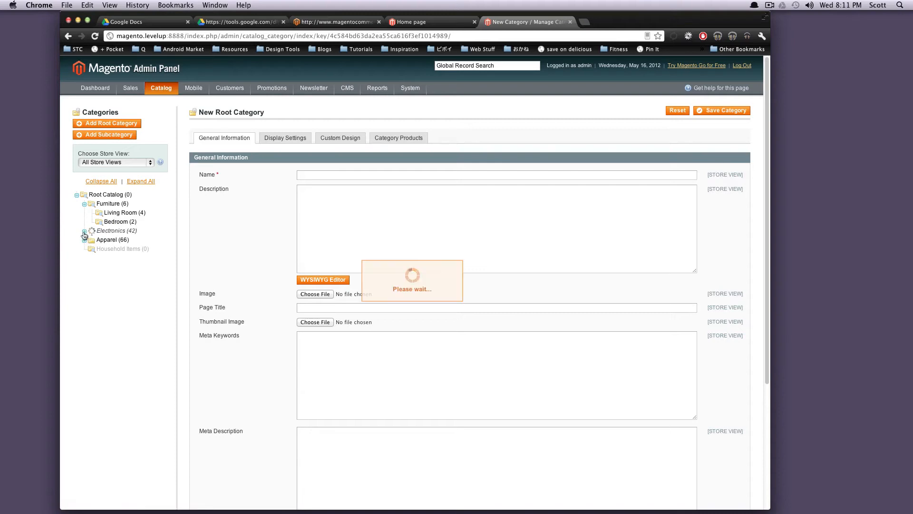
{"action": "left_click", "coordinate": [85, 230]}
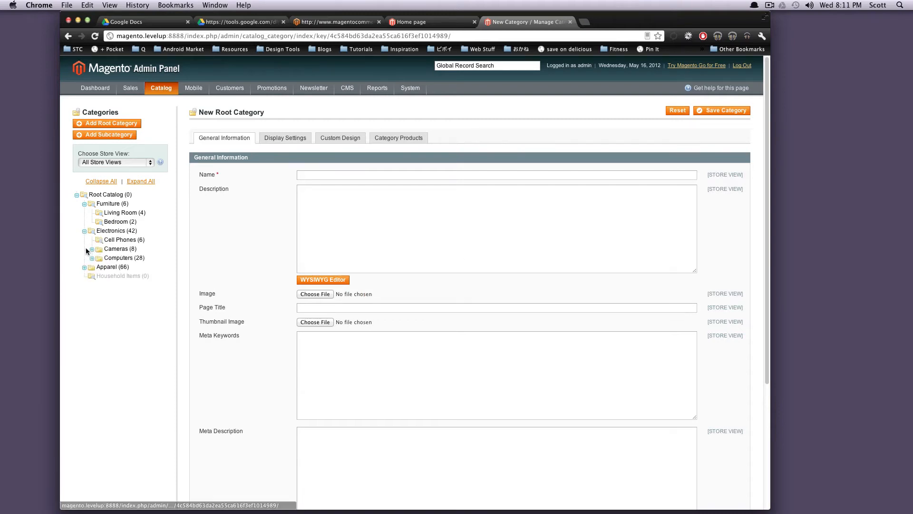
{"action": "left_click", "coordinate": [92, 249]}
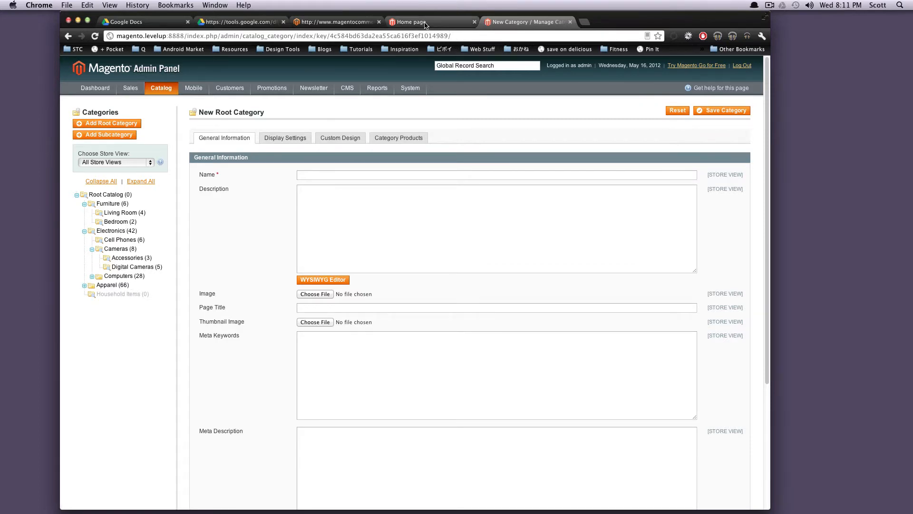
{"action": "left_click", "coordinate": [410, 22]}
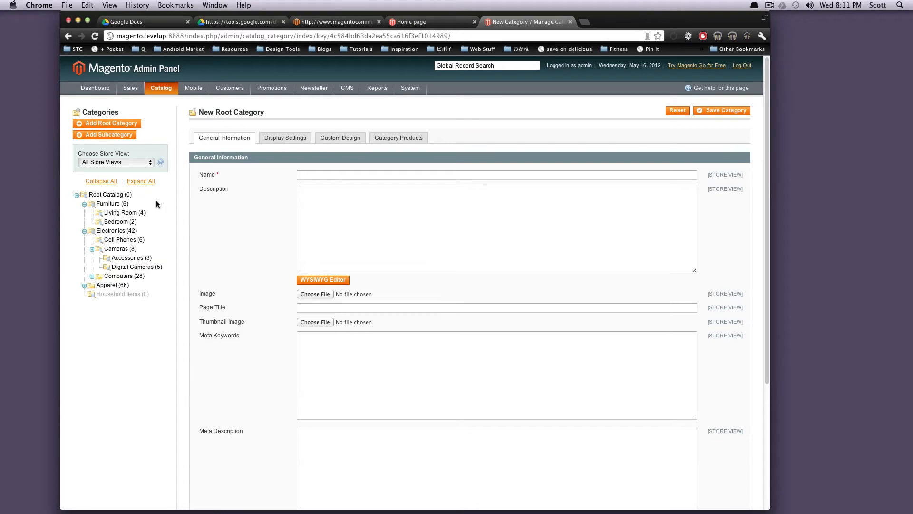
- Open the Furniture category (ID 10) in admin and compare its storefront Furniture page
{"action": "left_click", "coordinate": [110, 203]}
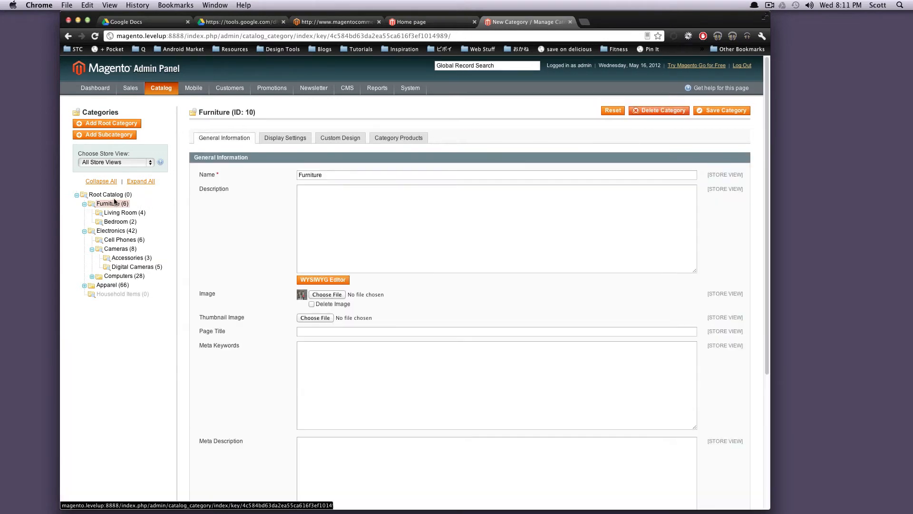
{"action": "left_click", "coordinate": [431, 22]}
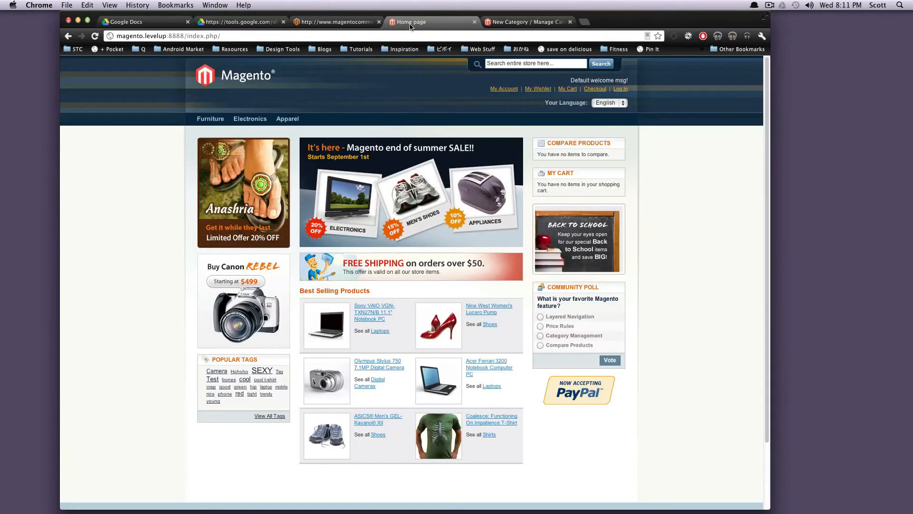
{"action": "left_click", "coordinate": [211, 119]}
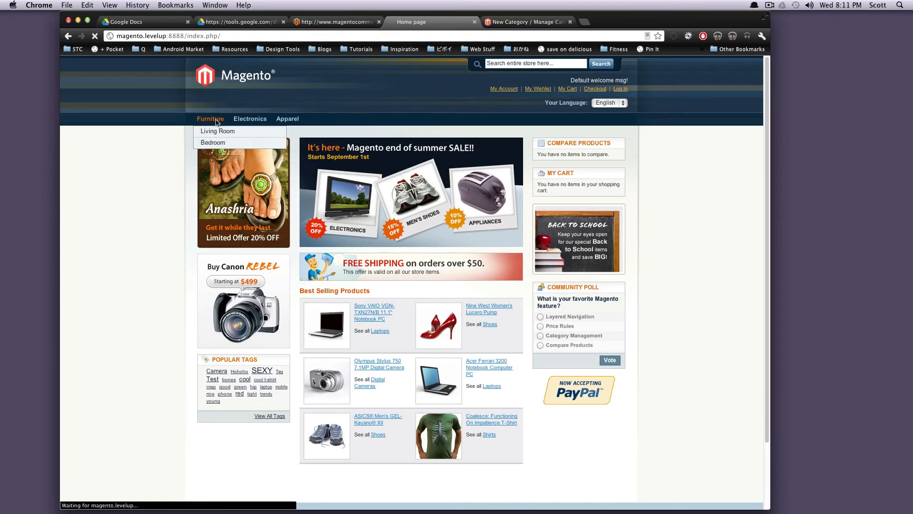
{"action": "left_click", "coordinate": [210, 119]}
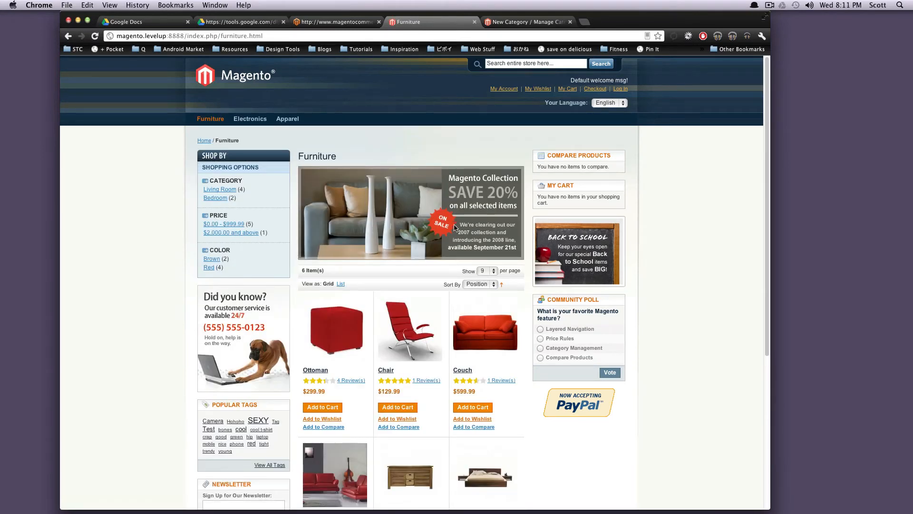
{"action": "left_click", "coordinate": [527, 21]}
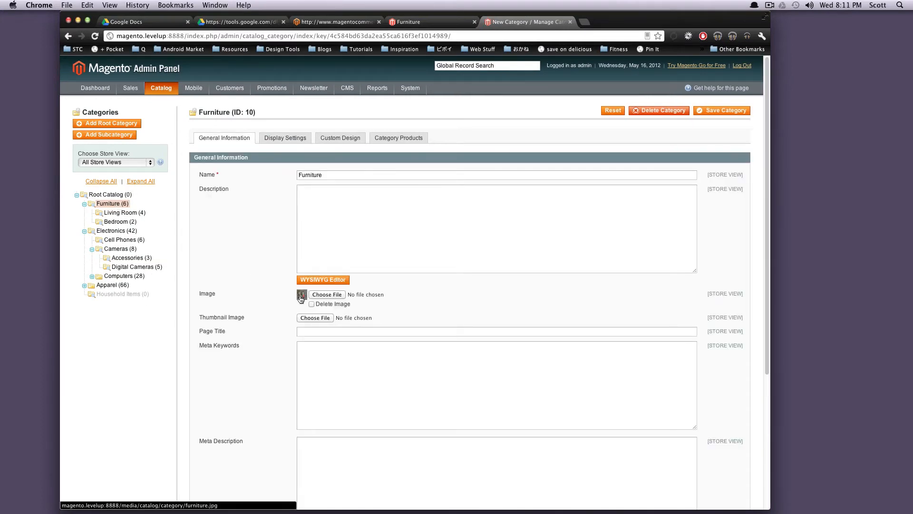
- Review Furniture's Display Settings, display mode options, Custom Design and Category Products, ending on Display Settings
{"action": "left_click", "coordinate": [301, 294]}
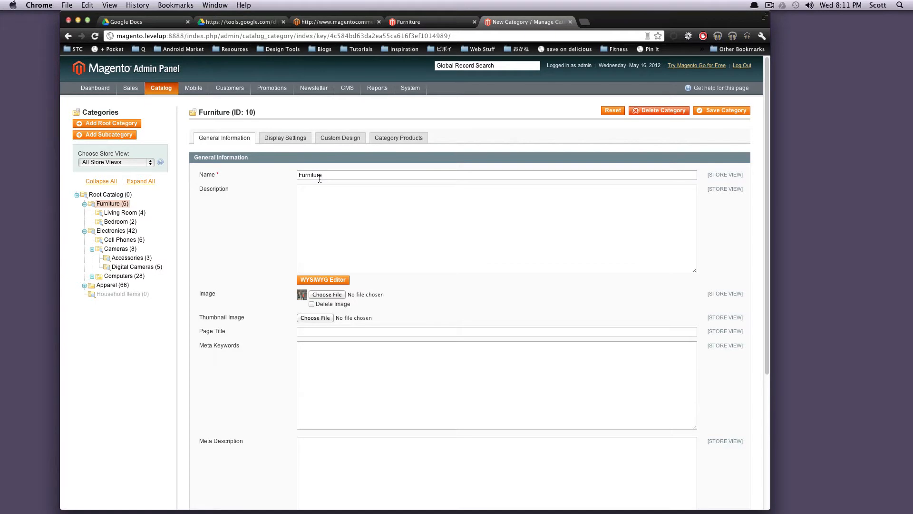
{"action": "scroll", "scroll_direction": "down", "scroll_amount": 3}
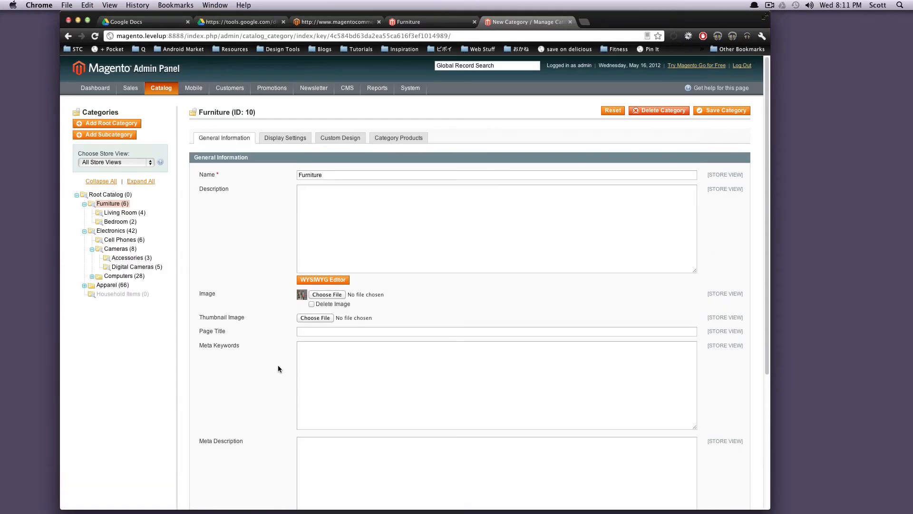
{"action": "left_click", "coordinate": [285, 137]}
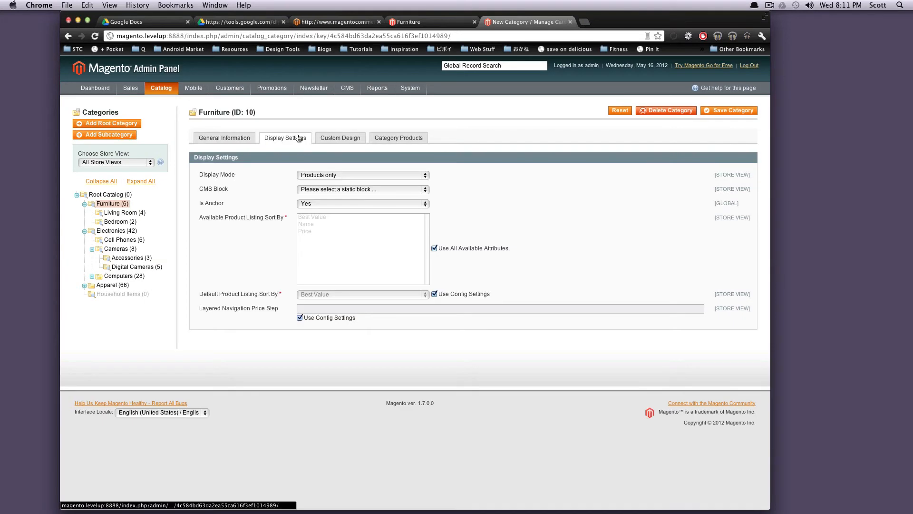
{"action": "left_click", "coordinate": [361, 175]}
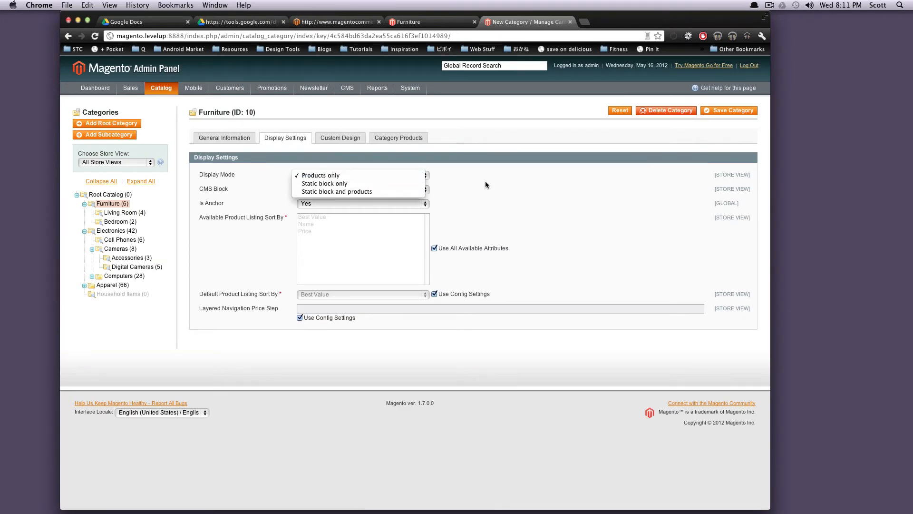
{"action": "left_click", "coordinate": [340, 137]}
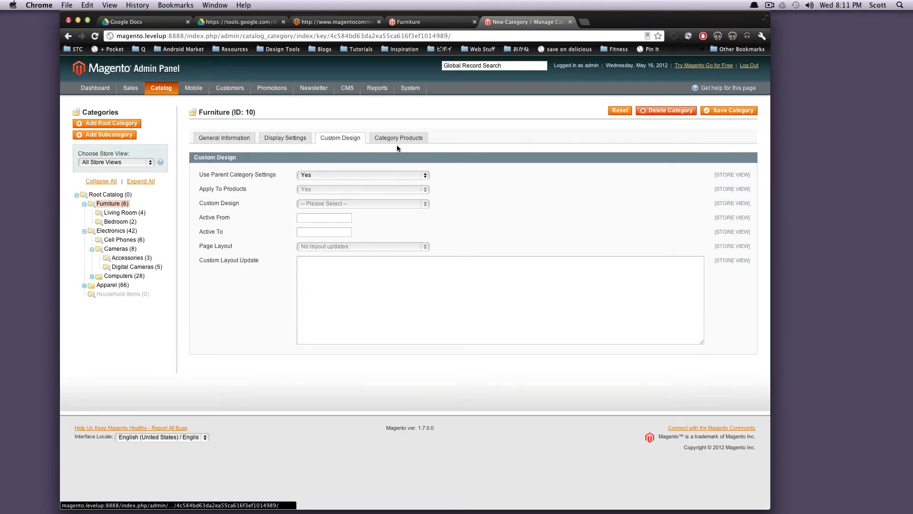
{"action": "left_click", "coordinate": [398, 137]}
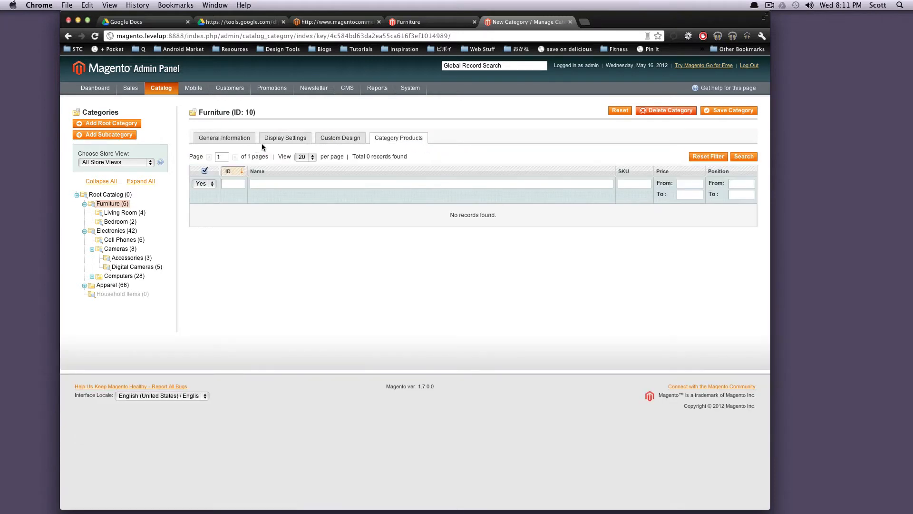
{"action": "left_click", "coordinate": [285, 137]}
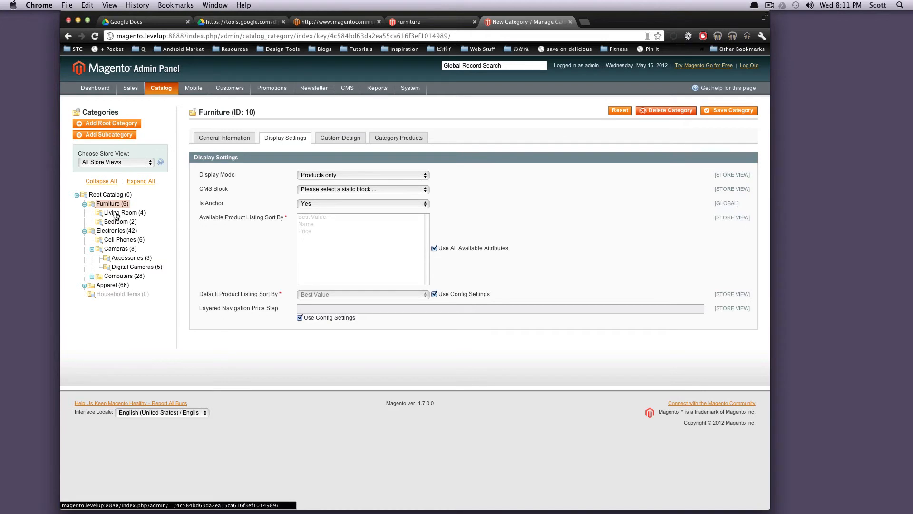
- Open the Living Room category (ID 22), showing static block and products display mode
{"action": "left_click", "coordinate": [120, 213]}
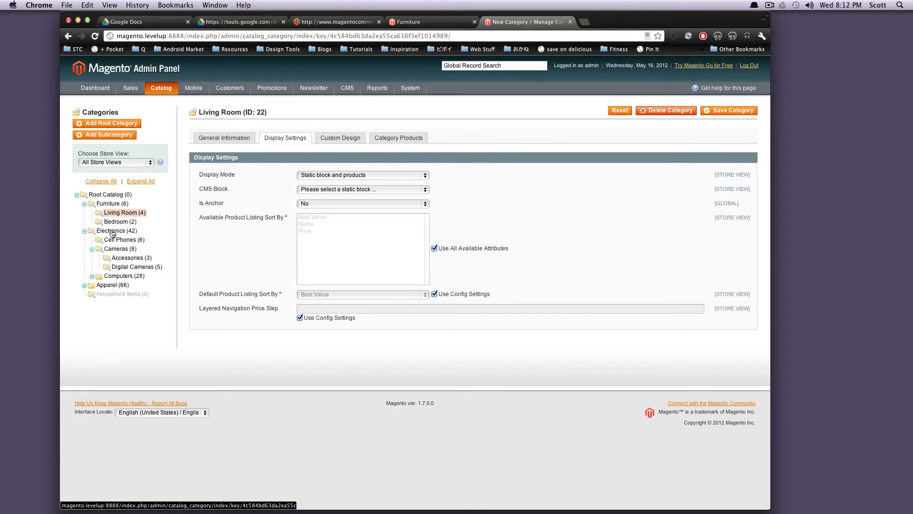
{"action": "mouse_move", "coordinate": [147, 219]}
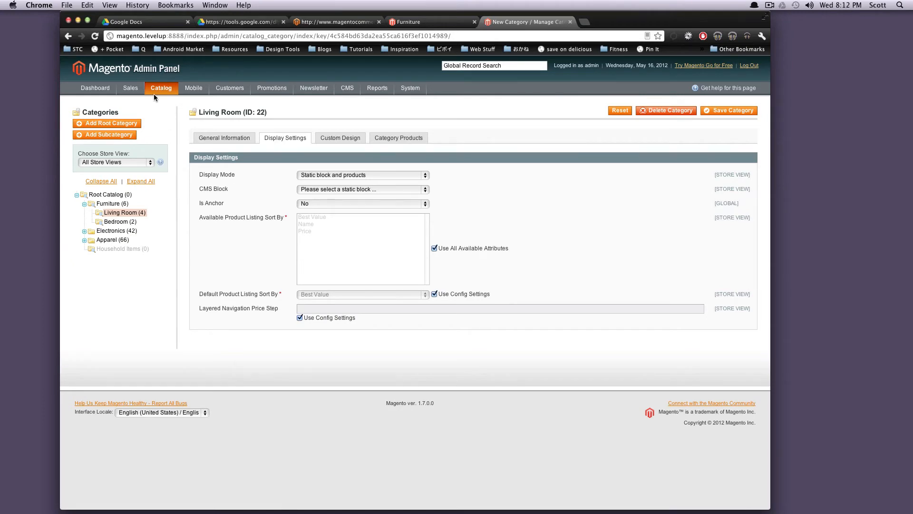
- Go to Catalog > Attributes > Manage Attribute Sets, listing 14 sets including Furniture
{"action": "left_click", "coordinate": [161, 88]}
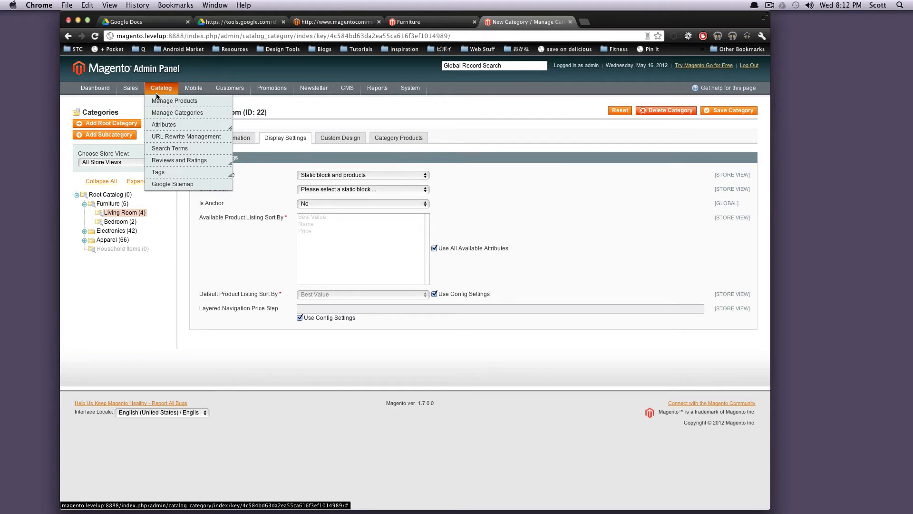
{"action": "mouse_move", "coordinate": [163, 124]}
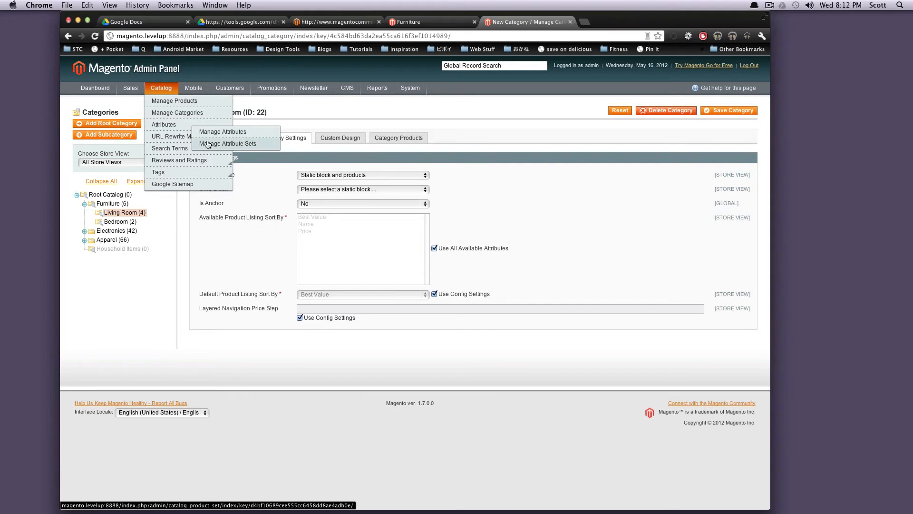
{"action": "left_click", "coordinate": [229, 143]}
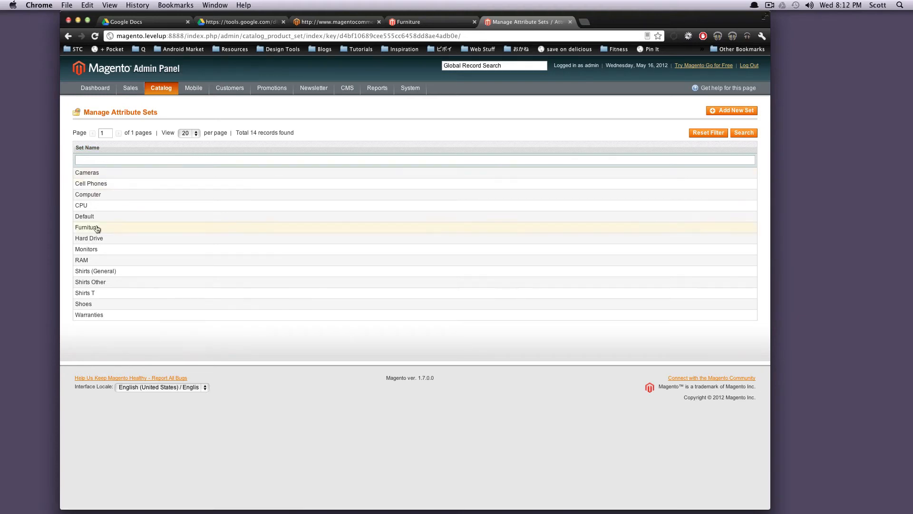
{"action": "mouse_move", "coordinate": [99, 296]}
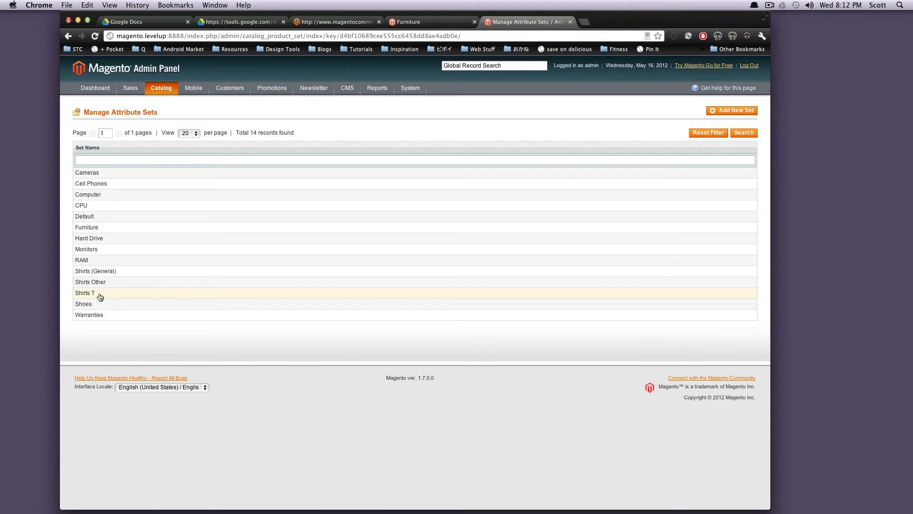
{"action": "mouse_move", "coordinate": [116, 308]}
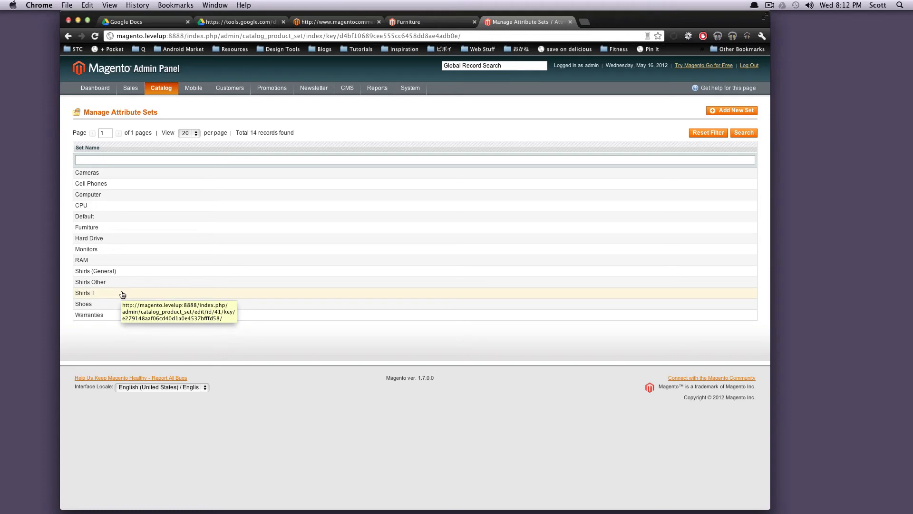
- Open the 'Shirts T' attribute set and scroll through its groups tree
{"action": "left_click", "coordinate": [85, 293]}
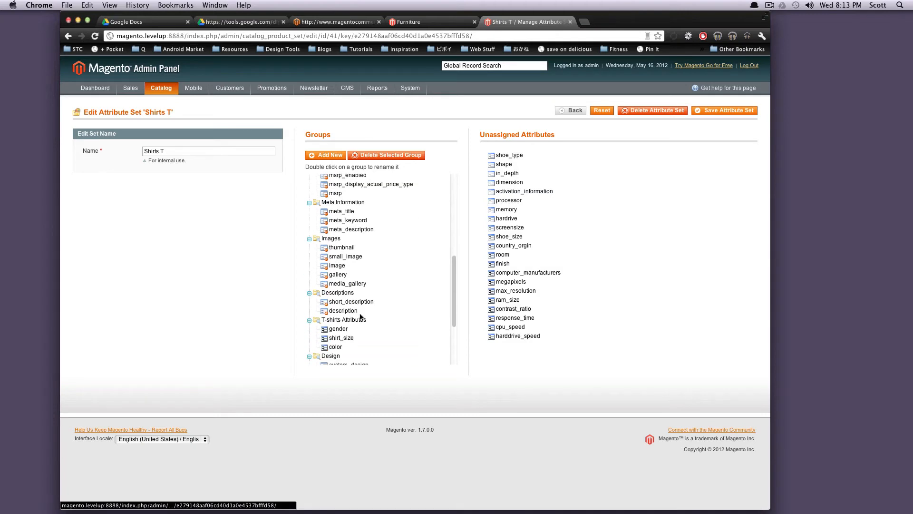
{"action": "scroll", "scroll_direction": "down", "scroll_amount": 3}
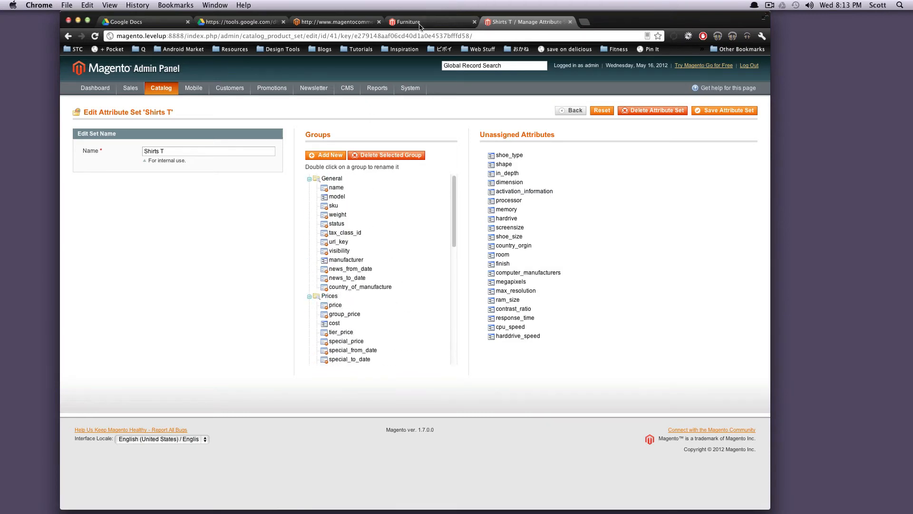
- On the storefront, pick Medium size for the Coalesce: Functioning On Impatience T-Shirt
{"action": "left_click", "coordinate": [430, 22]}
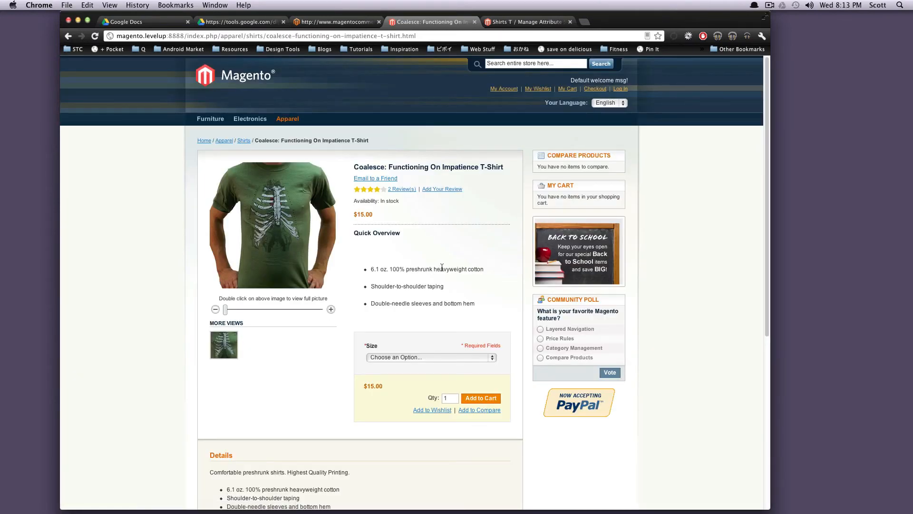
{"action": "scroll", "scroll_direction": "down", "scroll_amount": 3}
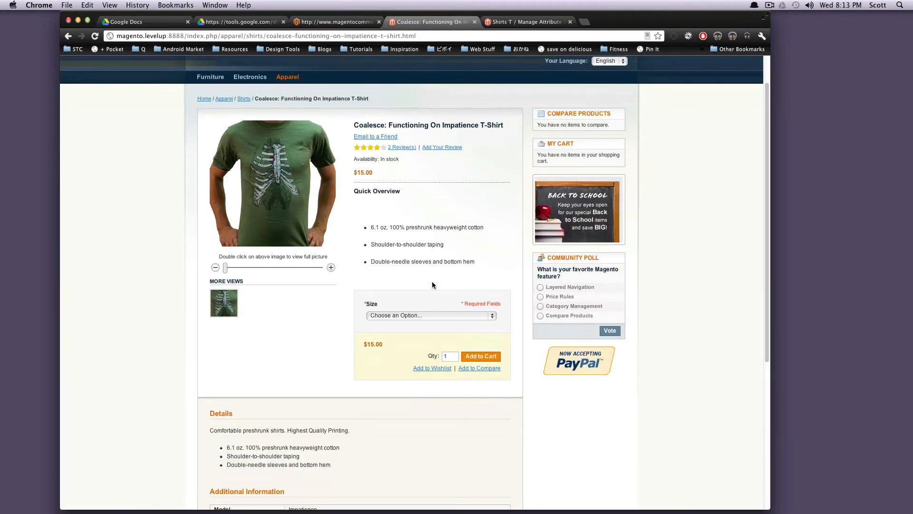
{"action": "left_click", "coordinate": [430, 315]}
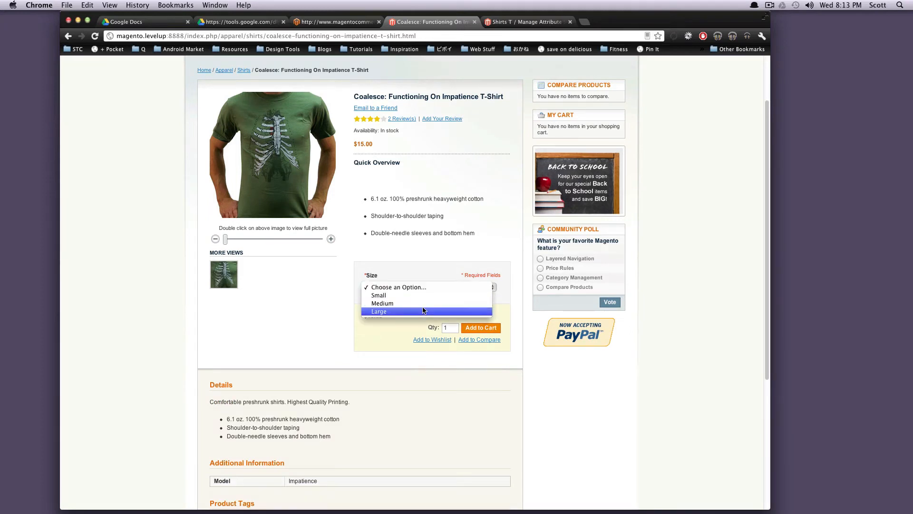
{"action": "left_click", "coordinate": [382, 304]}
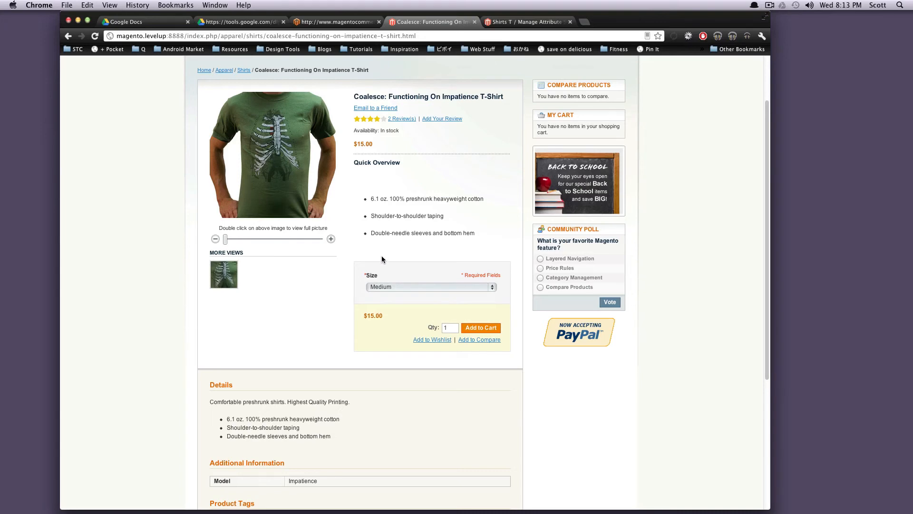
{"action": "scroll", "scroll_direction": "down", "scroll_amount": 3}
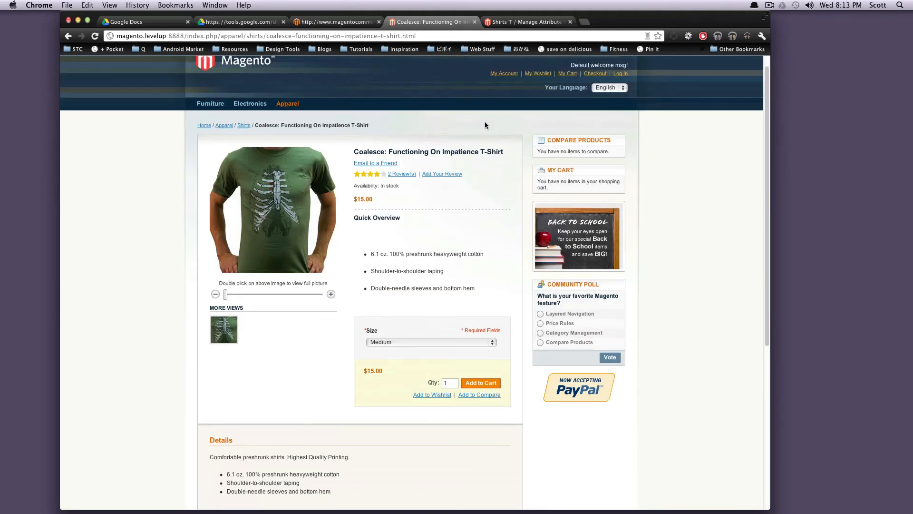
{"action": "mouse_move", "coordinate": [428, 382]}
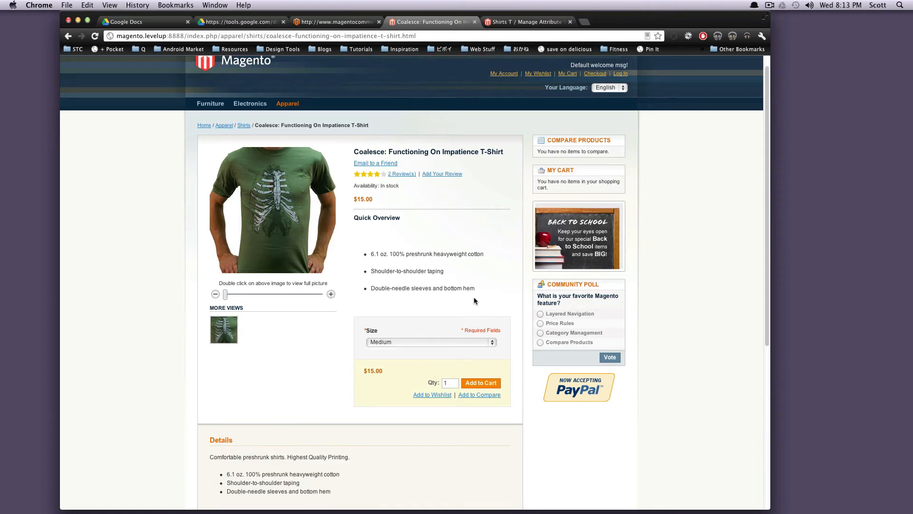
{"action": "mouse_move", "coordinate": [490, 288]}
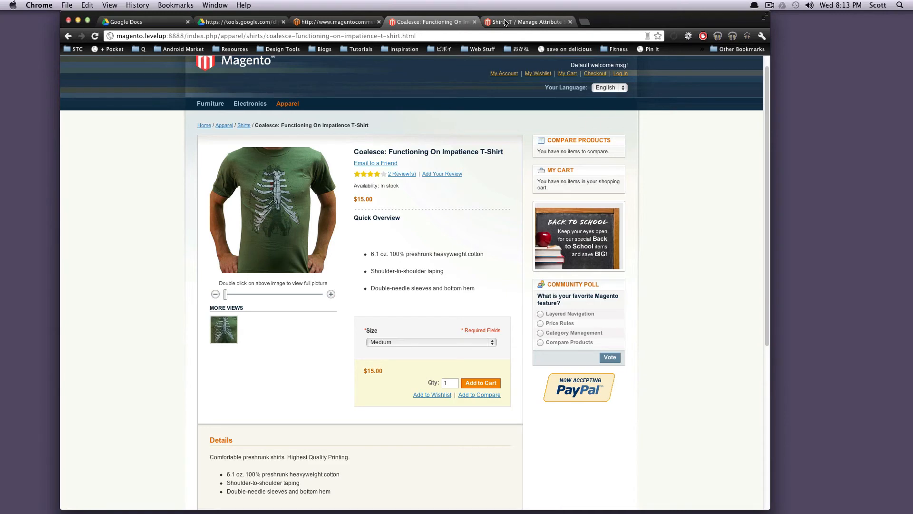
- Return to the admin 'Shirts T' attribute set editor and bring up the Catalog menu
{"action": "left_click", "coordinate": [527, 22]}
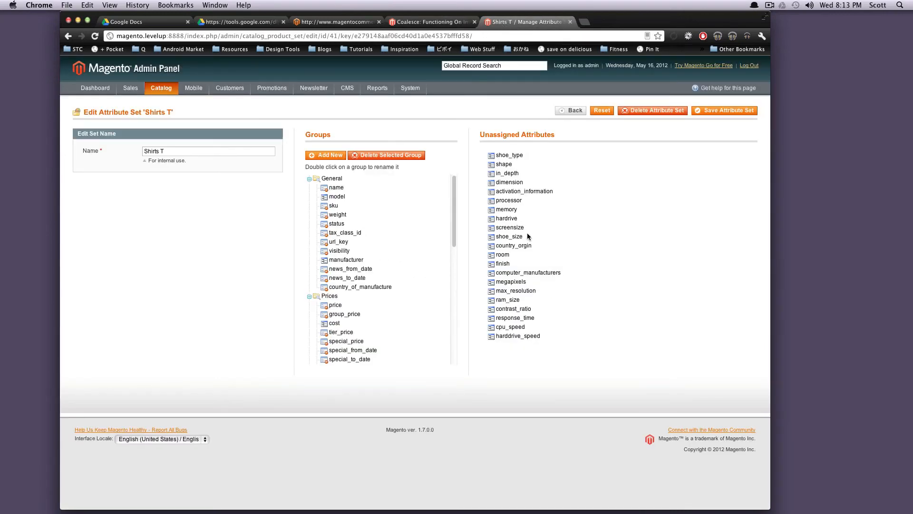
{"action": "mouse_move", "coordinate": [626, 340]}
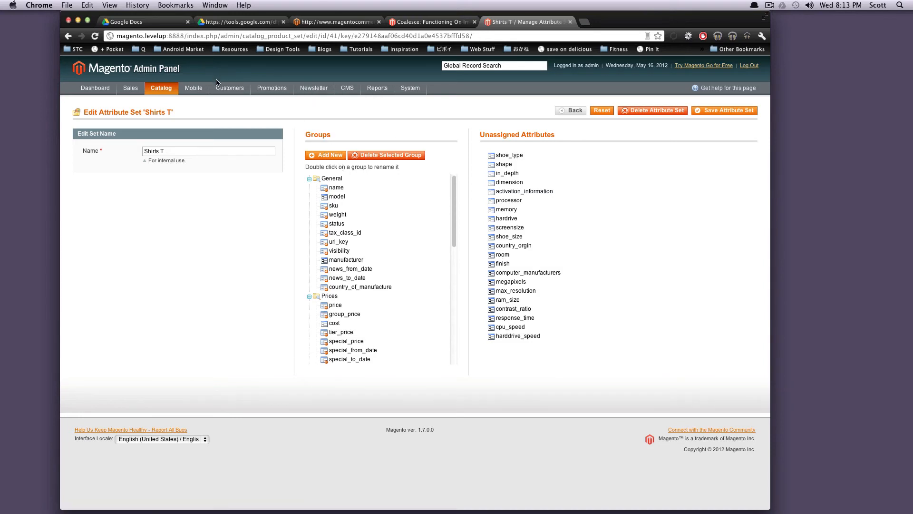
{"action": "left_click", "coordinate": [161, 88]}
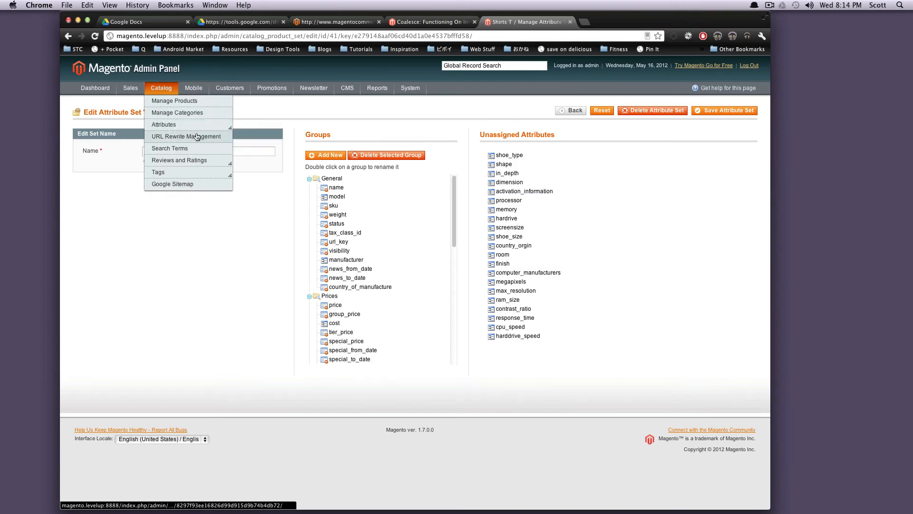
- Open Manage Attributes (67 records) and sort them by Use in Layered Navigation
{"action": "left_click", "coordinate": [164, 125]}
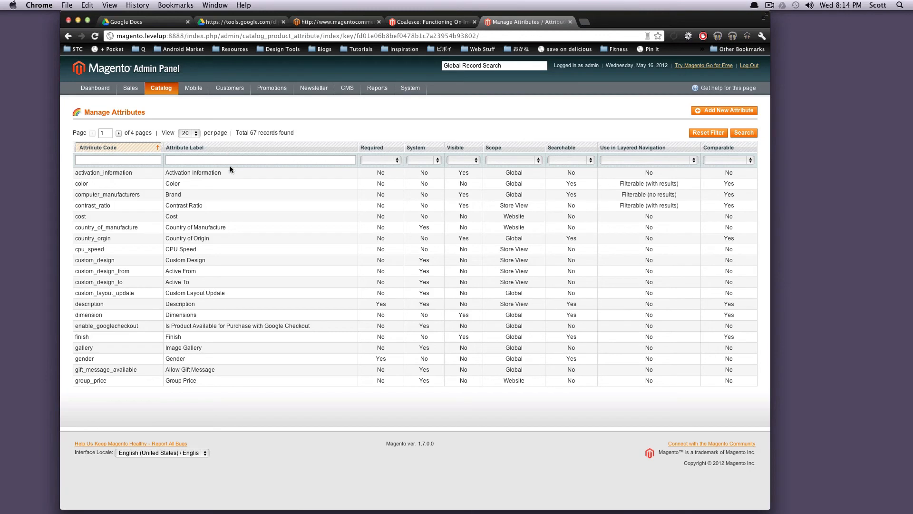
{"action": "mouse_move", "coordinate": [260, 380]}
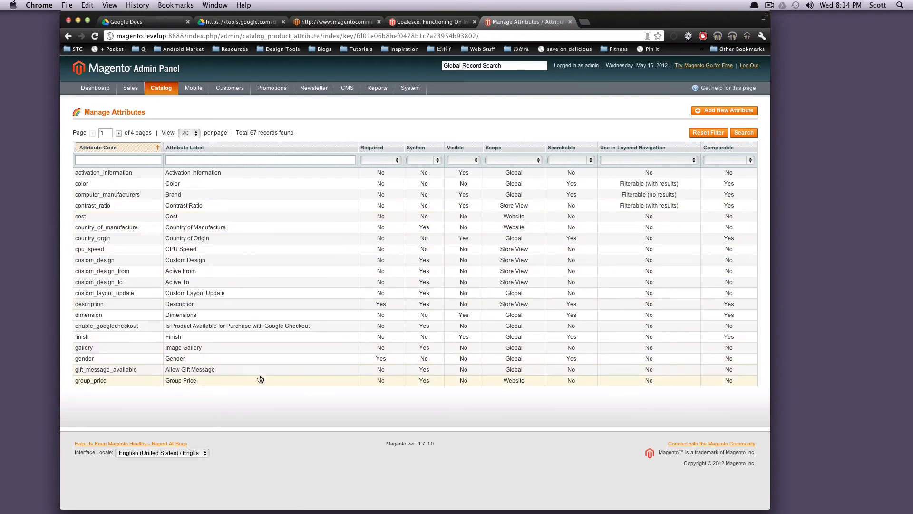
{"action": "mouse_move", "coordinate": [197, 371]}
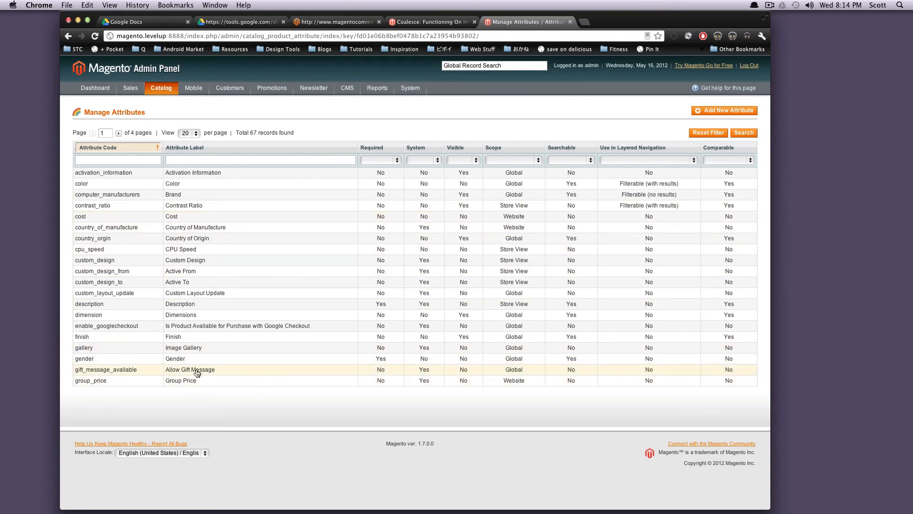
{"action": "mouse_move", "coordinate": [301, 283]}
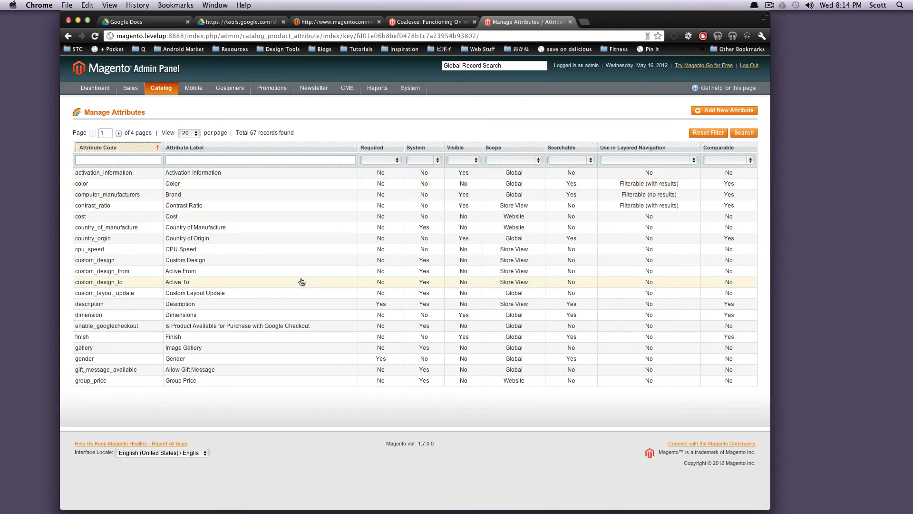
{"action": "mouse_move", "coordinate": [114, 358]}
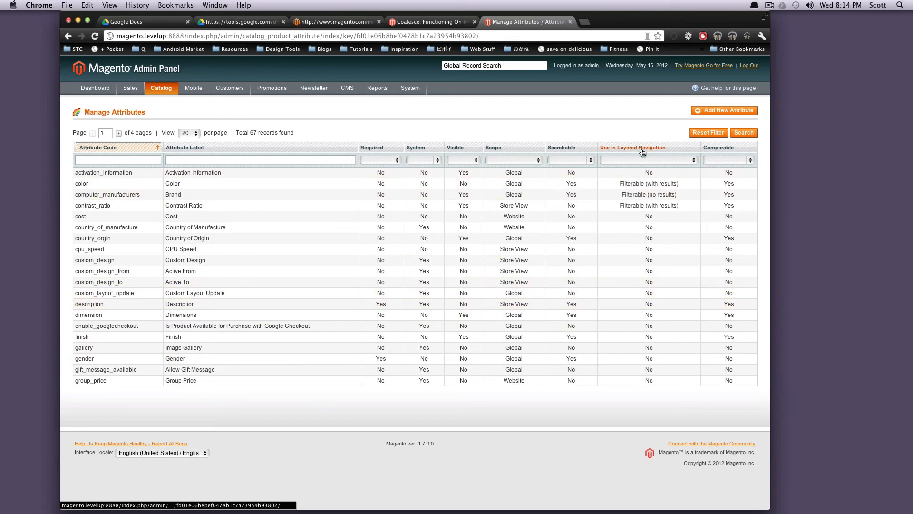
{"action": "left_click", "coordinate": [632, 147]}
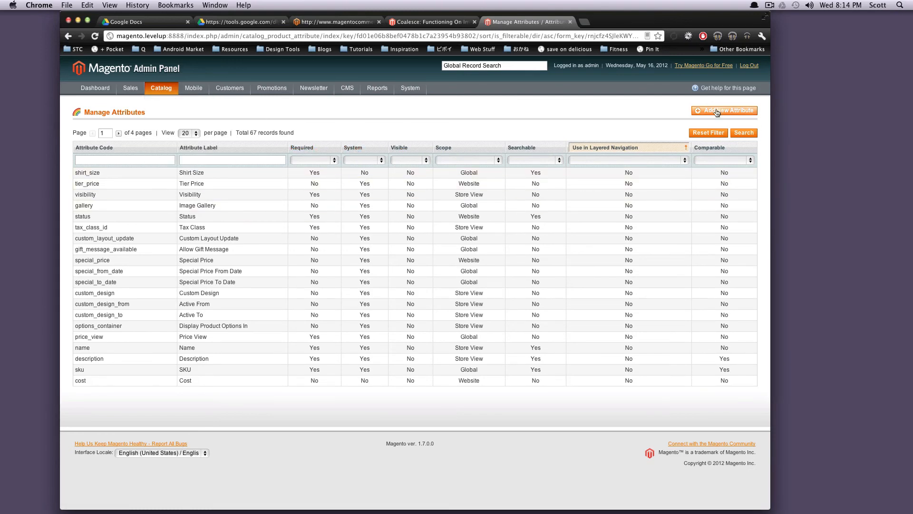
{"action": "left_click", "coordinate": [160, 88]}
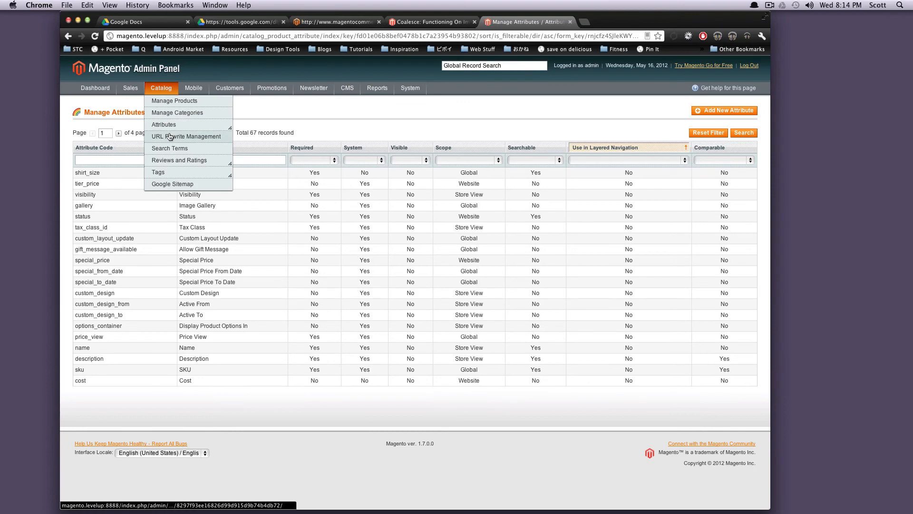
- View URL Rewrite Management, then move on to the Search Terms list of 39 queries
{"action": "left_click", "coordinate": [187, 137]}
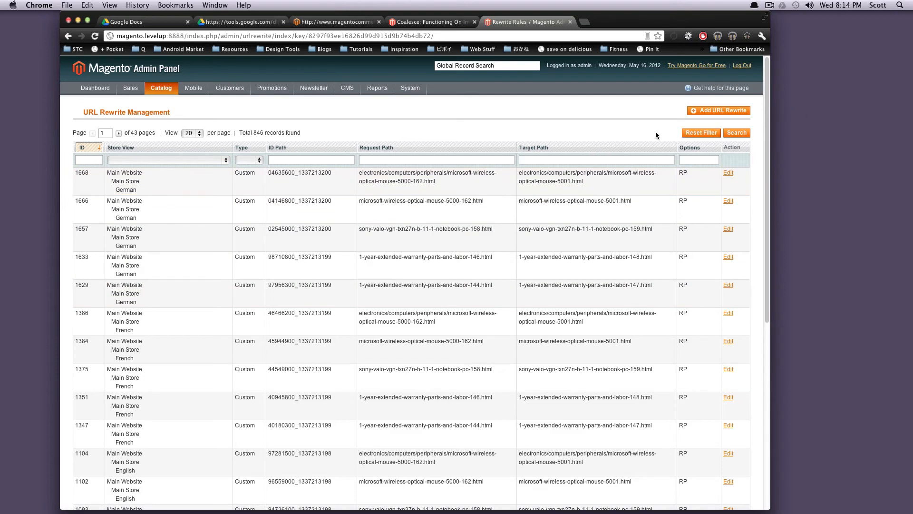
{"action": "left_click", "coordinate": [161, 88]}
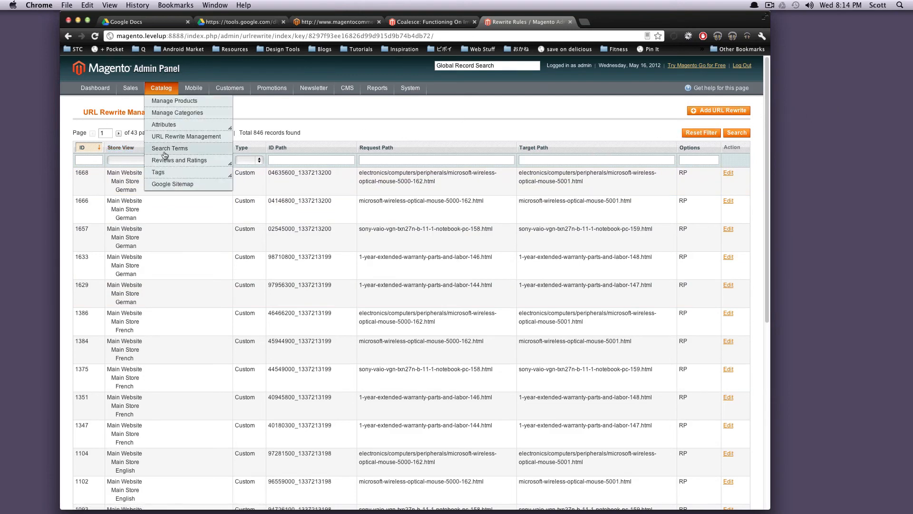
{"action": "mouse_move", "coordinate": [174, 100]}
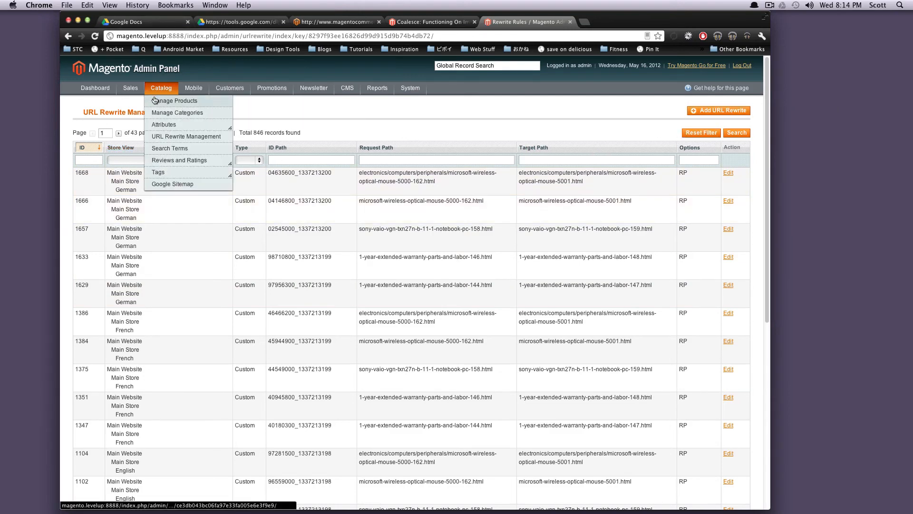
{"action": "left_click", "coordinate": [169, 148]}
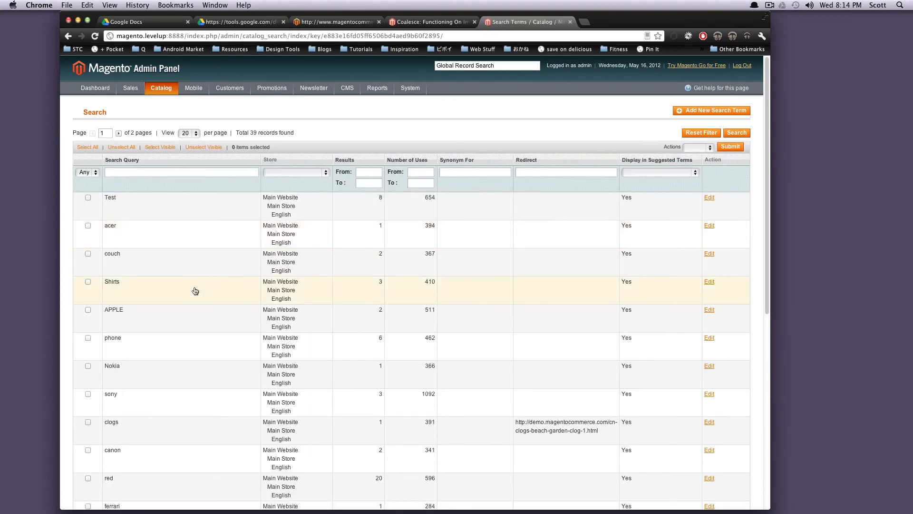
{"action": "mouse_move", "coordinate": [192, 288]}
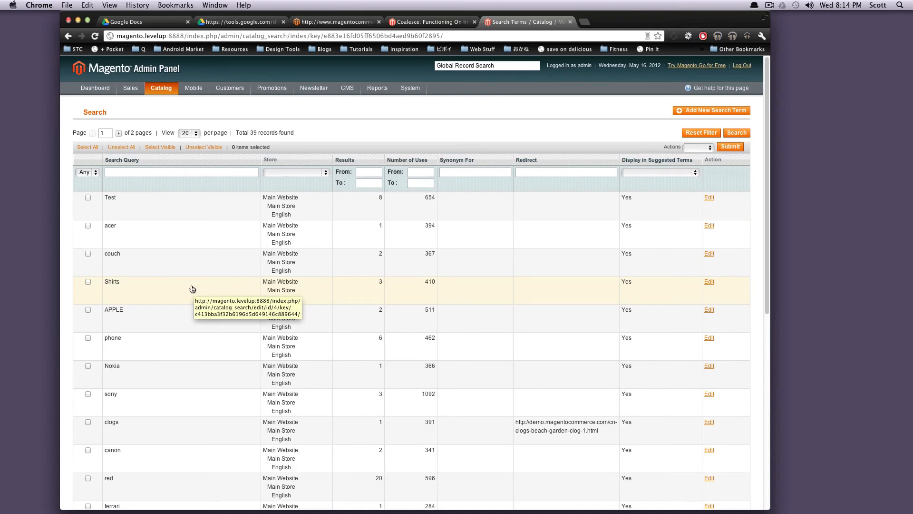
- Scroll through the 39 search queries with their result counts and number of uses
{"action": "scroll", "scroll_direction": "down", "scroll_amount": 3}
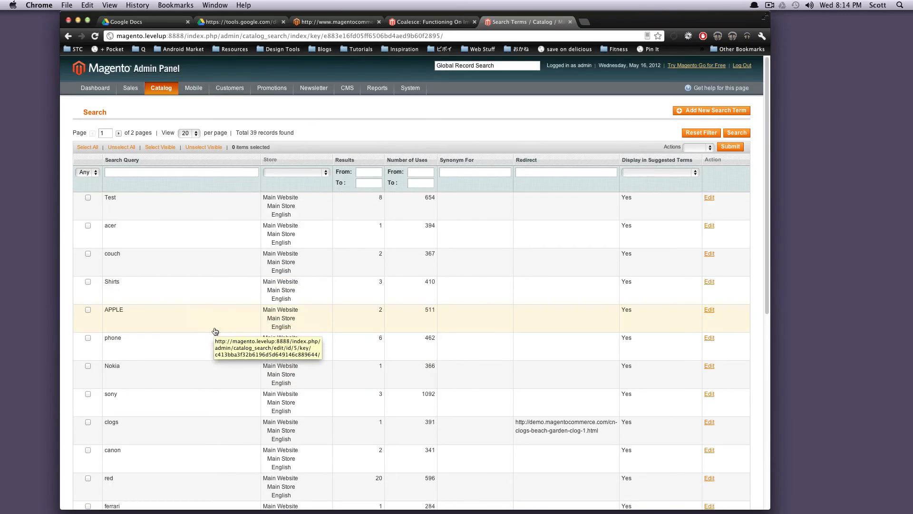
{"action": "scroll", "scroll_direction": "down", "scroll_amount": 3}
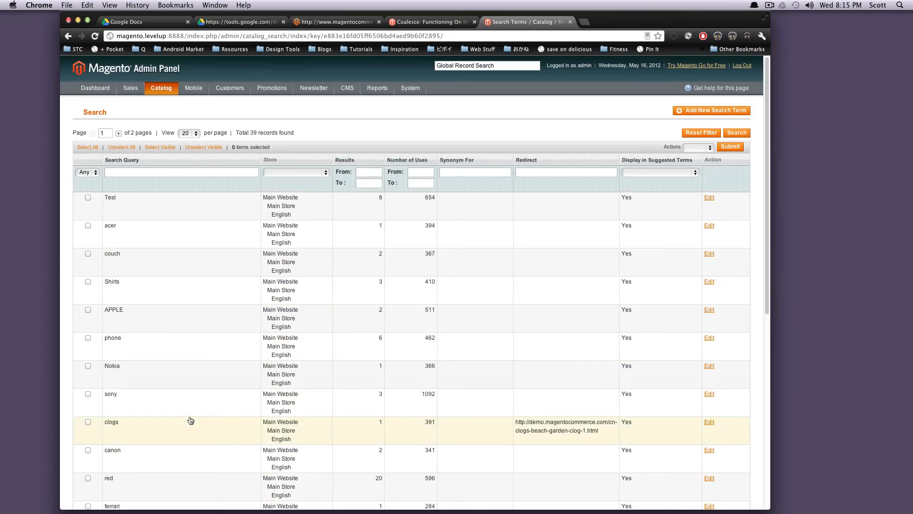
{"action": "mouse_move", "coordinate": [405, 218]}
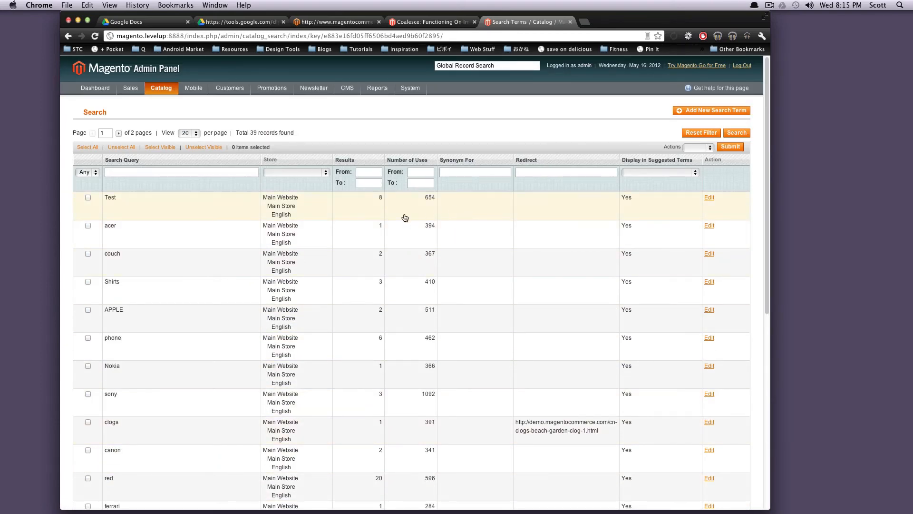
{"action": "mouse_move", "coordinate": [366, 207]}
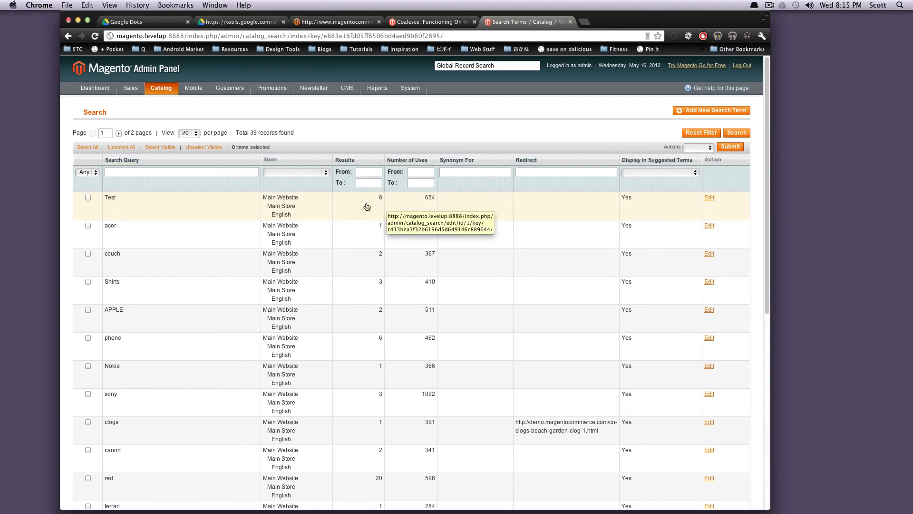
{"action": "mouse_move", "coordinate": [177, 266]}
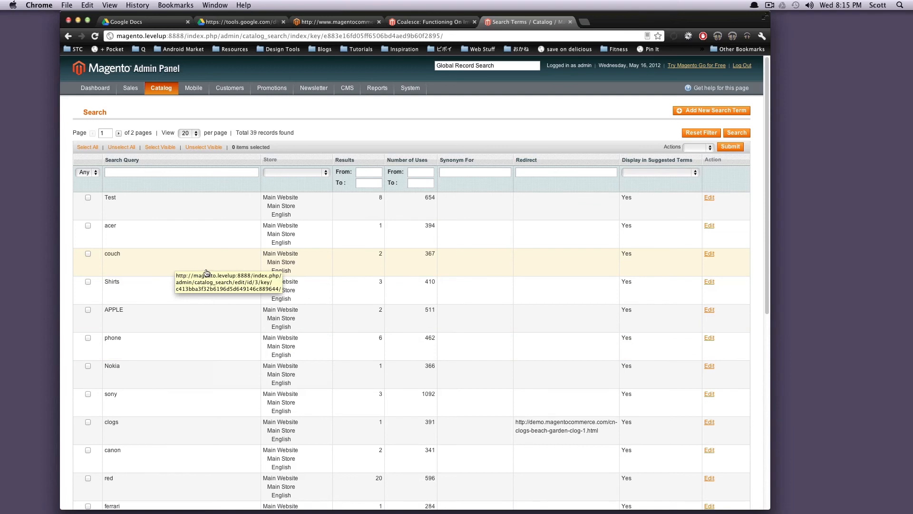
{"action": "left_click", "coordinate": [161, 88]}
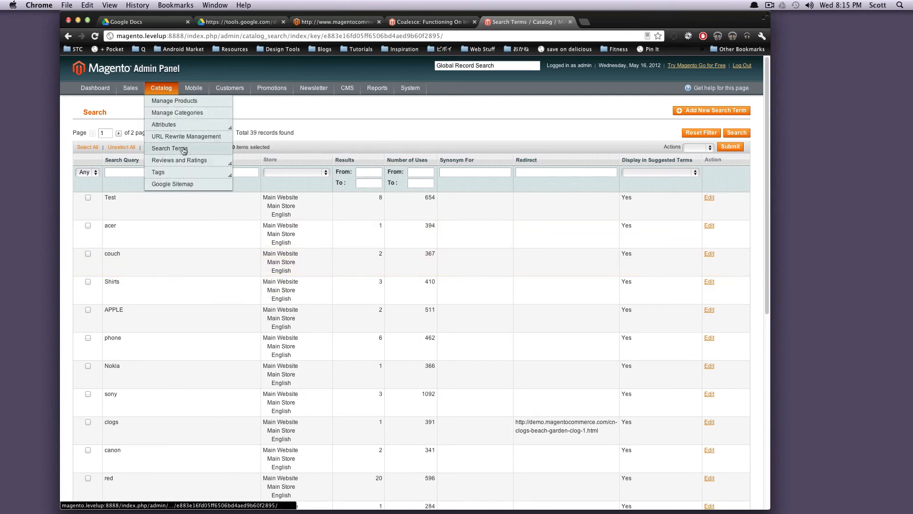
{"action": "mouse_move", "coordinate": [180, 160]}
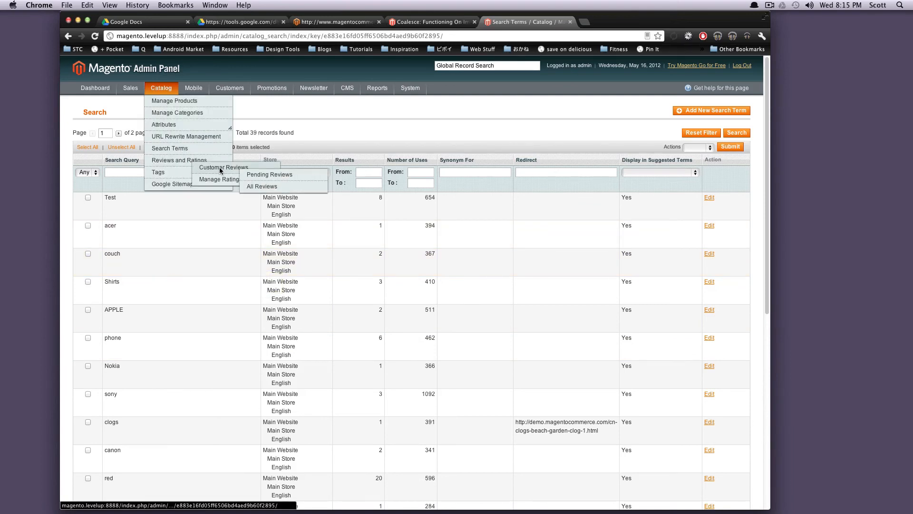
{"action": "mouse_move", "coordinate": [269, 174]}
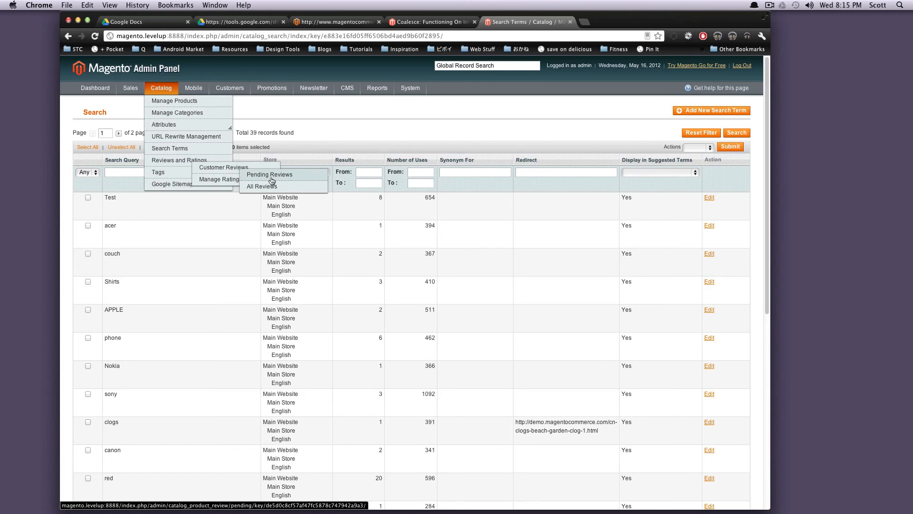
- View the Pending Reviews and All Reviews lists (both empty), then open Manage Ratings
{"action": "left_click", "coordinate": [269, 174]}
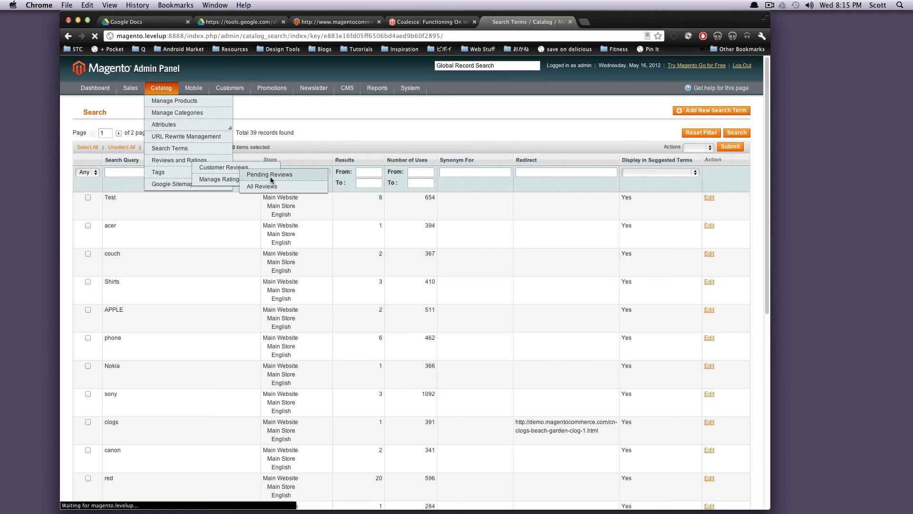
{"action": "left_click", "coordinate": [270, 174]}
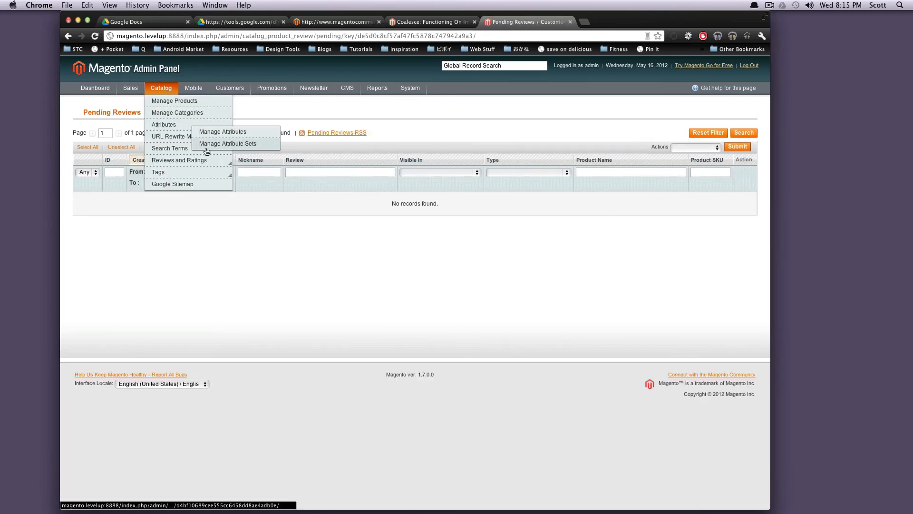
{"action": "mouse_move", "coordinate": [179, 160]}
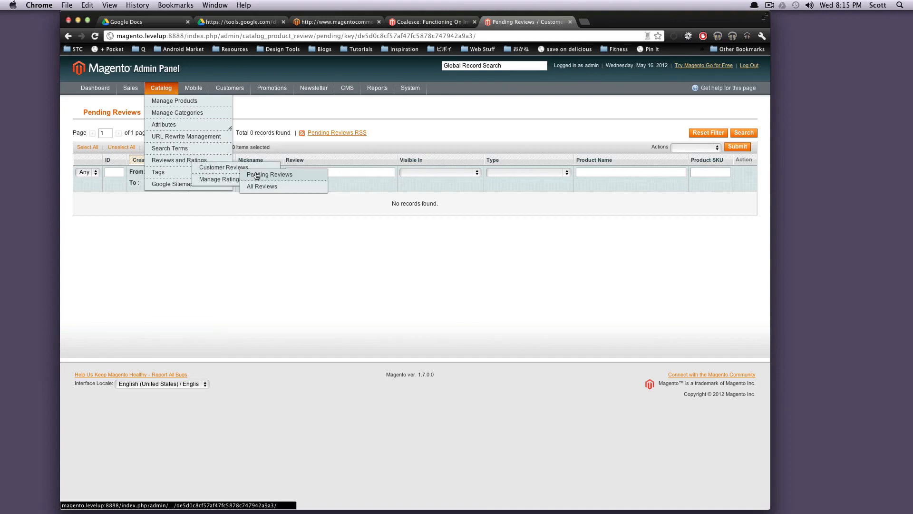
{"action": "left_click", "coordinate": [262, 186]}
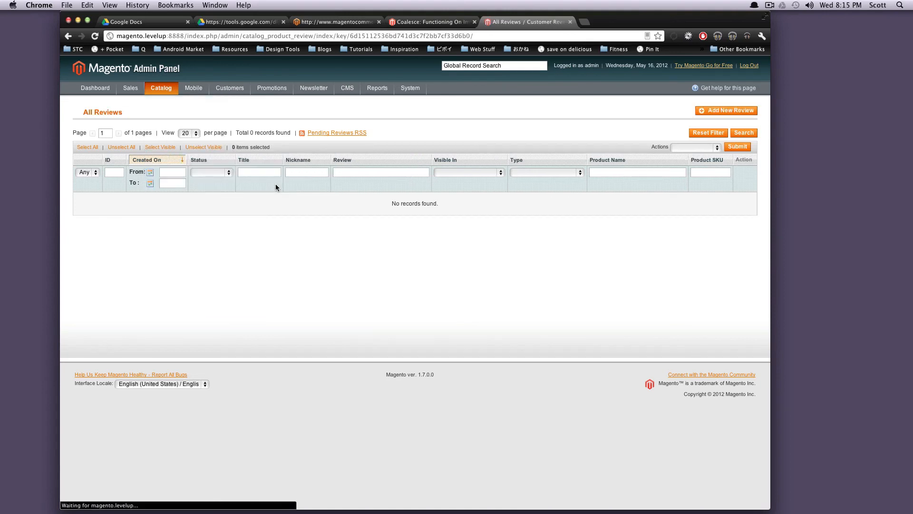
{"action": "left_click", "coordinate": [161, 88]}
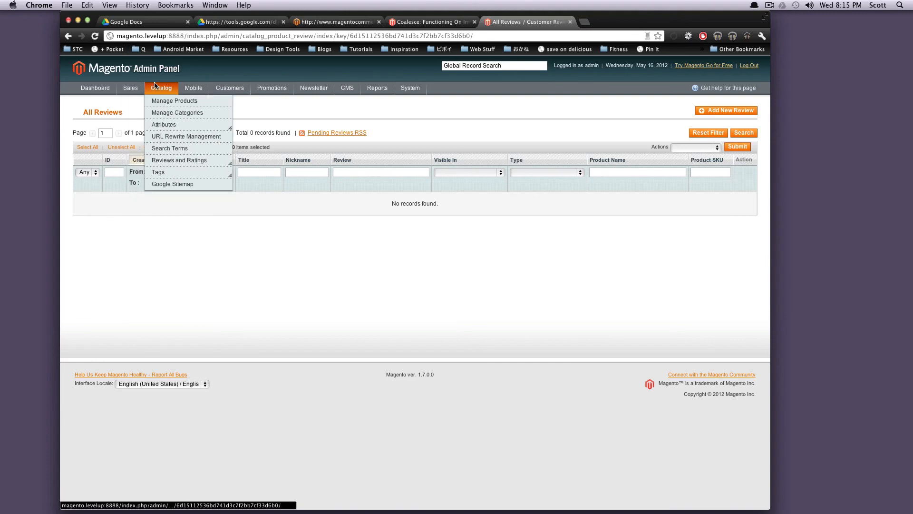
{"action": "mouse_move", "coordinate": [180, 160]}
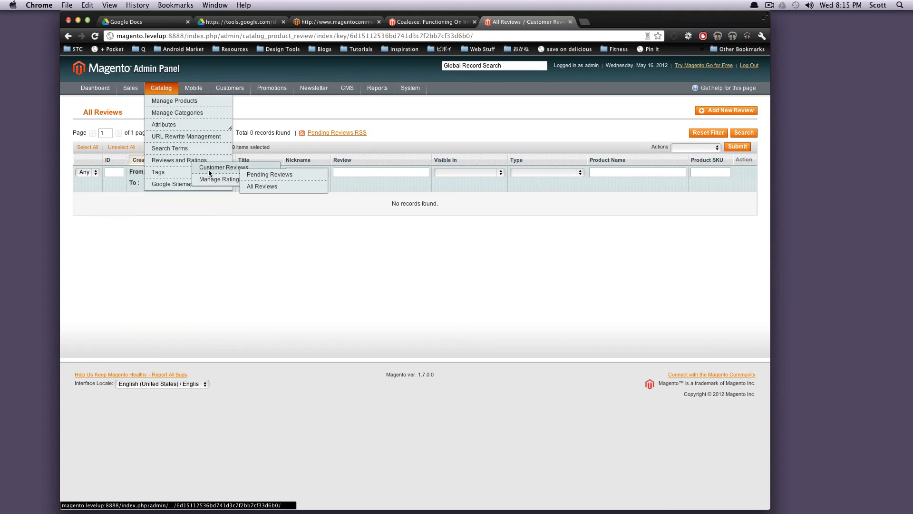
{"action": "left_click", "coordinate": [218, 179]}
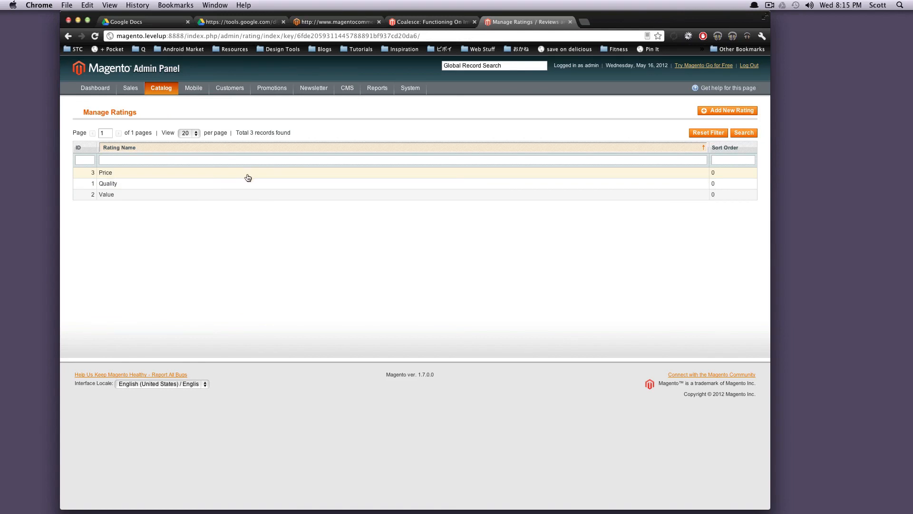
{"action": "mouse_move", "coordinate": [247, 177]}
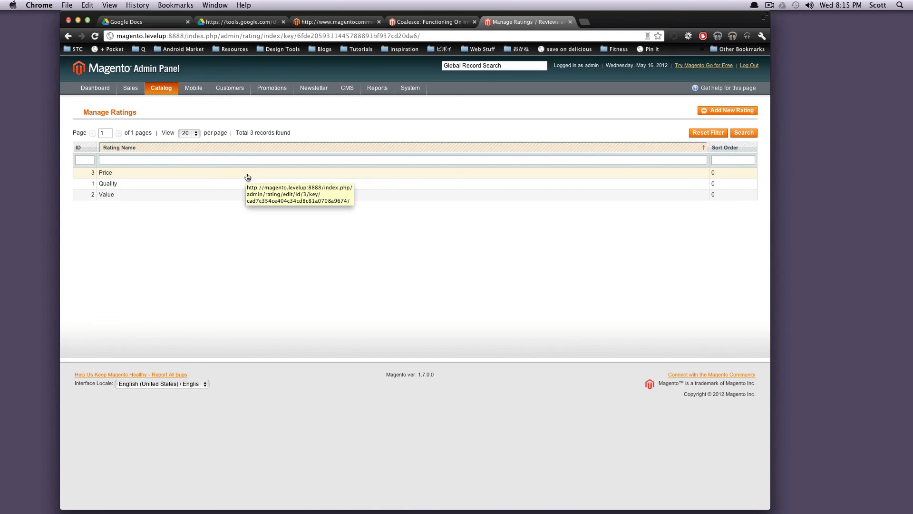
- Reopen the Catalog menu while Manage Ratings shows Price, Quality and Value
{"action": "left_click", "coordinate": [161, 88]}
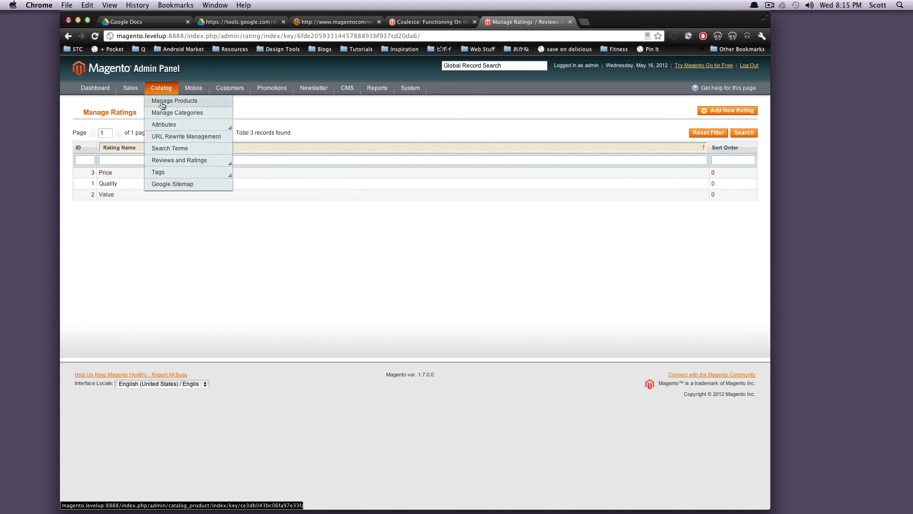
{"action": "mouse_move", "coordinate": [158, 172]}
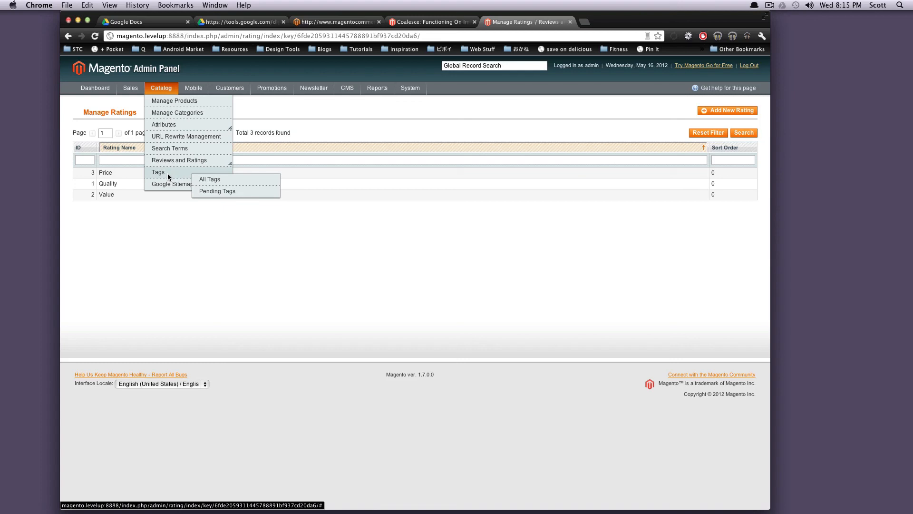
- Open Catalog > Tags > All Tags and browse the 198 tags with their approval status
{"action": "left_click", "coordinate": [210, 179]}
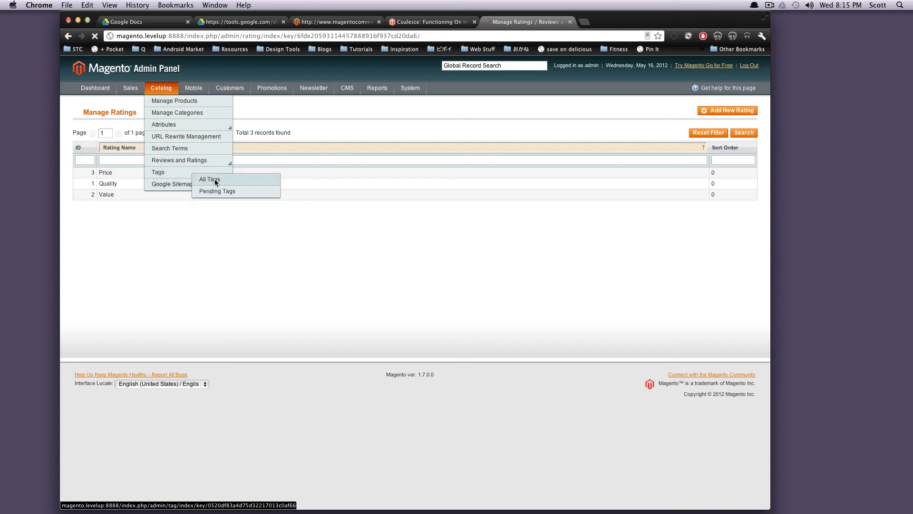
{"action": "left_click", "coordinate": [208, 178]}
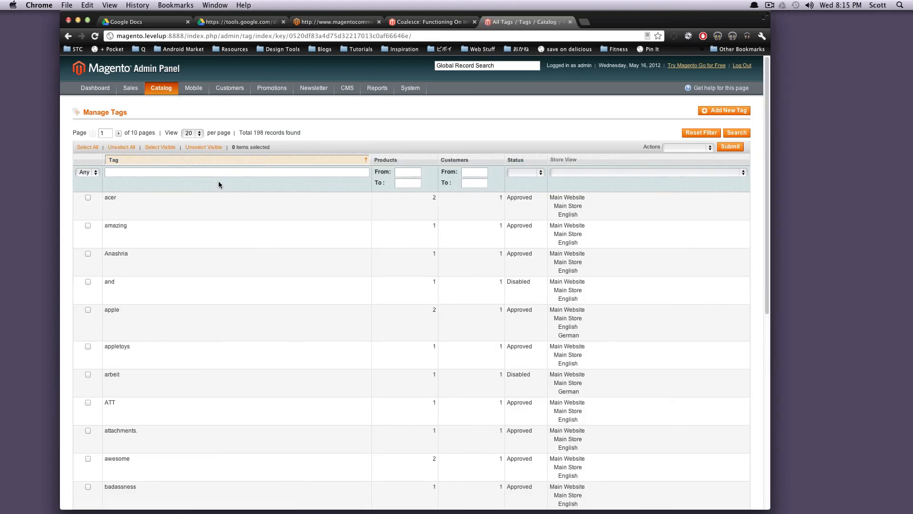
{"action": "scroll", "scroll_direction": "down", "scroll_amount": 3}
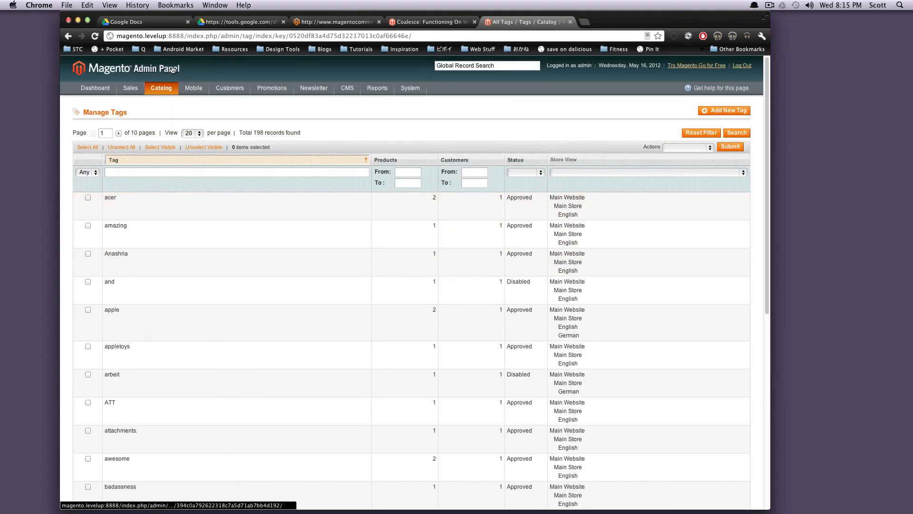
{"action": "left_click", "coordinate": [161, 88]}
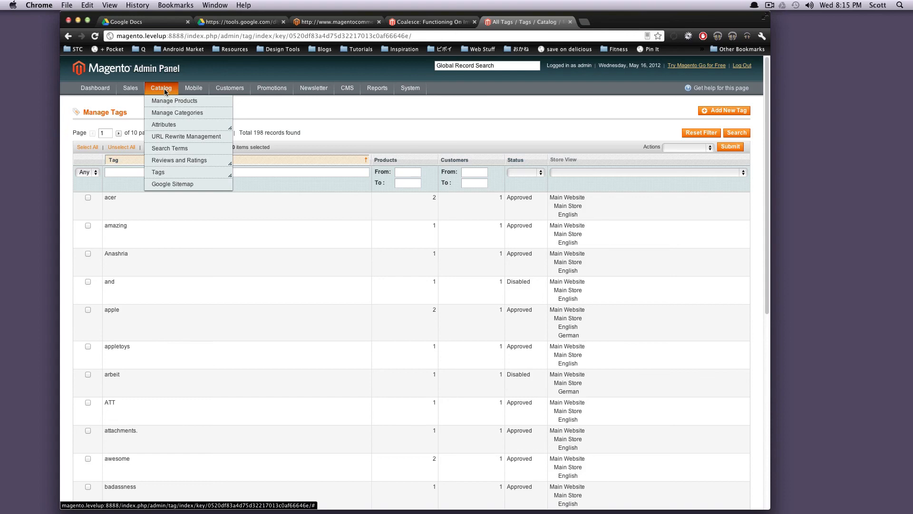
{"action": "mouse_move", "coordinate": [172, 185]}
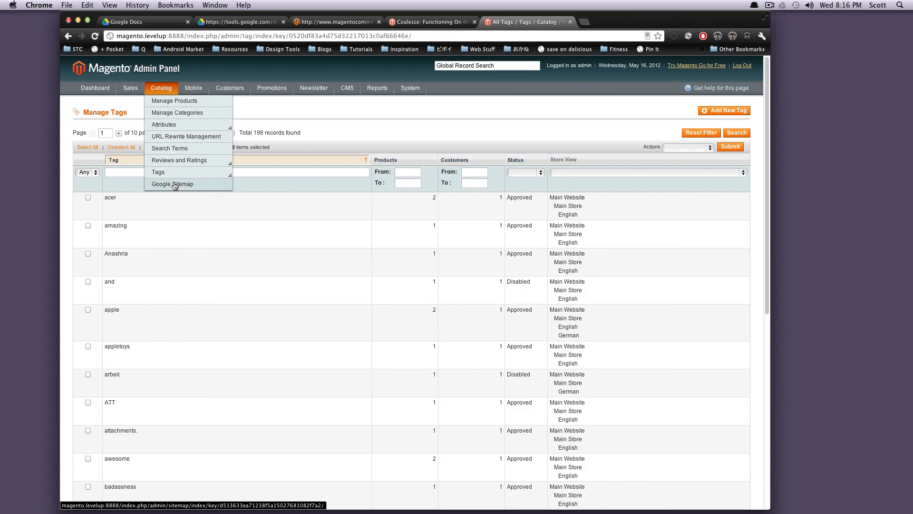
- Open the Google Sitemap page, which shows no sitemaps, then show the Sales menu
{"action": "left_click", "coordinate": [172, 183]}
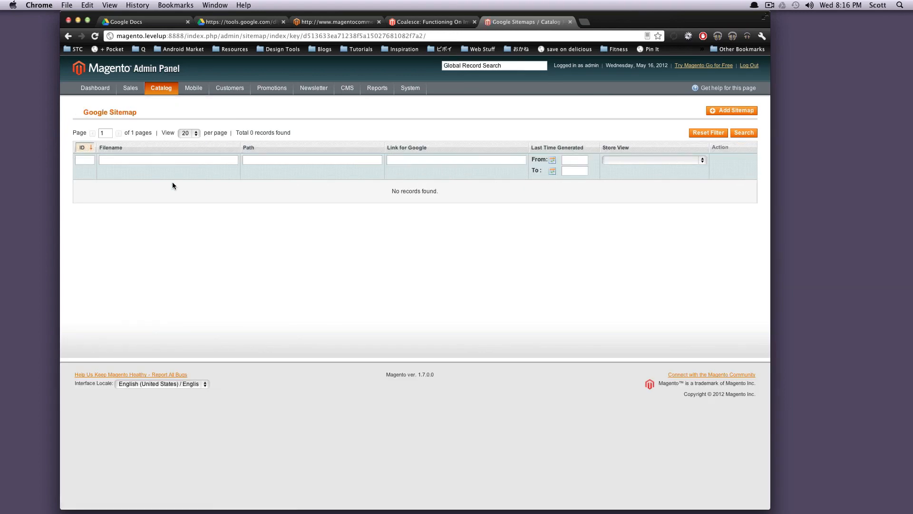
{"action": "mouse_move", "coordinate": [171, 183]}
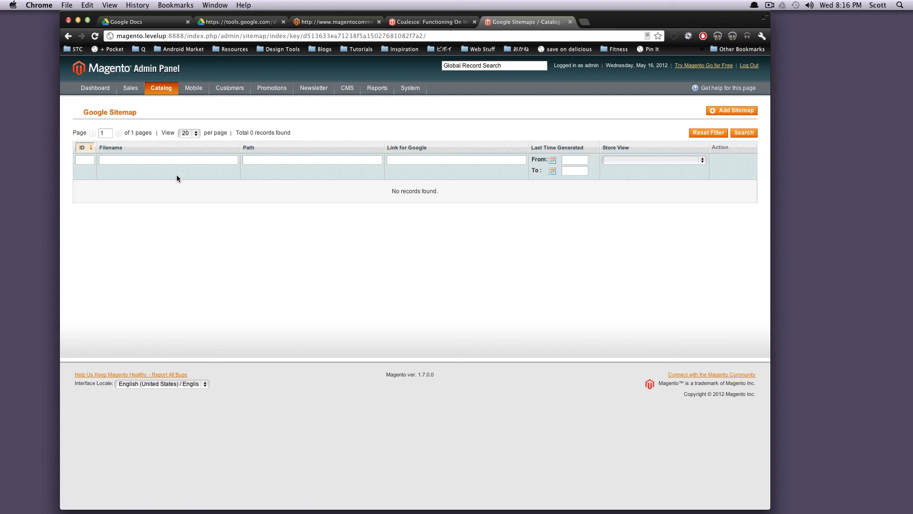
{"action": "left_click", "coordinate": [131, 88]}
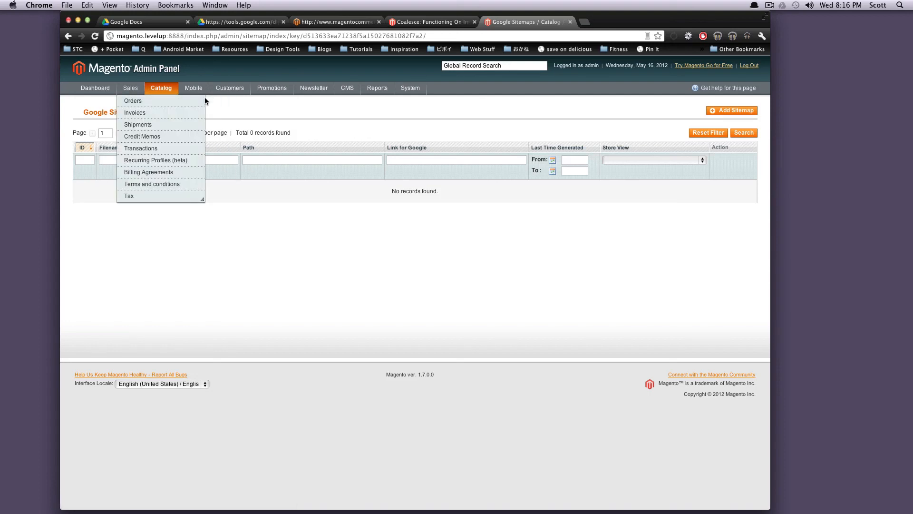
{"action": "left_click", "coordinate": [161, 88]}
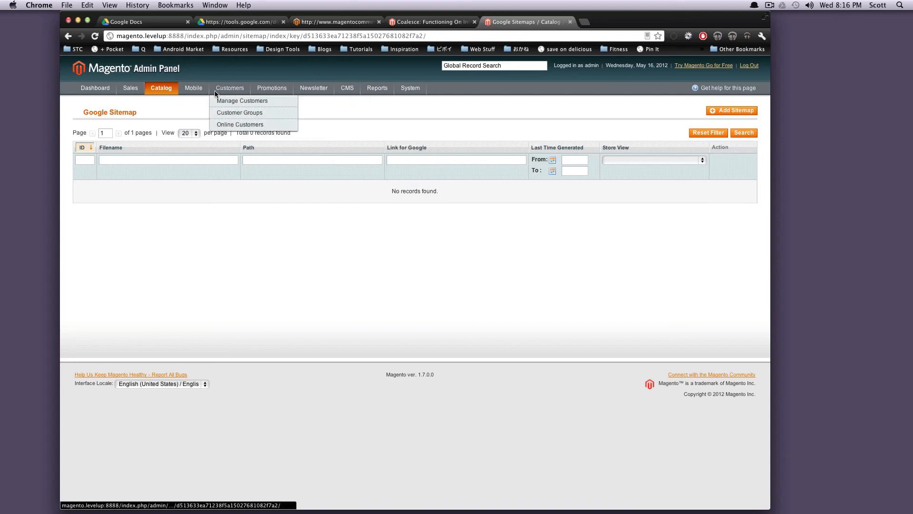
{"action": "mouse_move", "coordinate": [272, 88]}
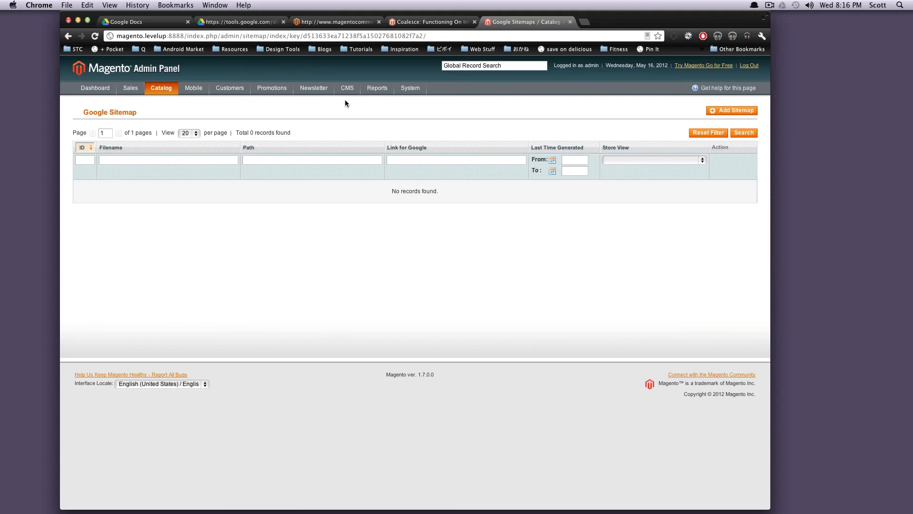
{"action": "left_click", "coordinate": [229, 88]}
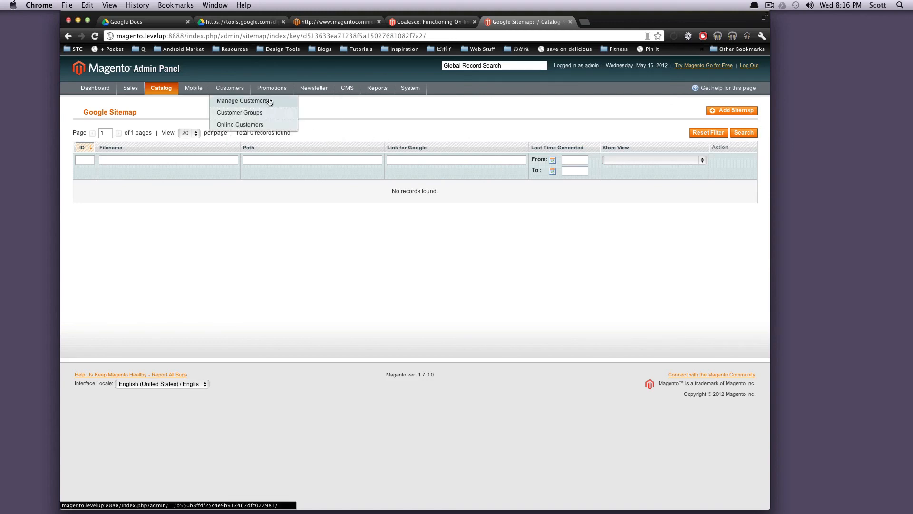